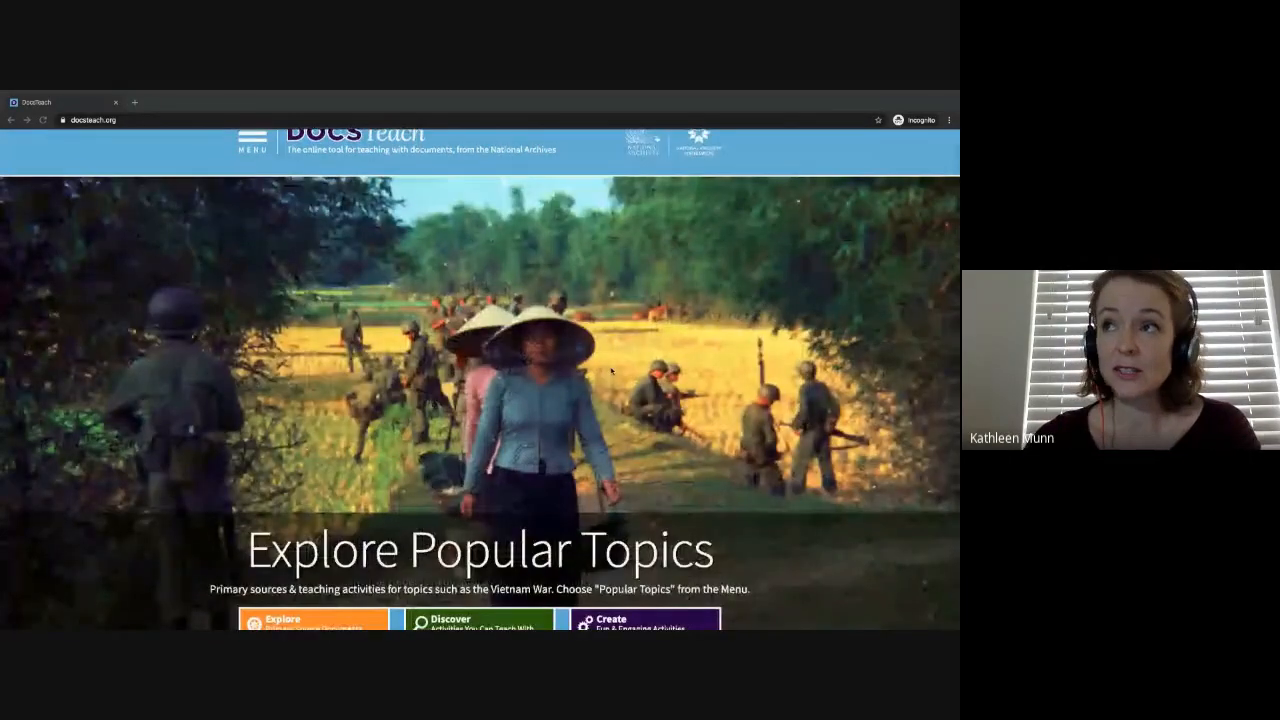
# Open Explore Primary Source Documents and scroll through the historical era thumbnails
pyautogui.scroll(-3)
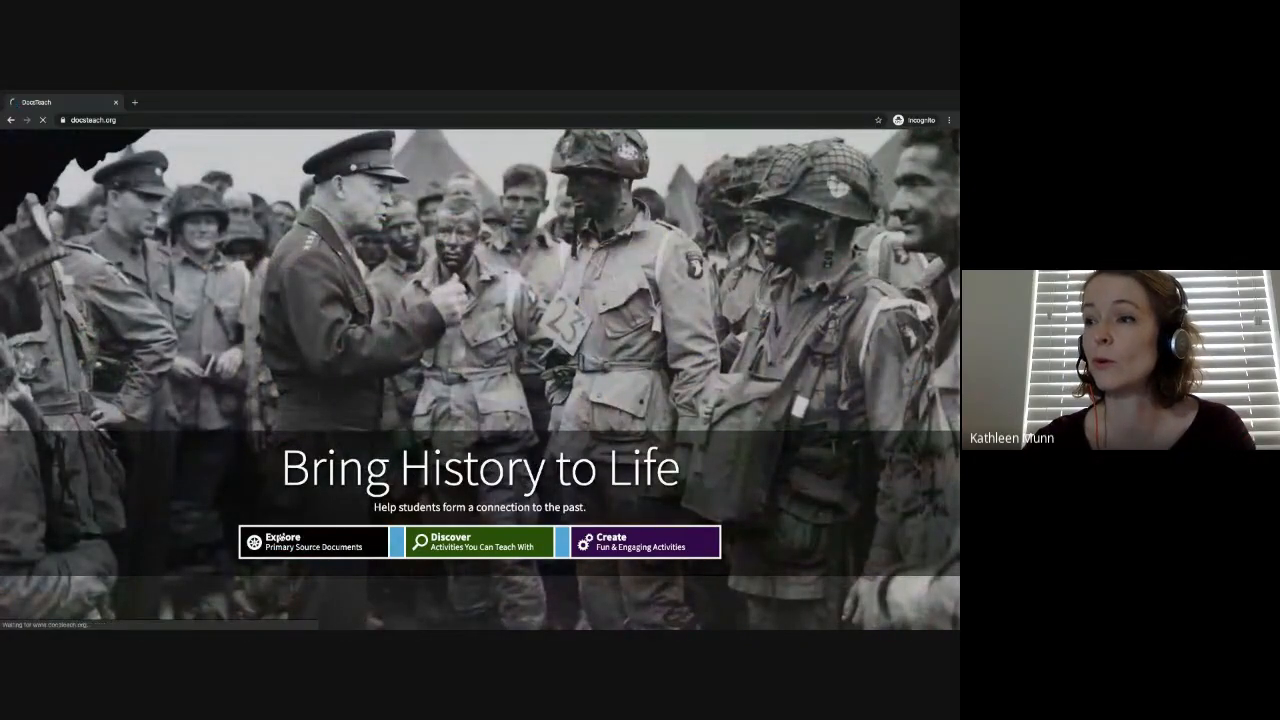
pyautogui.click(313, 541)
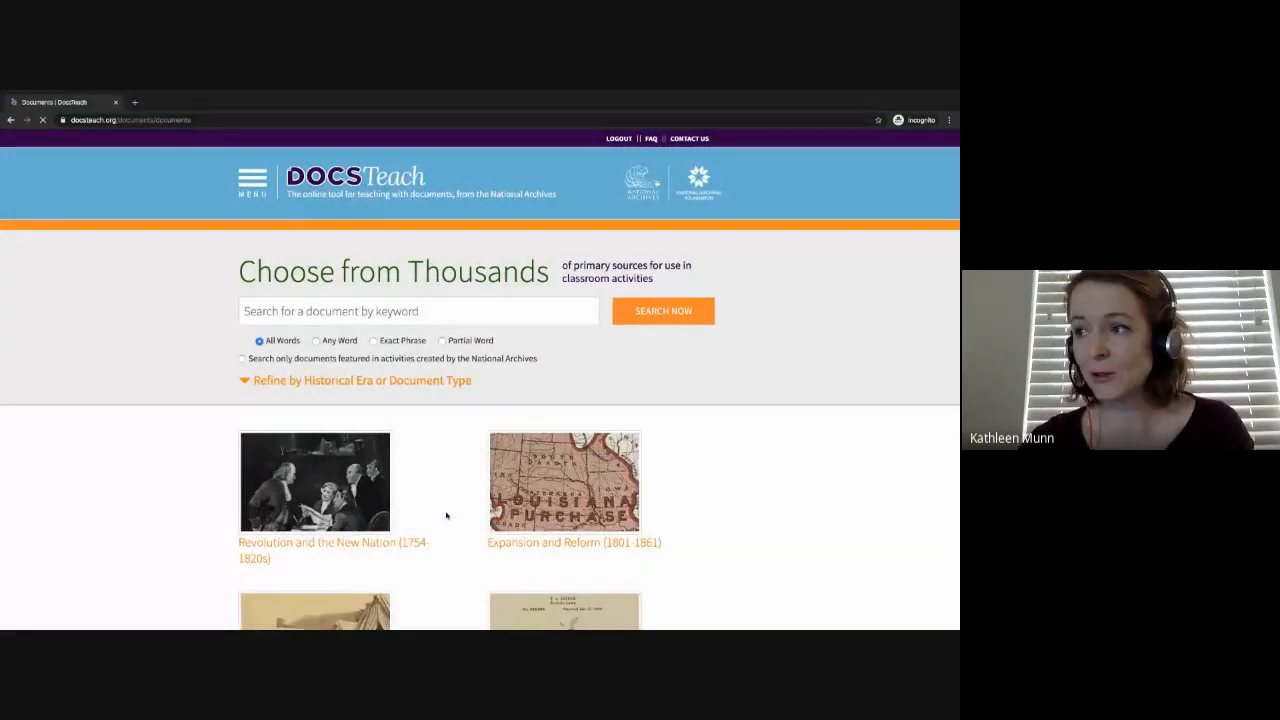
pyautogui.scroll(-3)
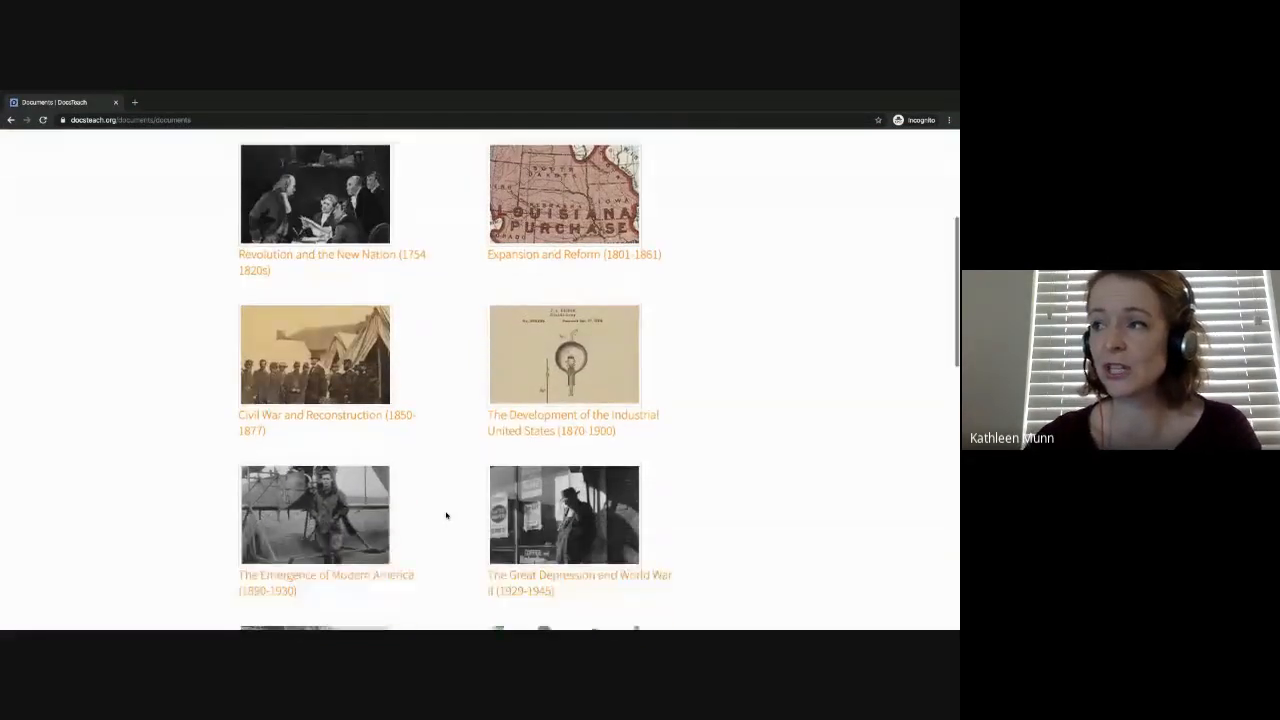
pyautogui.scroll(-3)
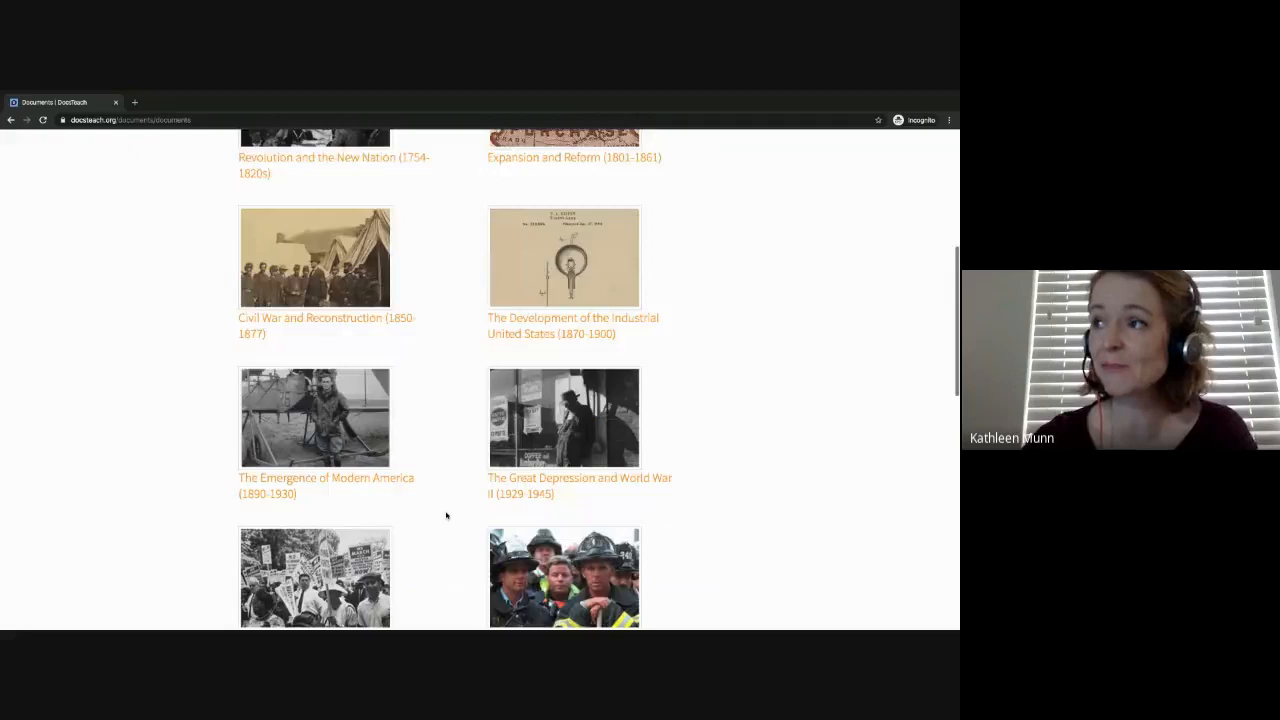
pyautogui.scroll(3)
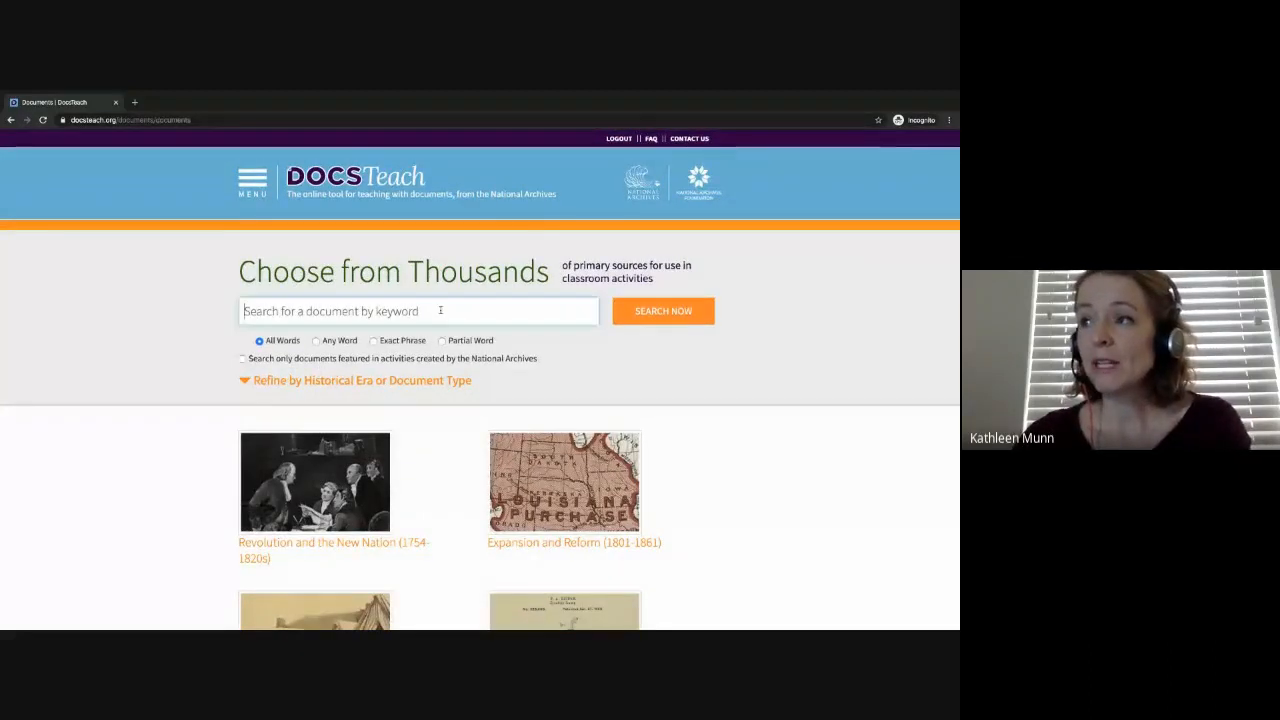
# Run a keyword search for 'WWI', returning 706 documents
pyautogui.write('WWI')
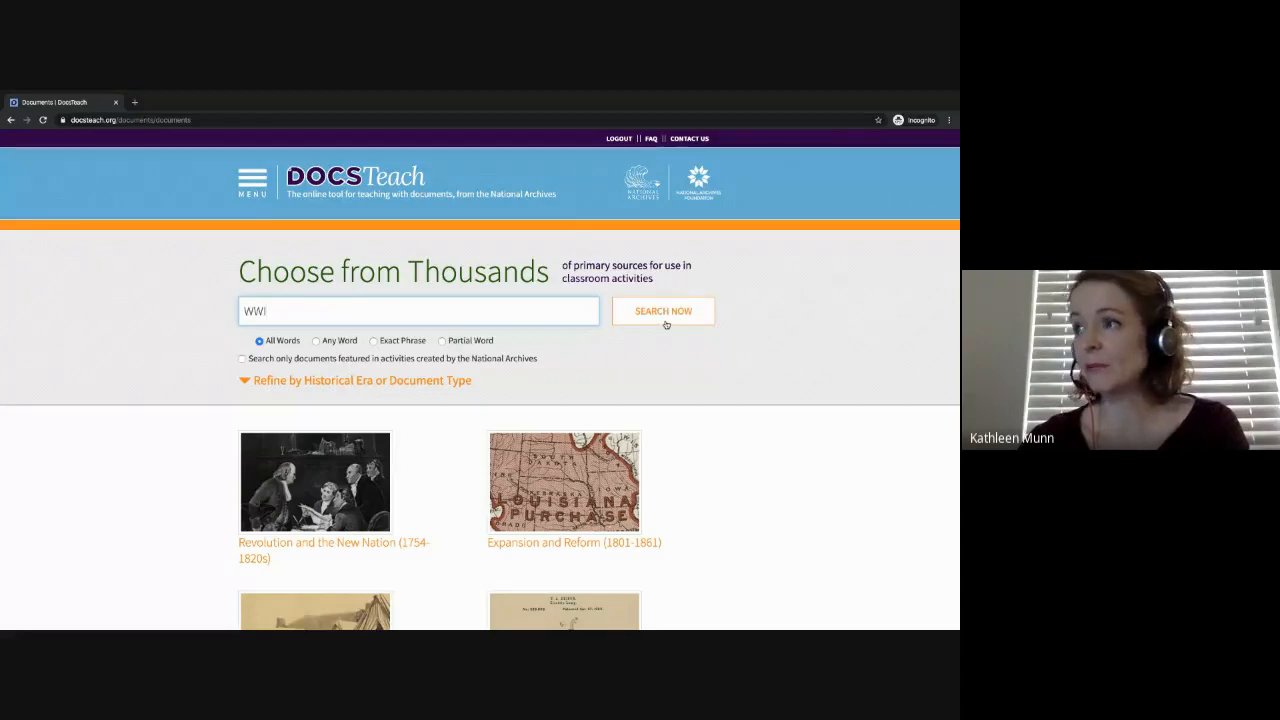
pyautogui.click(662, 311)
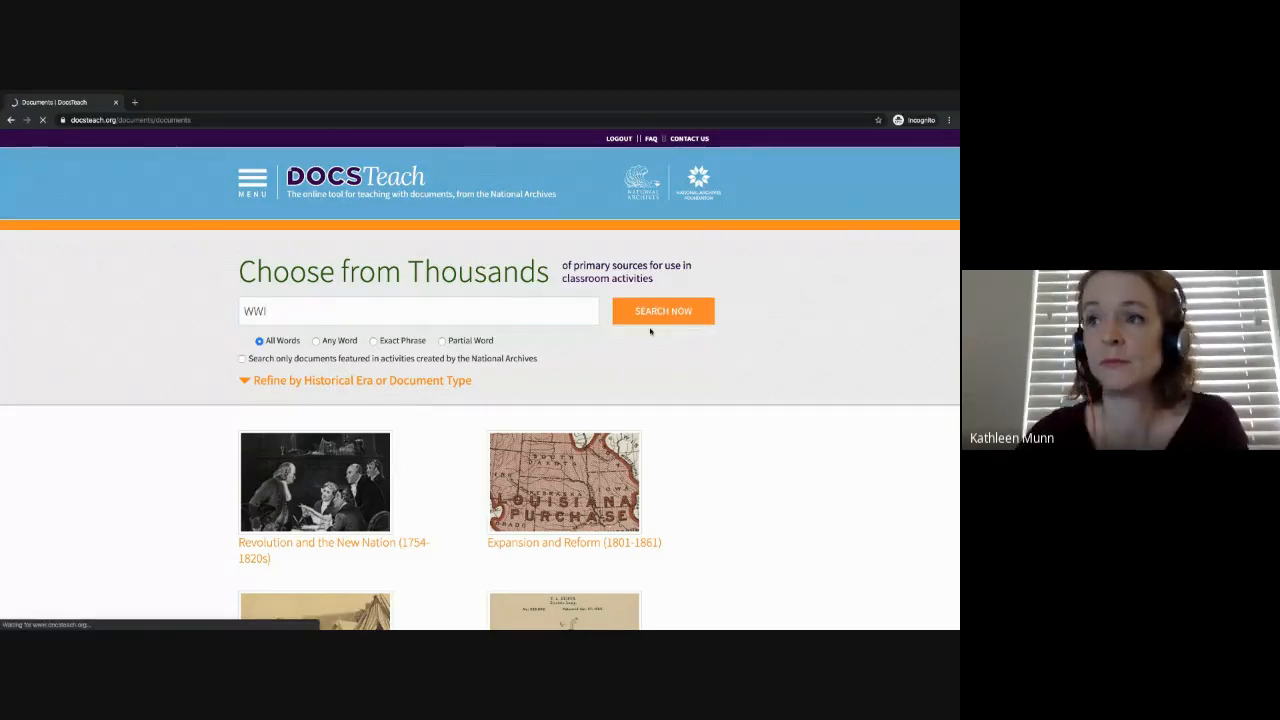
pyautogui.click(662, 311)
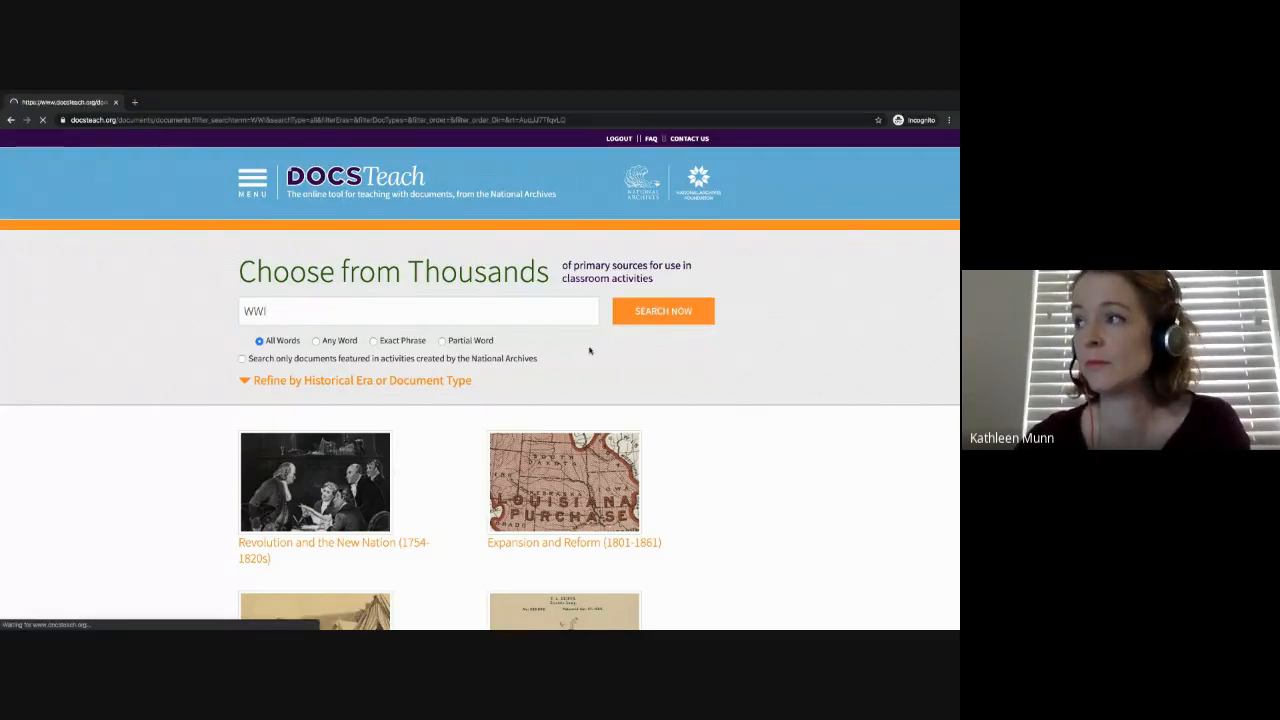
pyautogui.click(662, 311)
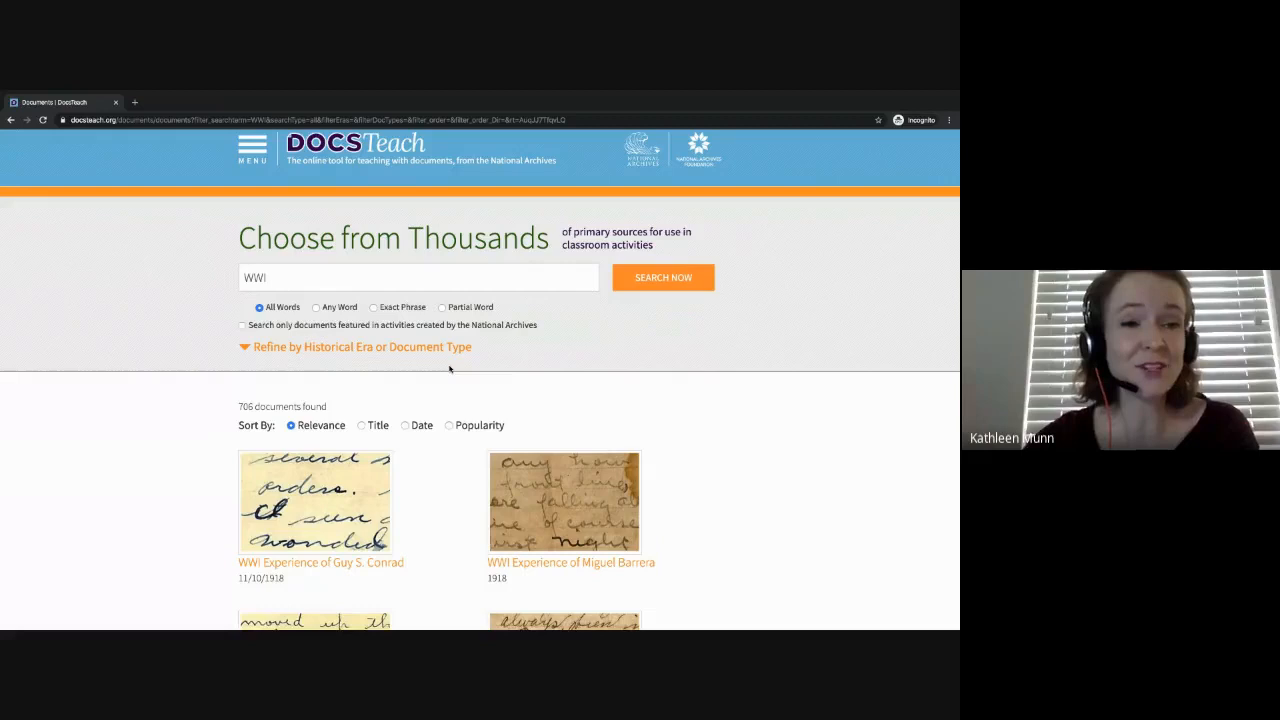
pyautogui.scroll(-3)
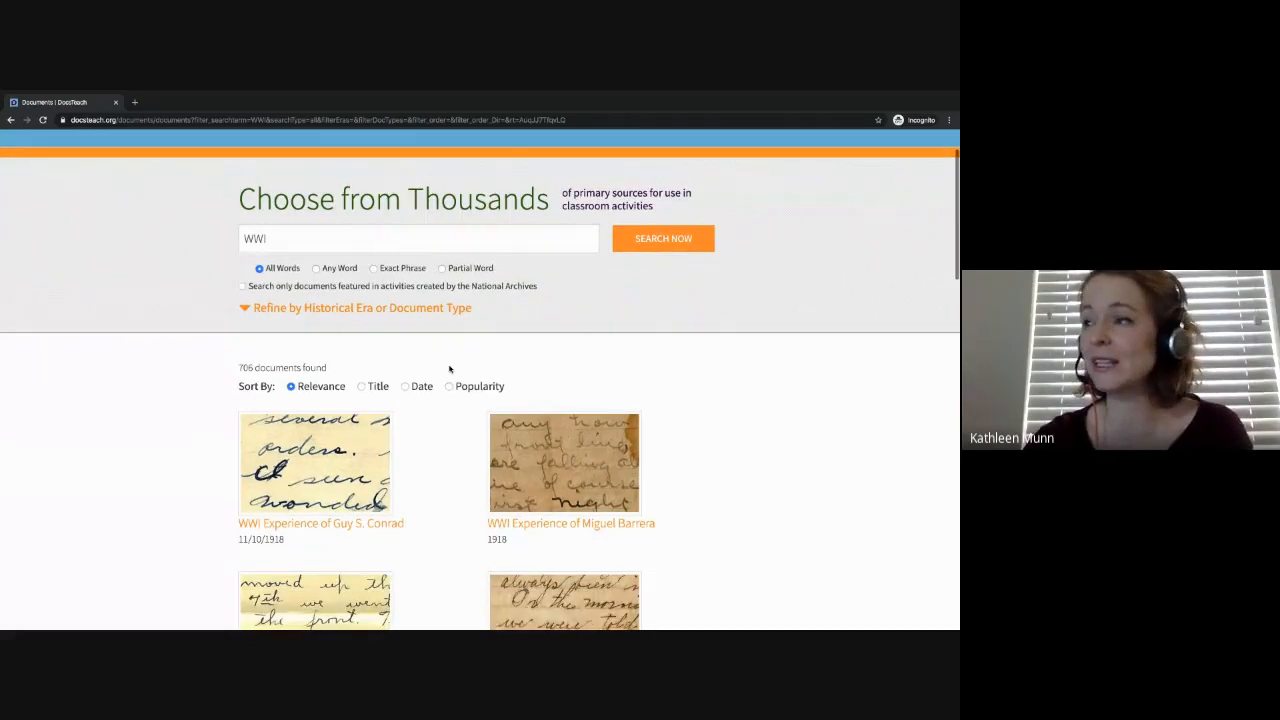
# Open Pvt. William R Bird's WWI experience letter, view page 3 and its description
pyautogui.scroll(-3)
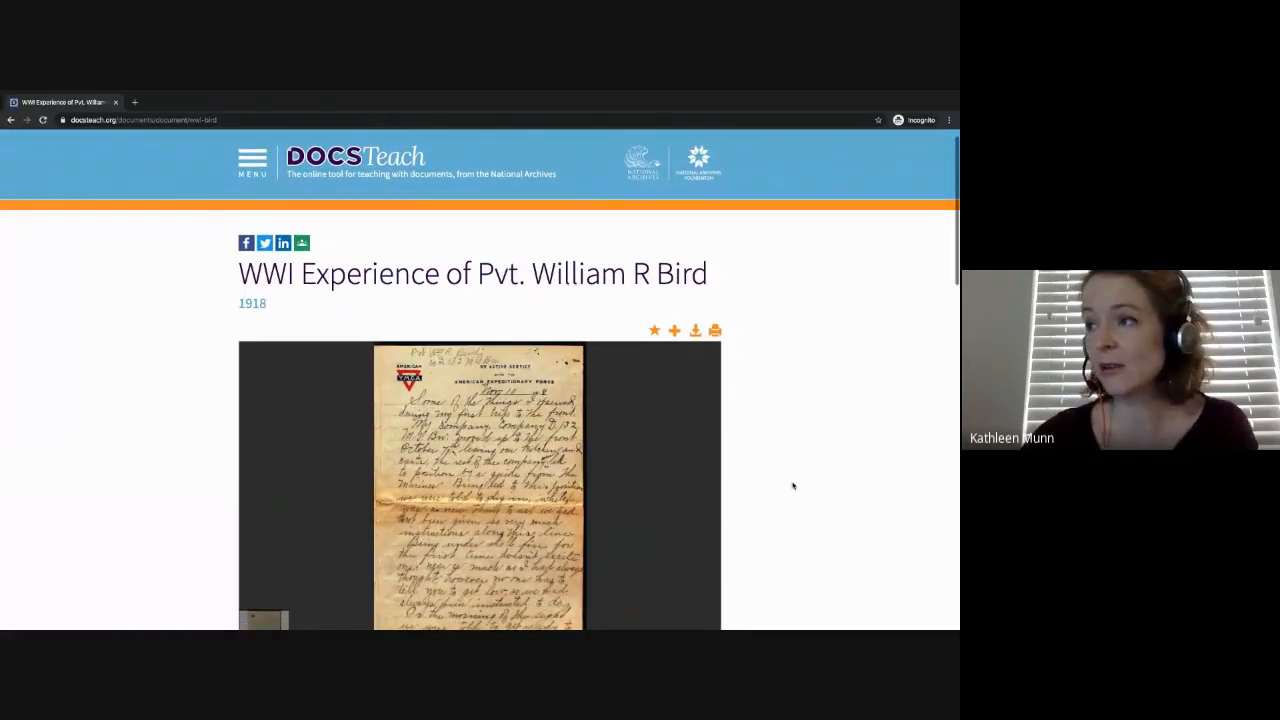
pyautogui.scroll(-3)
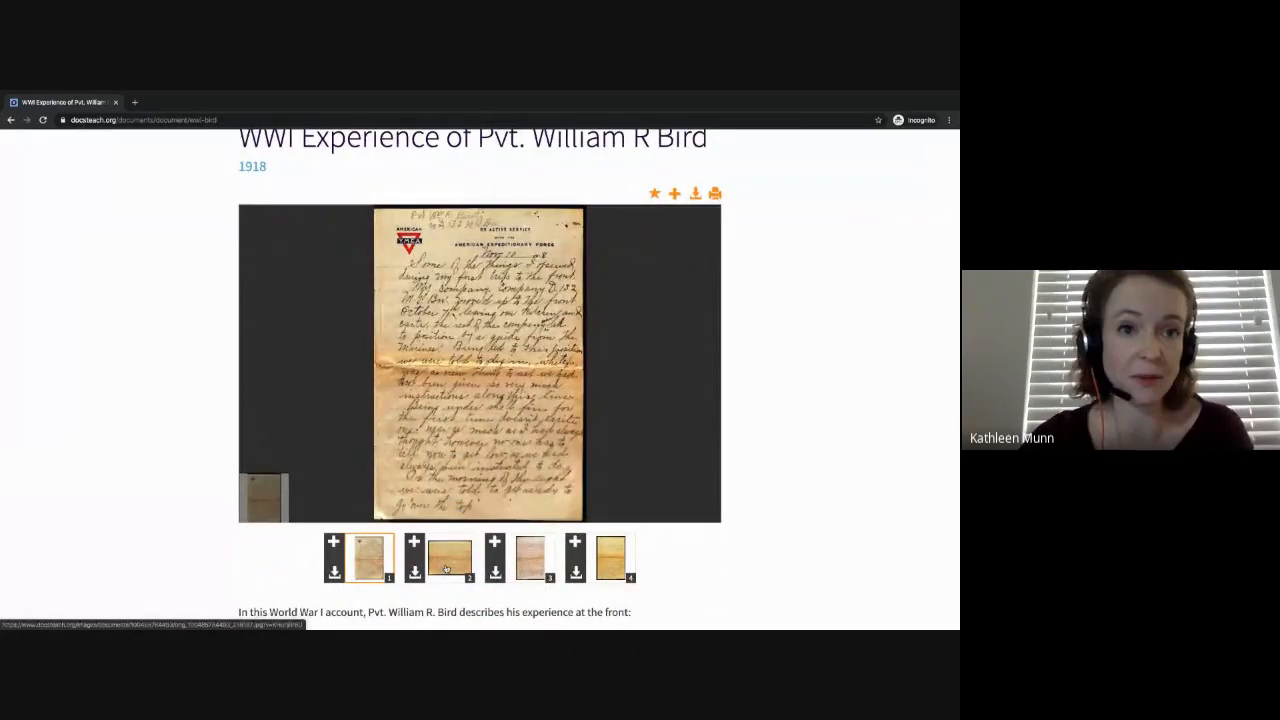
pyautogui.click(449, 557)
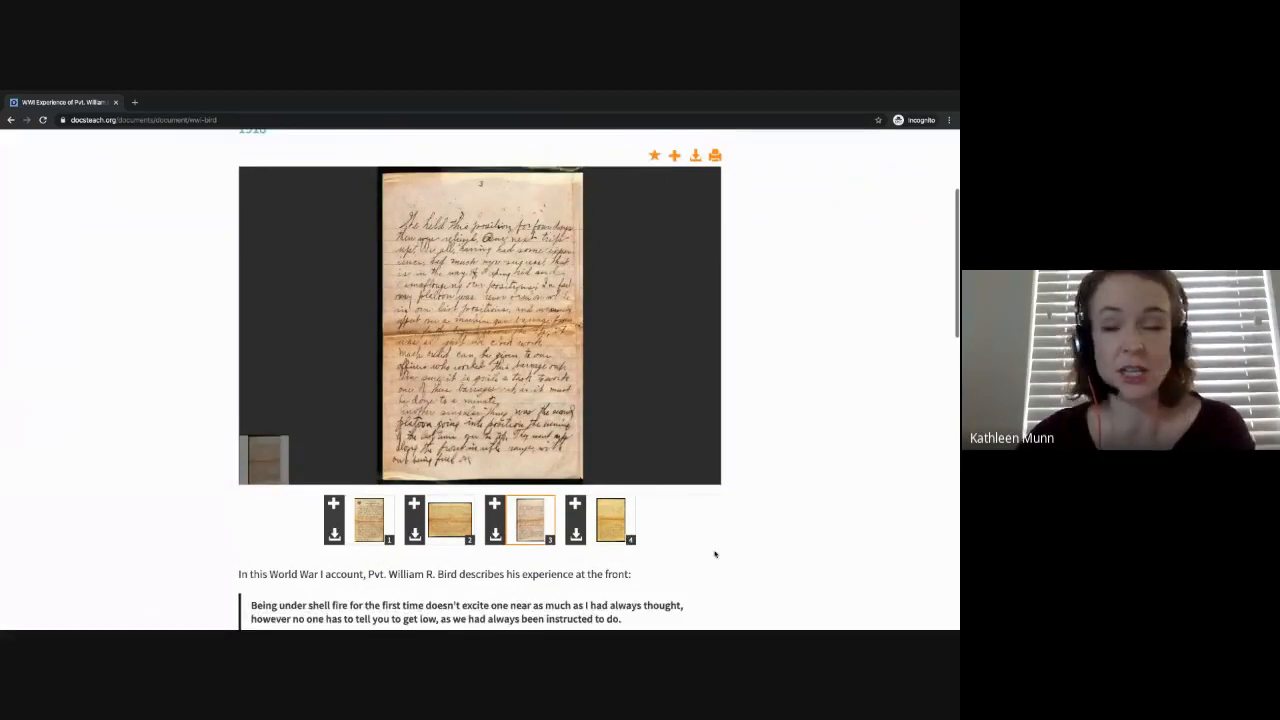
pyautogui.scroll(-3)
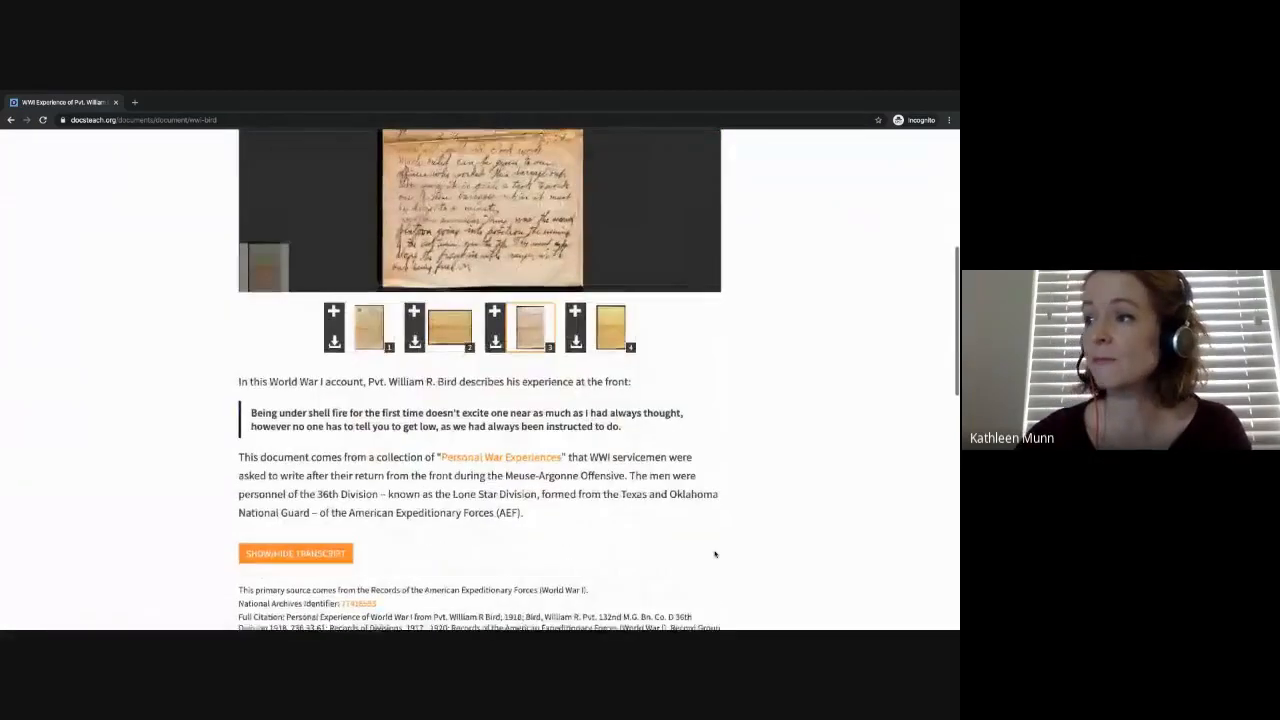
pyautogui.scroll(-3)
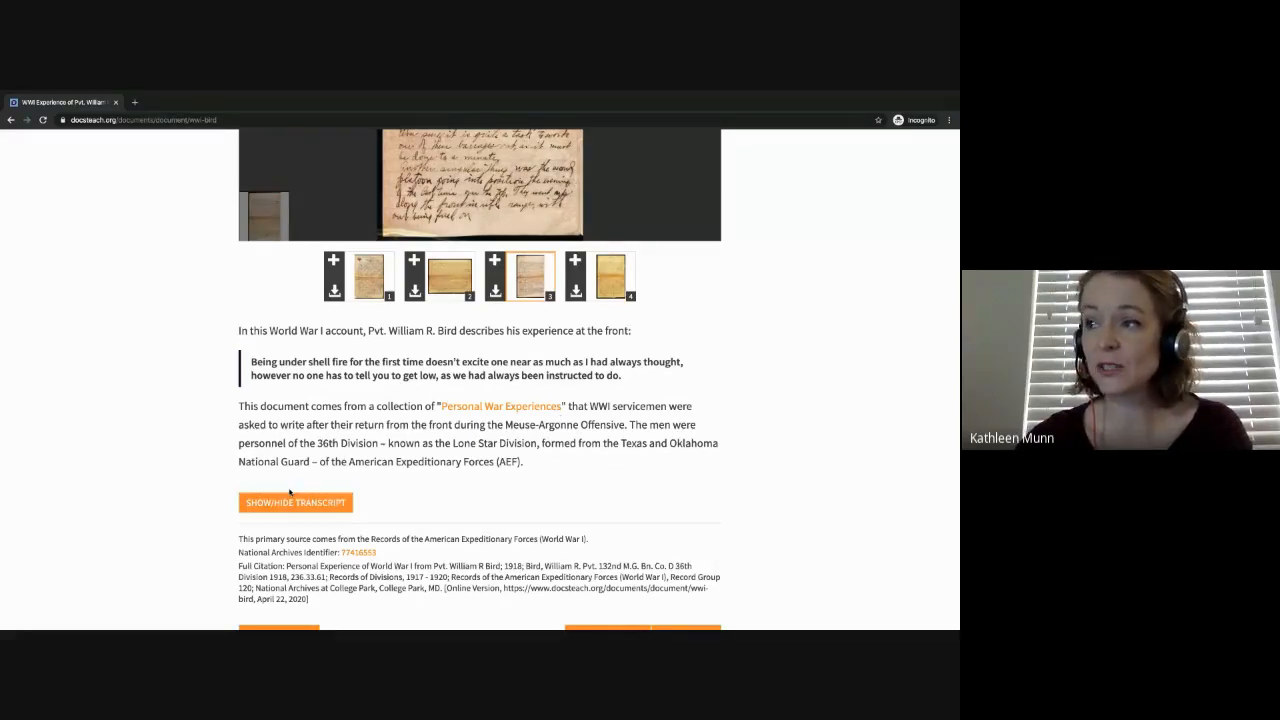
# Show the Bird letter's transcript and read down to the citation
pyautogui.click(295, 502)
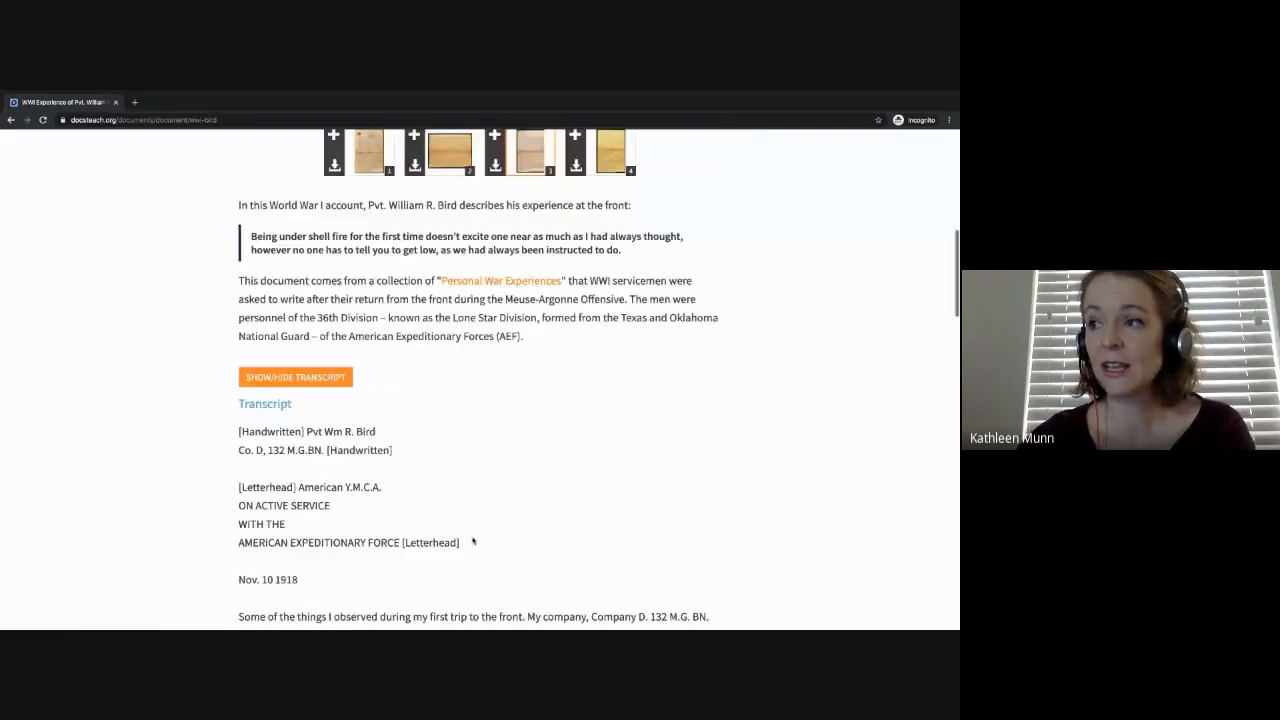
pyautogui.scroll(-3)
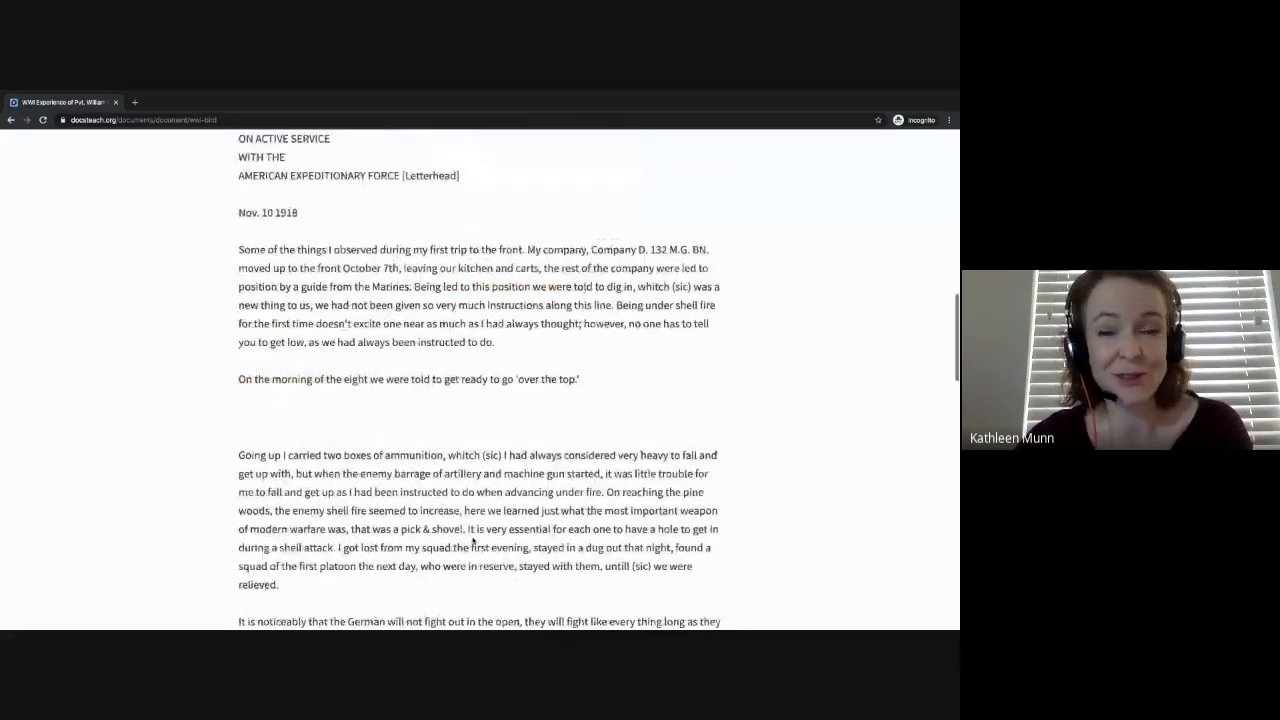
pyautogui.scroll(-3)
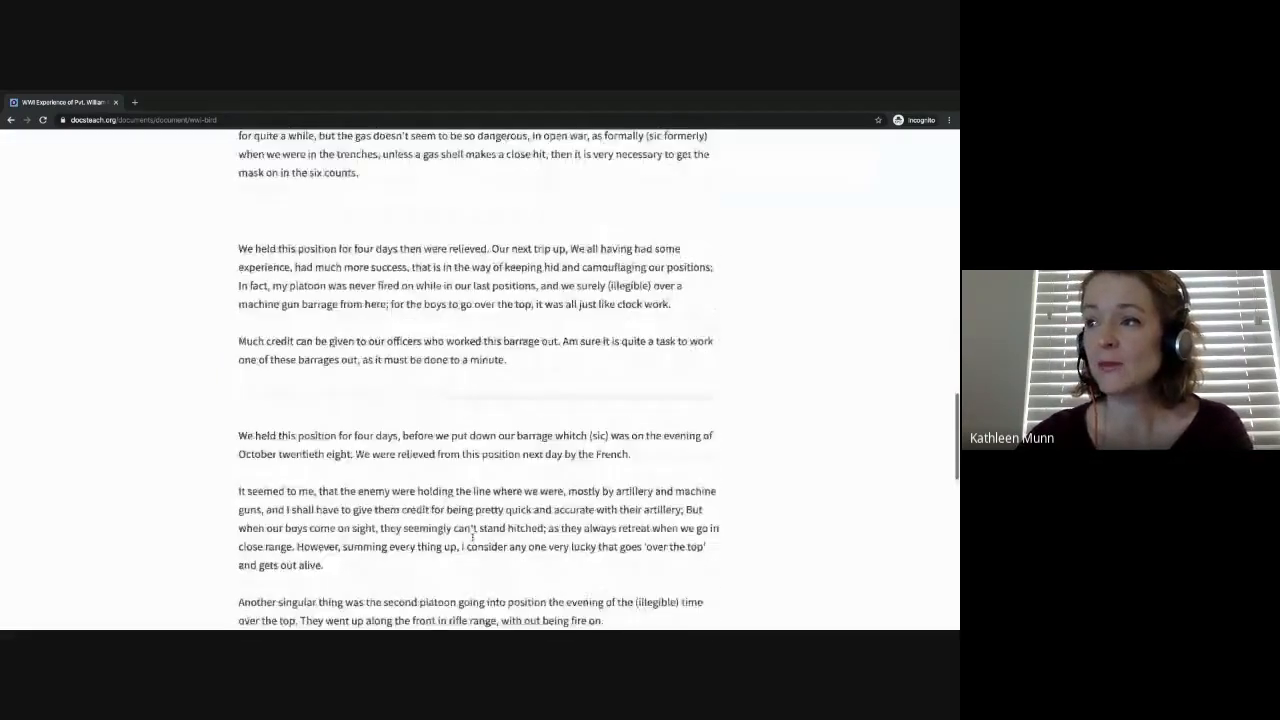
pyautogui.scroll(-3)
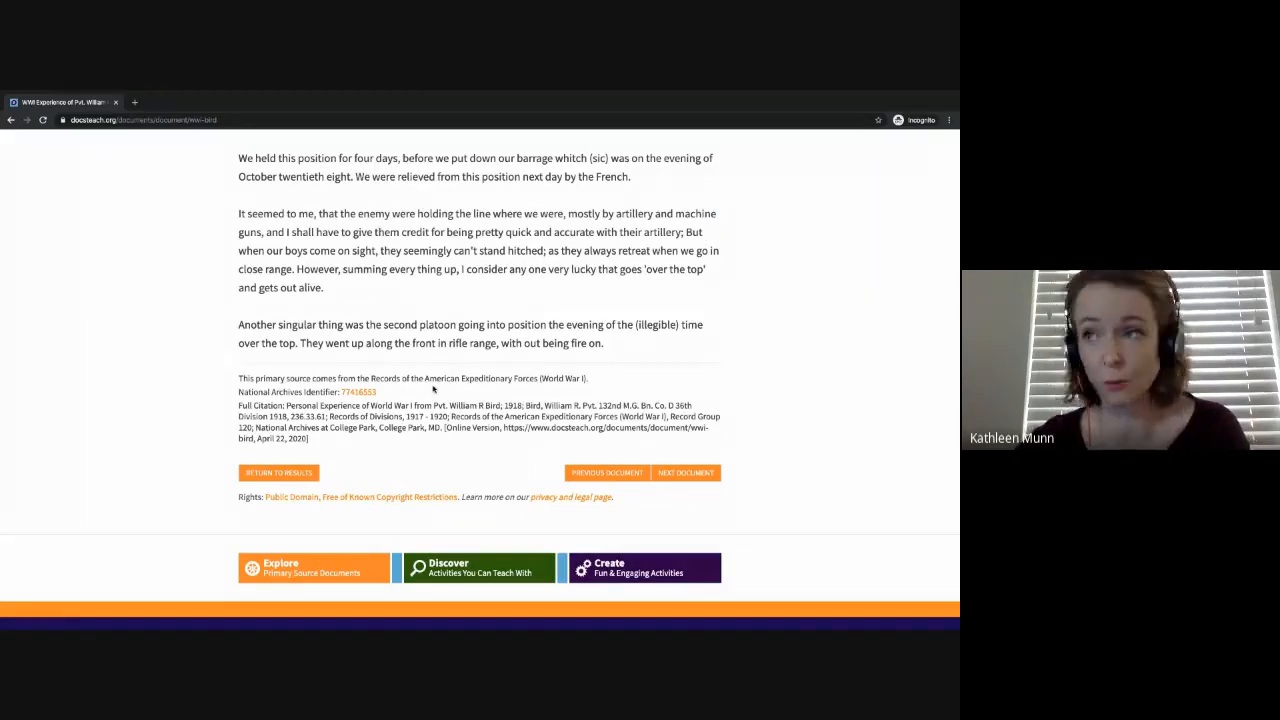
pyautogui.moveTo(358, 391)
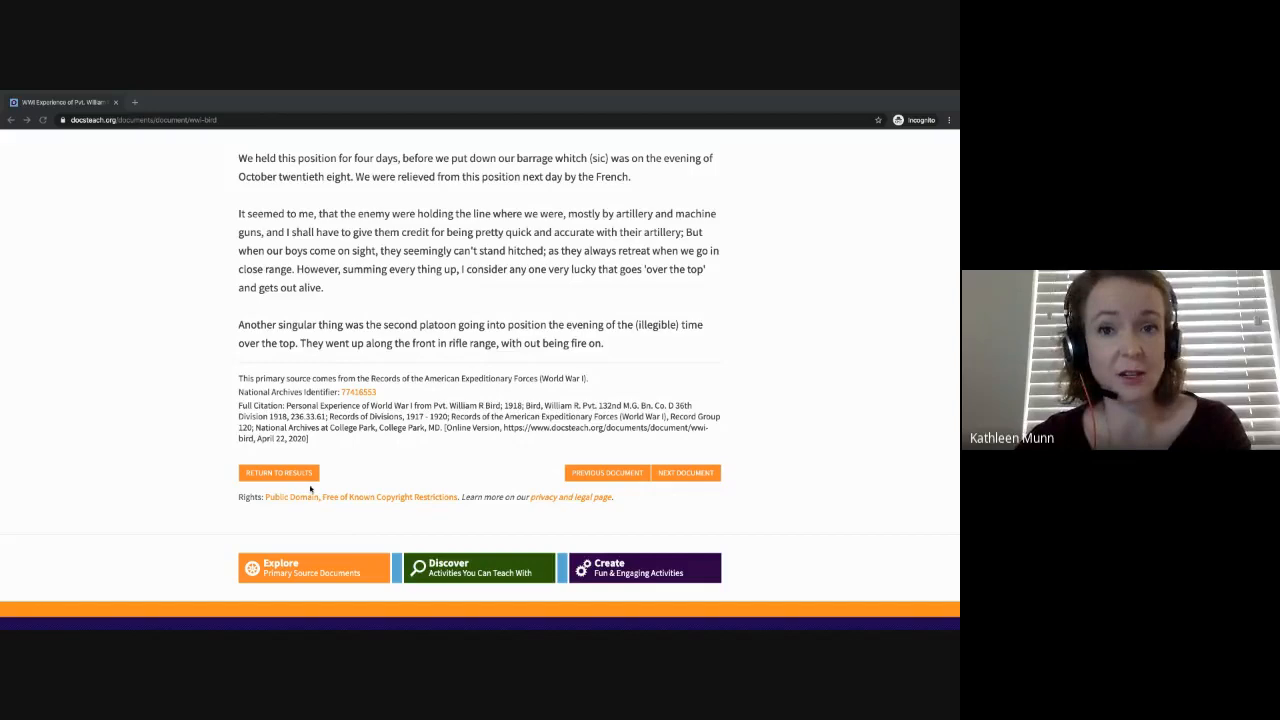
pyautogui.scroll(3)
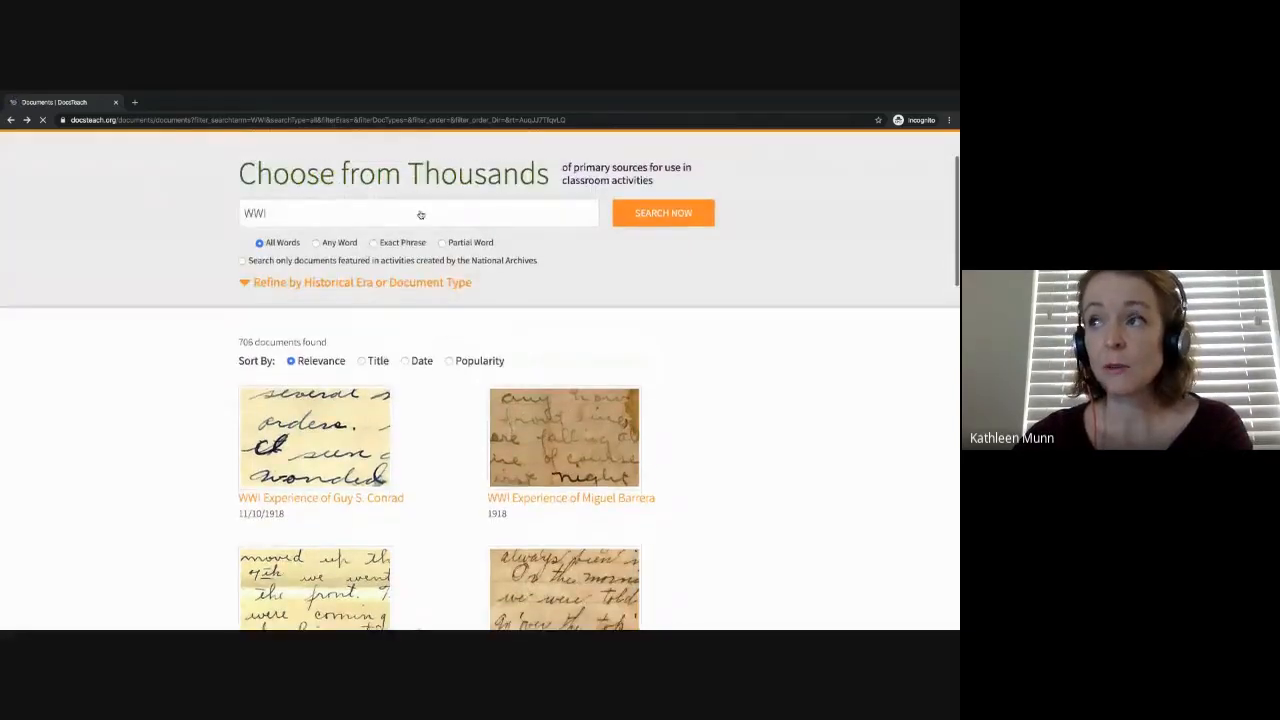
# Filter the WWI results to Photograph (441 documents), then reopen the Document Type choices
pyautogui.click(360, 282)
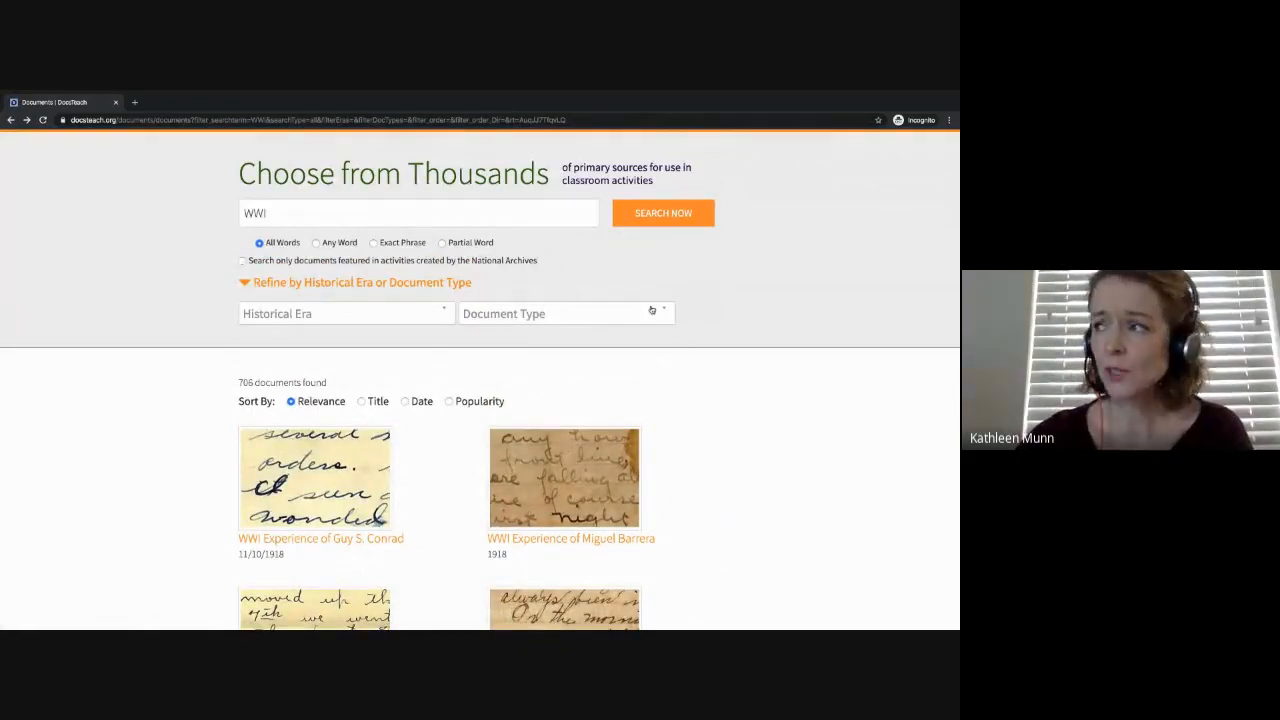
pyautogui.click(565, 313)
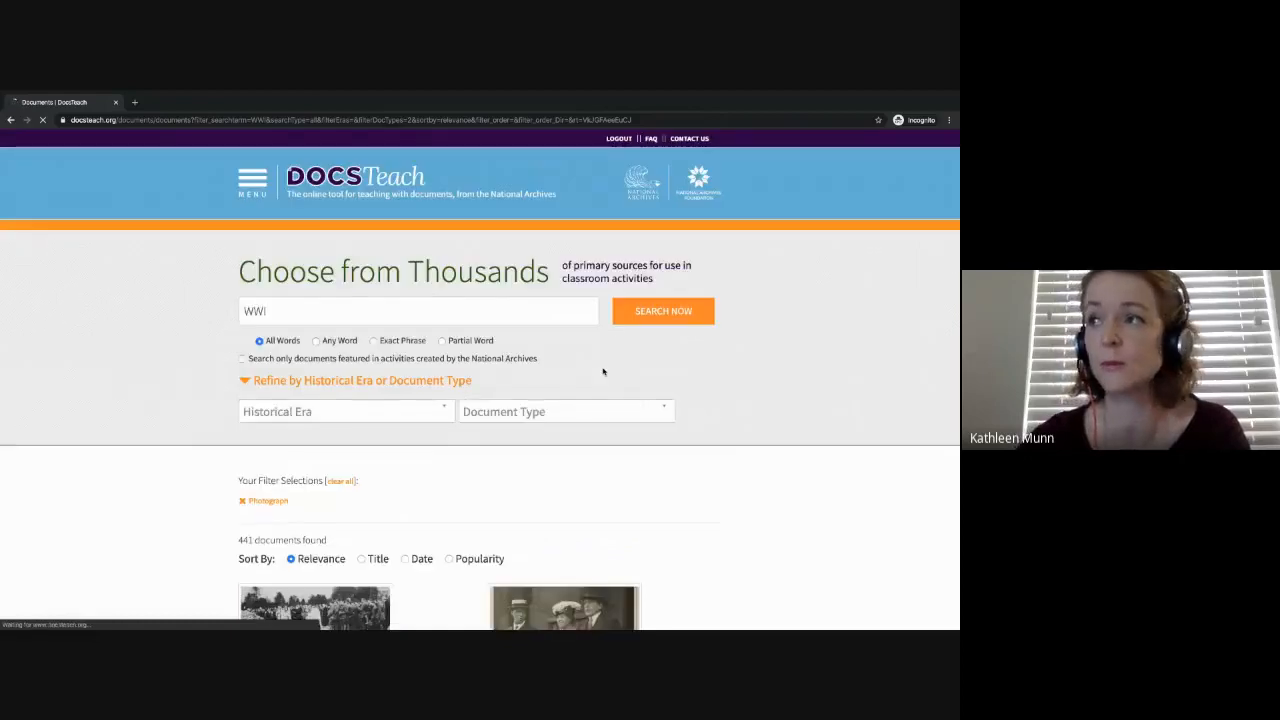
pyautogui.scroll(-3)
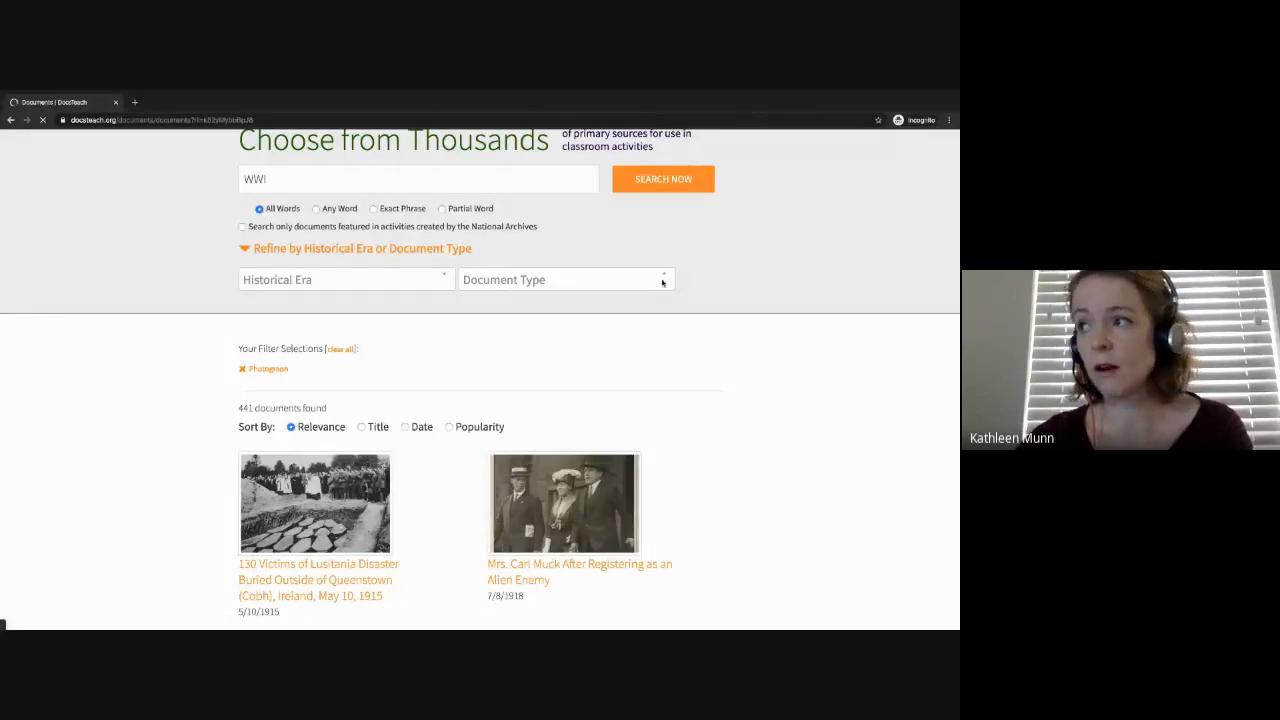
pyautogui.click(565, 279)
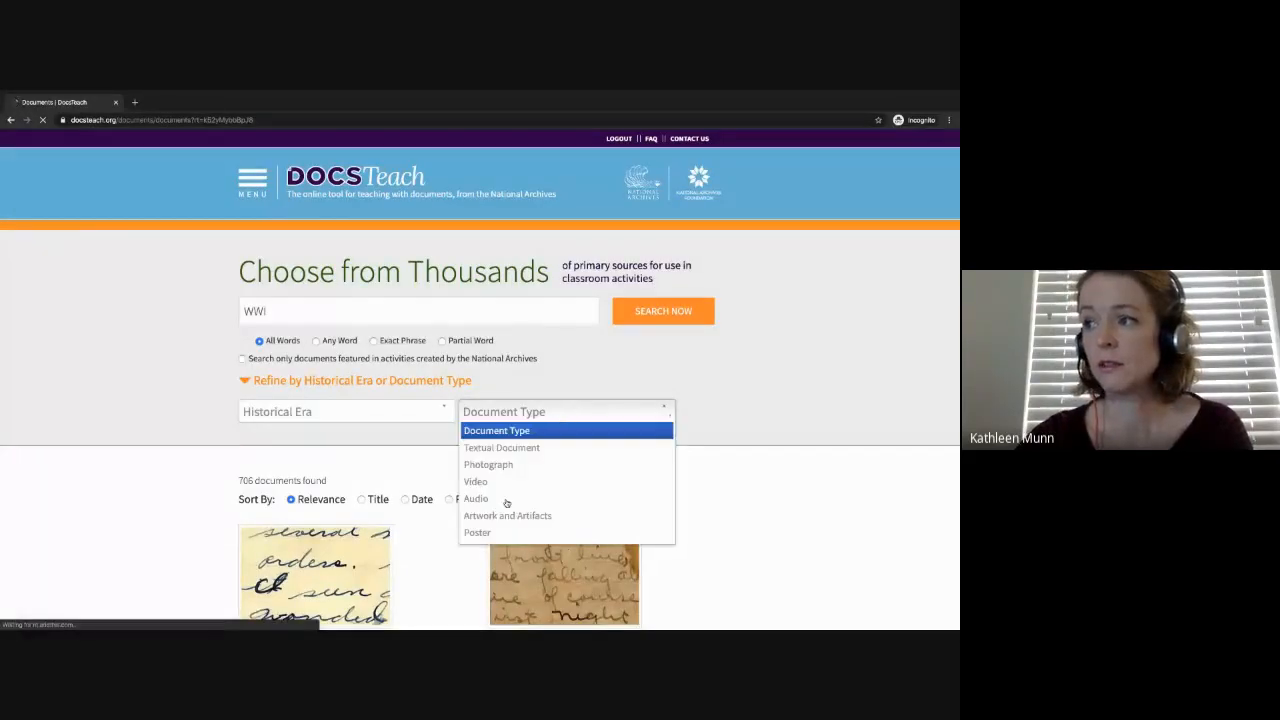
# Filter WWI results to Video (17) and preview Allied Expeditionary Forces in Siberia
pyautogui.click(475, 481)
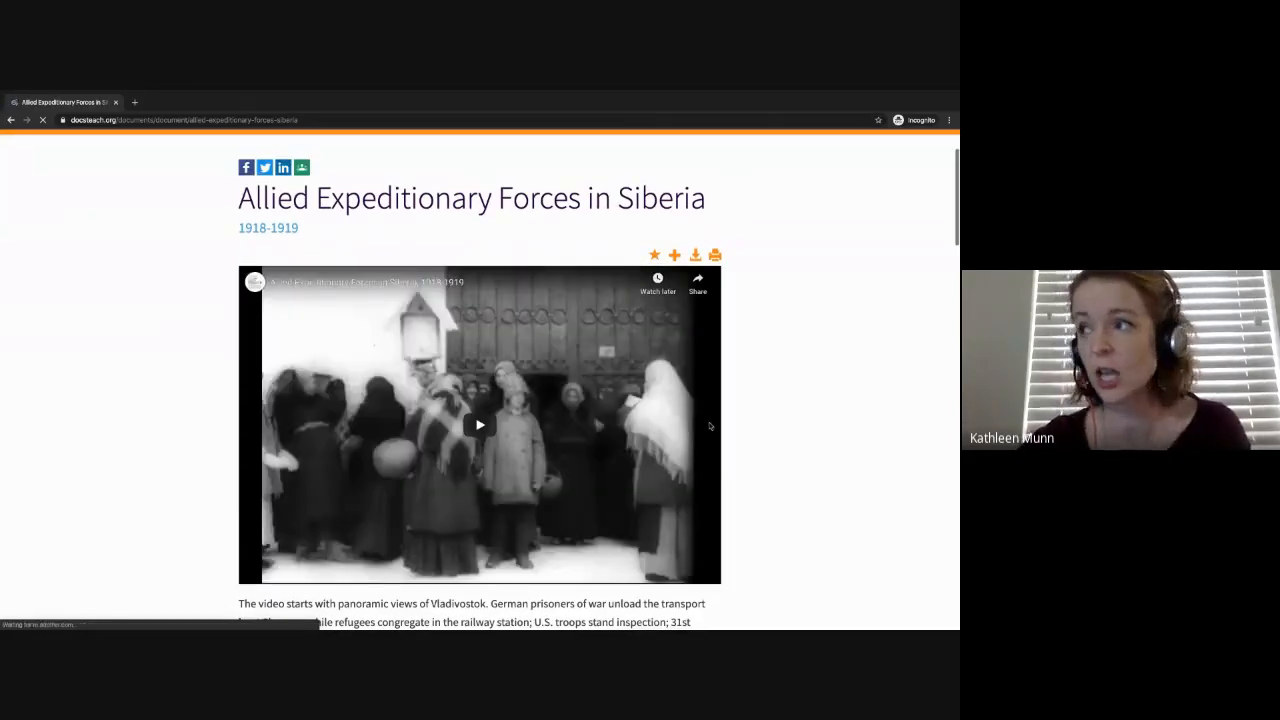
pyautogui.scroll(-3)
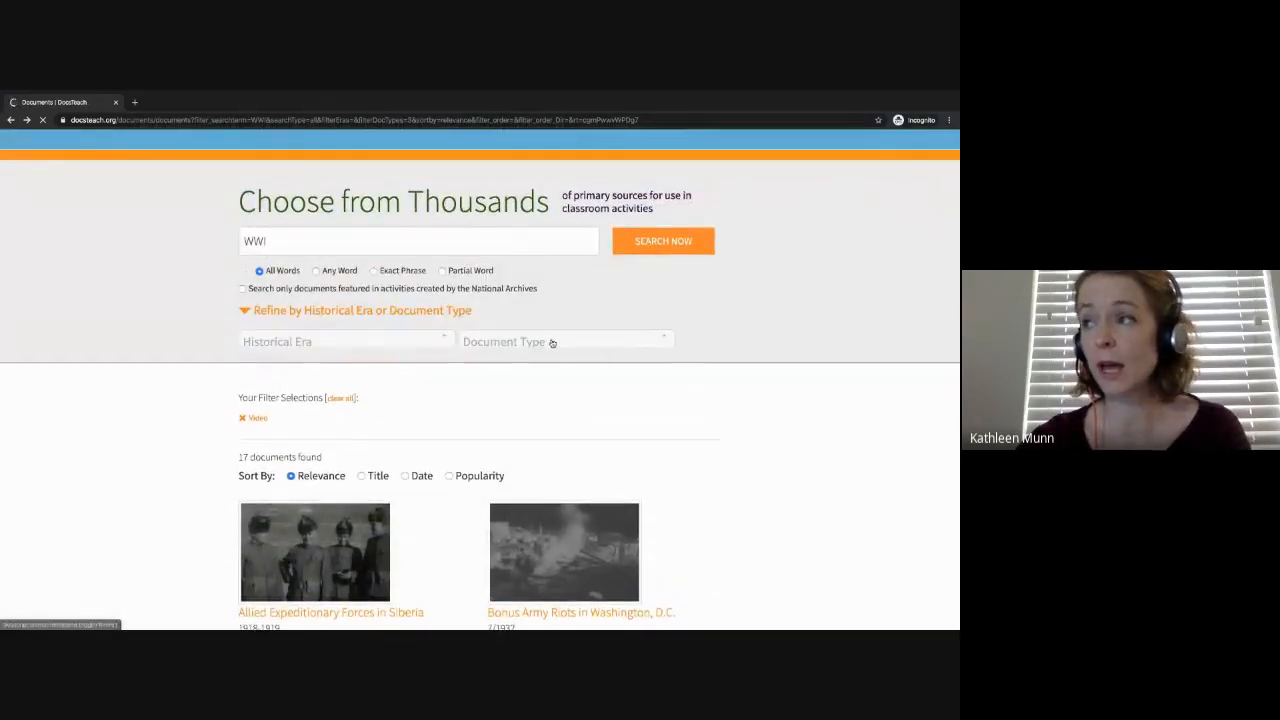
pyautogui.click(565, 341)
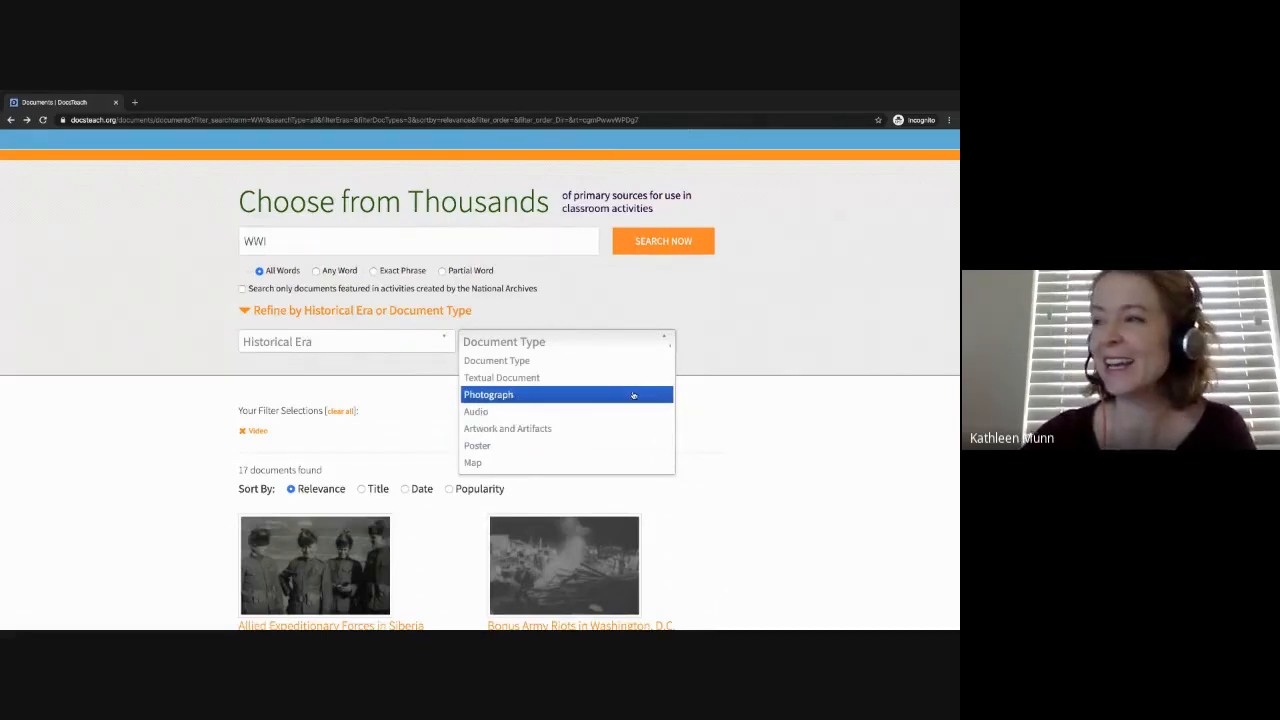
pyautogui.click(405, 241)
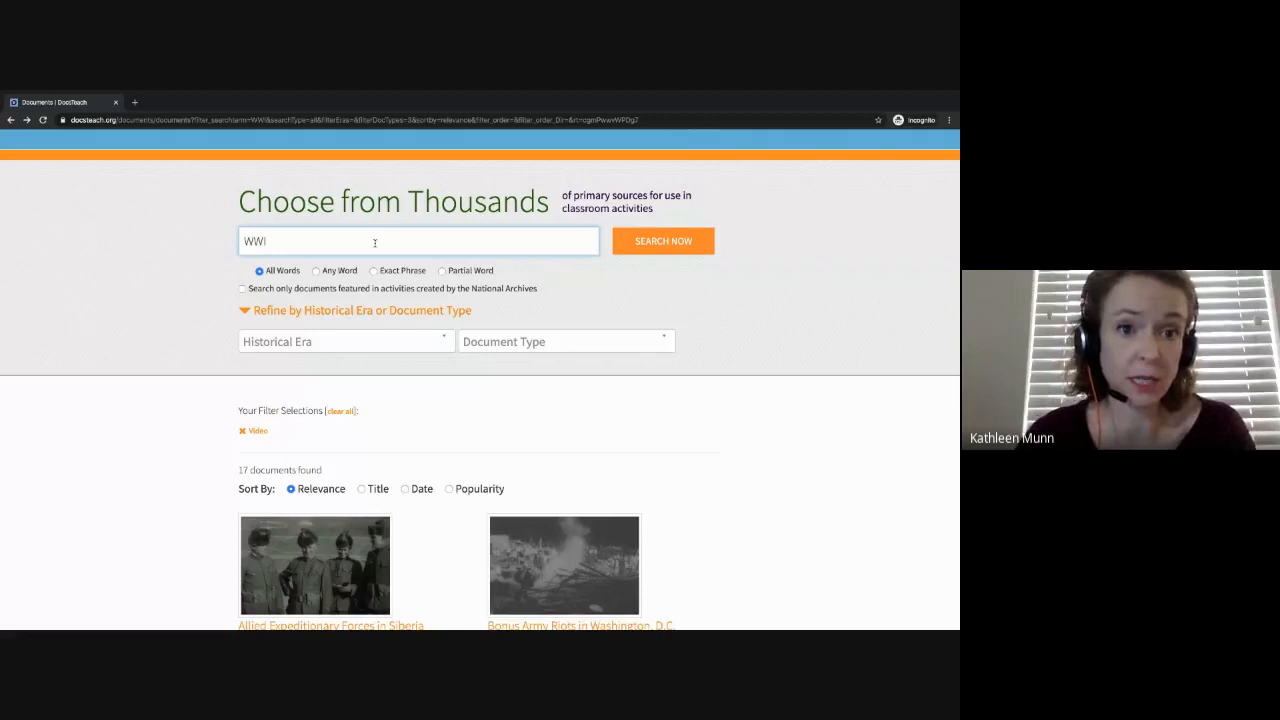
# Search 'WWI, women' without the Video filter and browse the 110 results
pyautogui.write(', w')
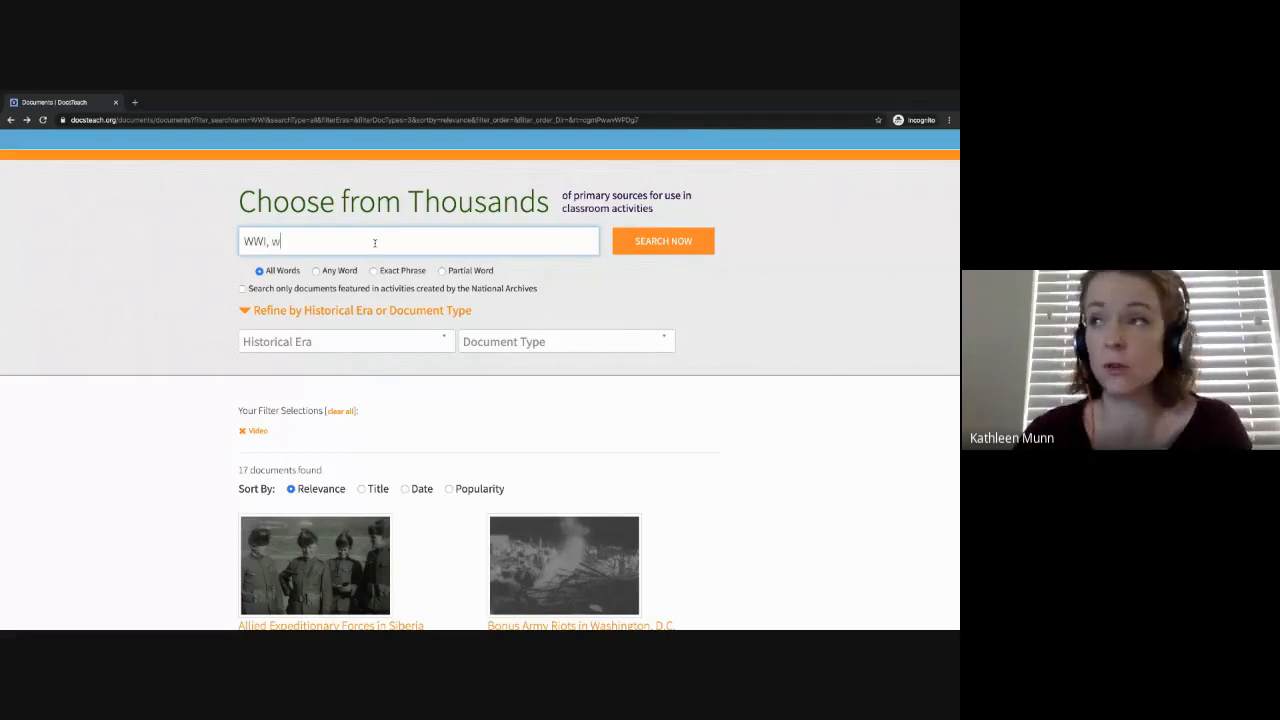
pyautogui.write('omen')
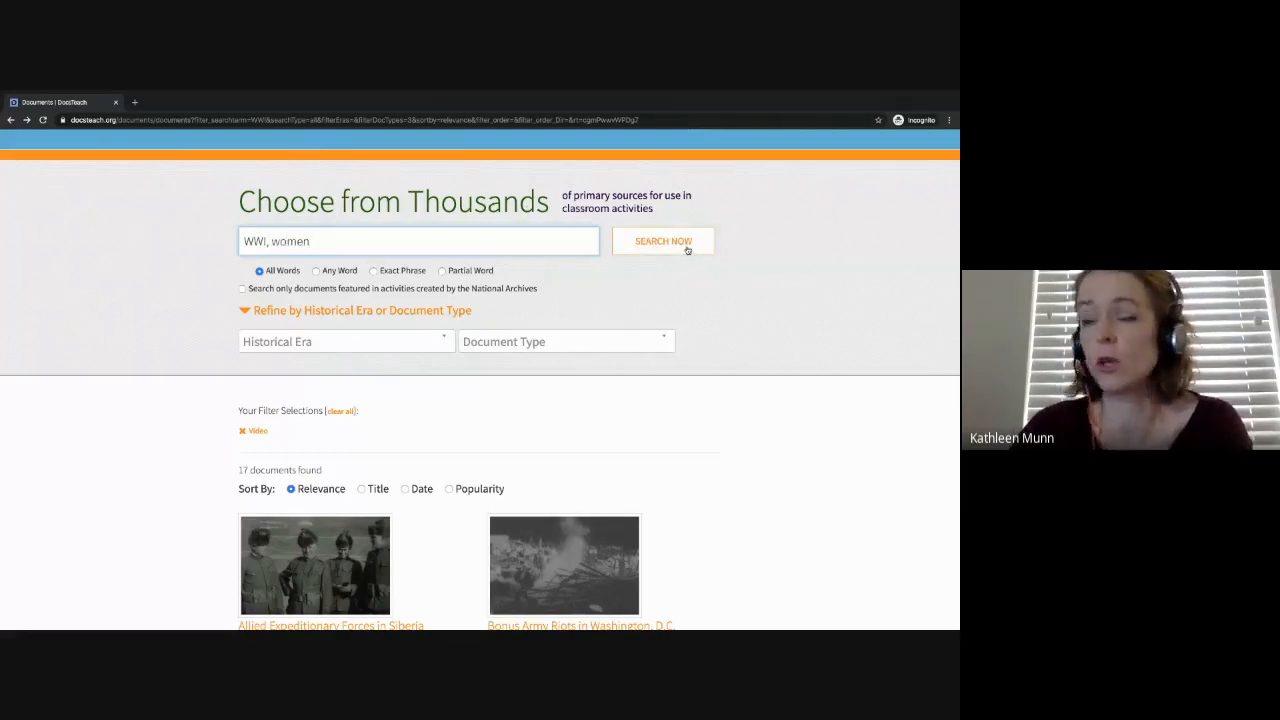
pyautogui.click(662, 241)
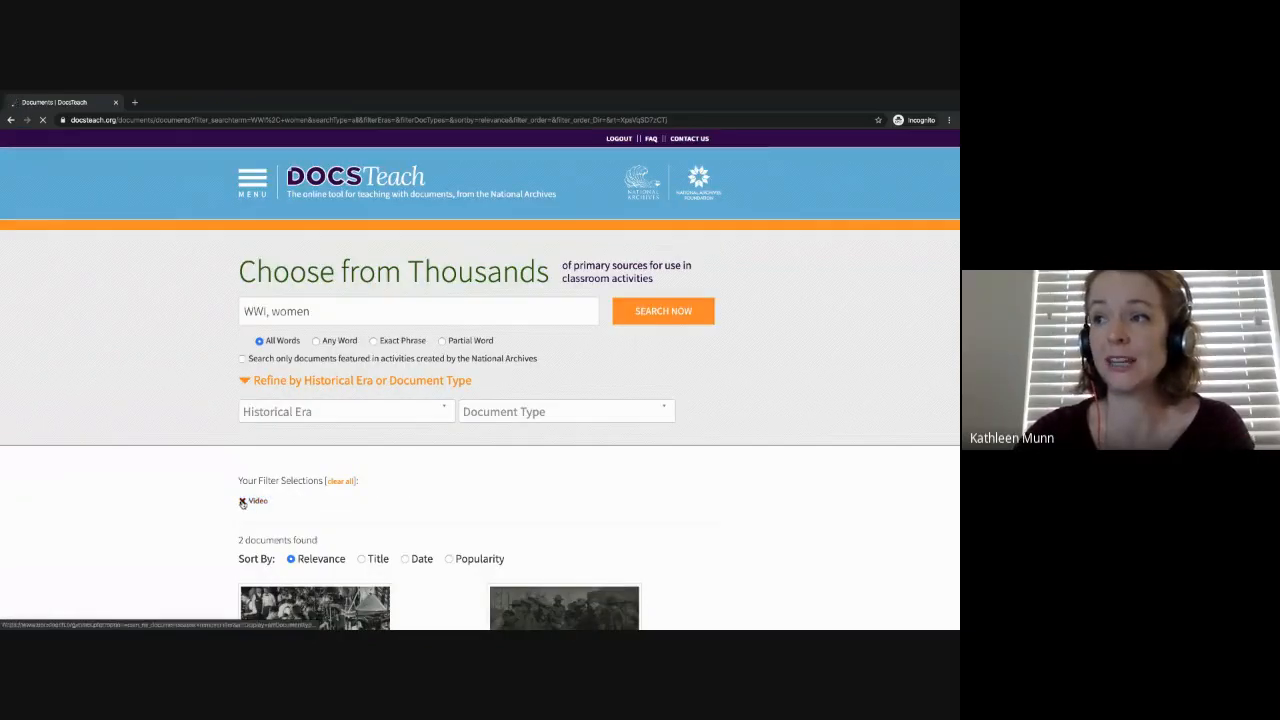
pyautogui.click(242, 501)
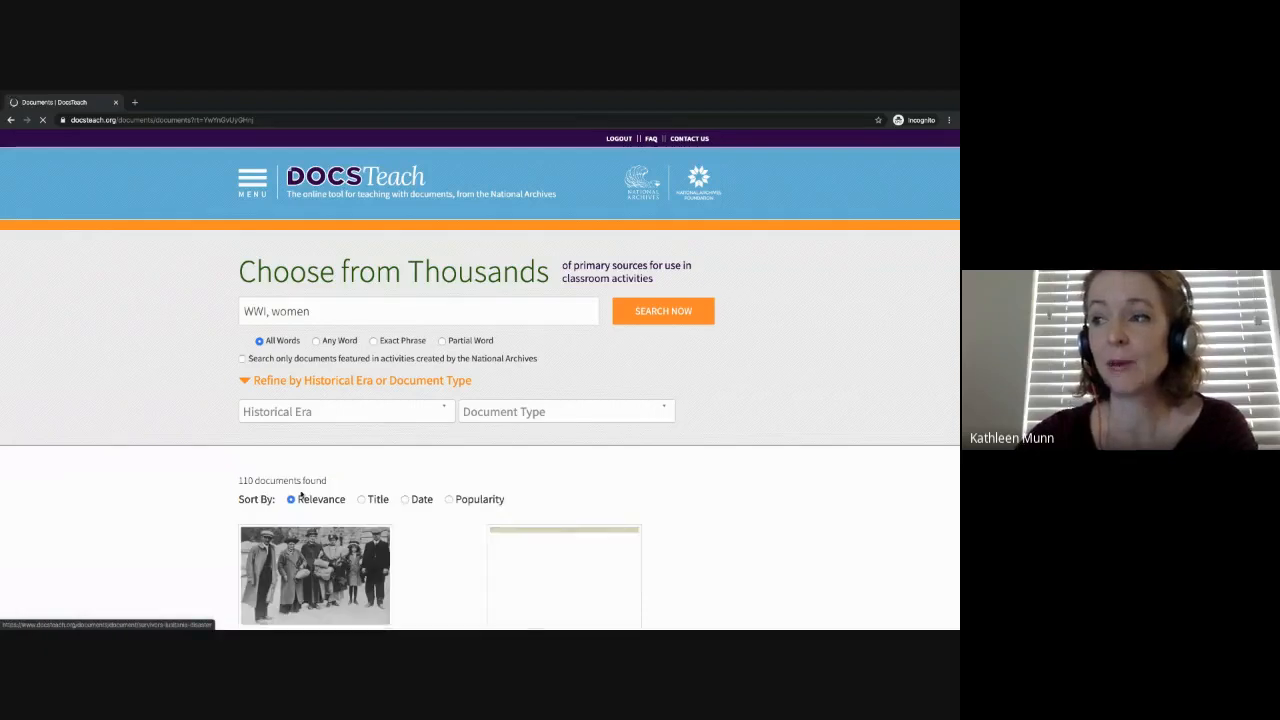
pyautogui.scroll(-3)
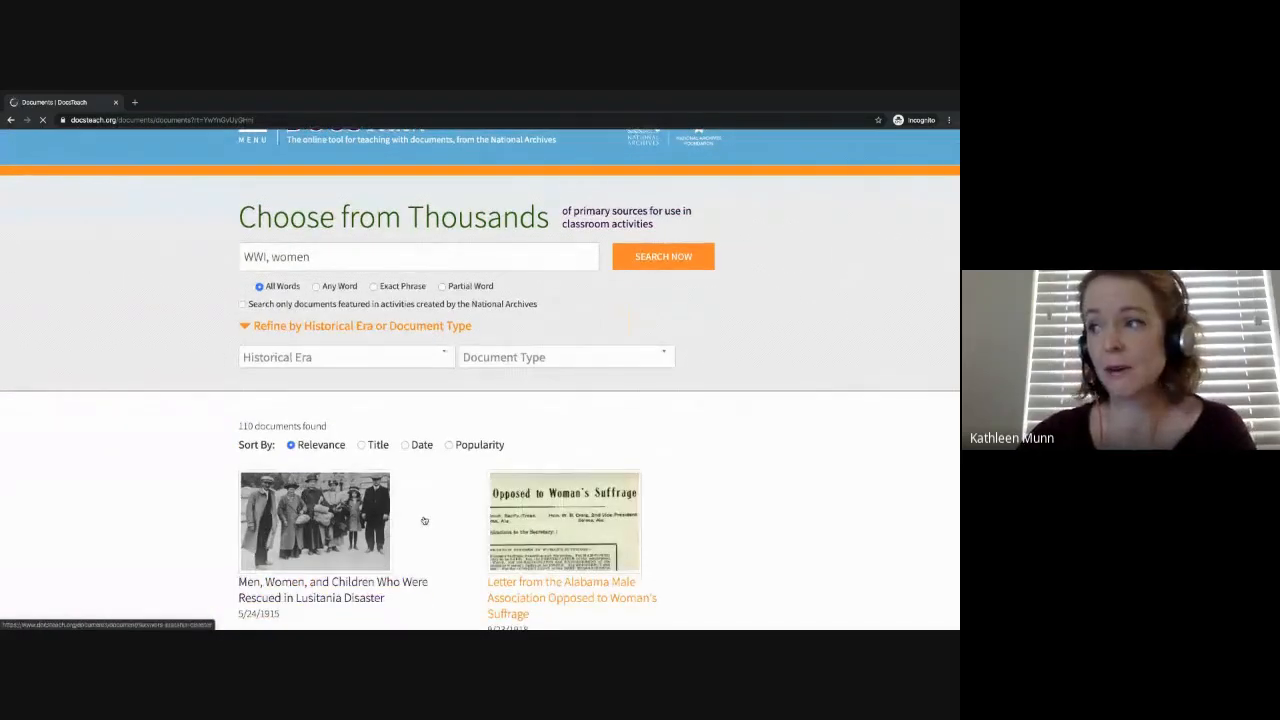
pyautogui.scroll(-3)
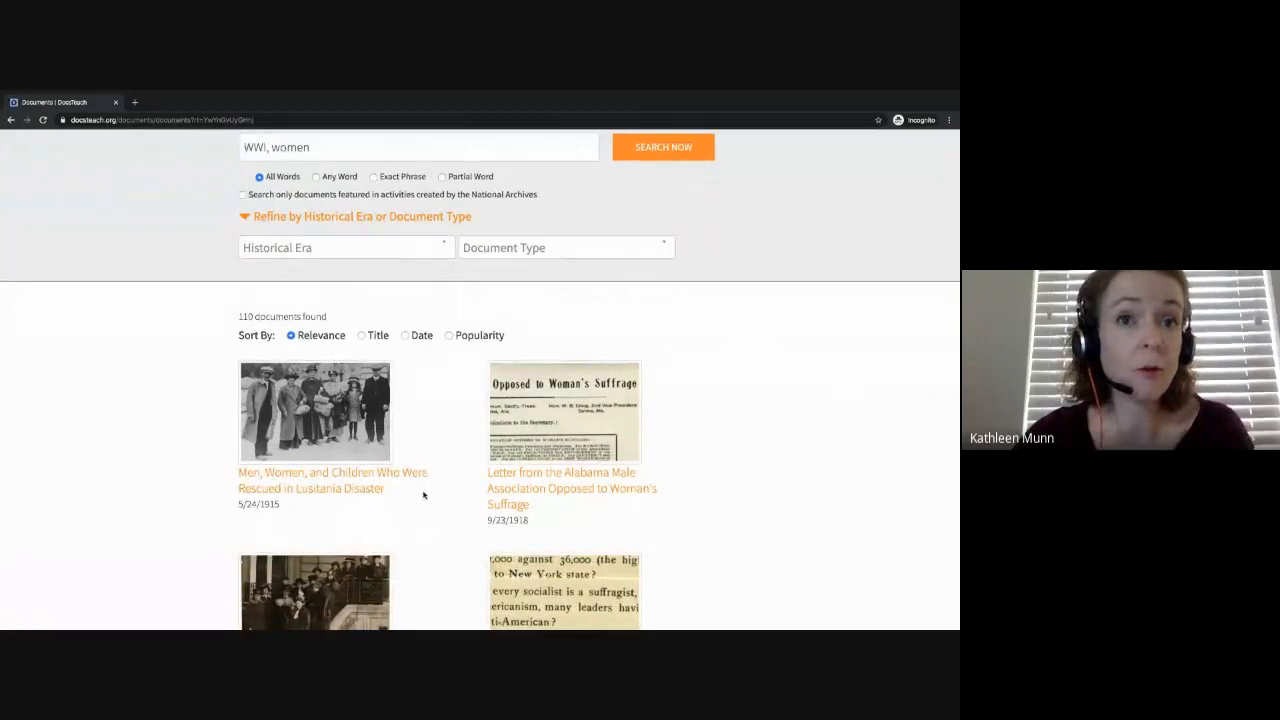
pyautogui.scroll(-3)
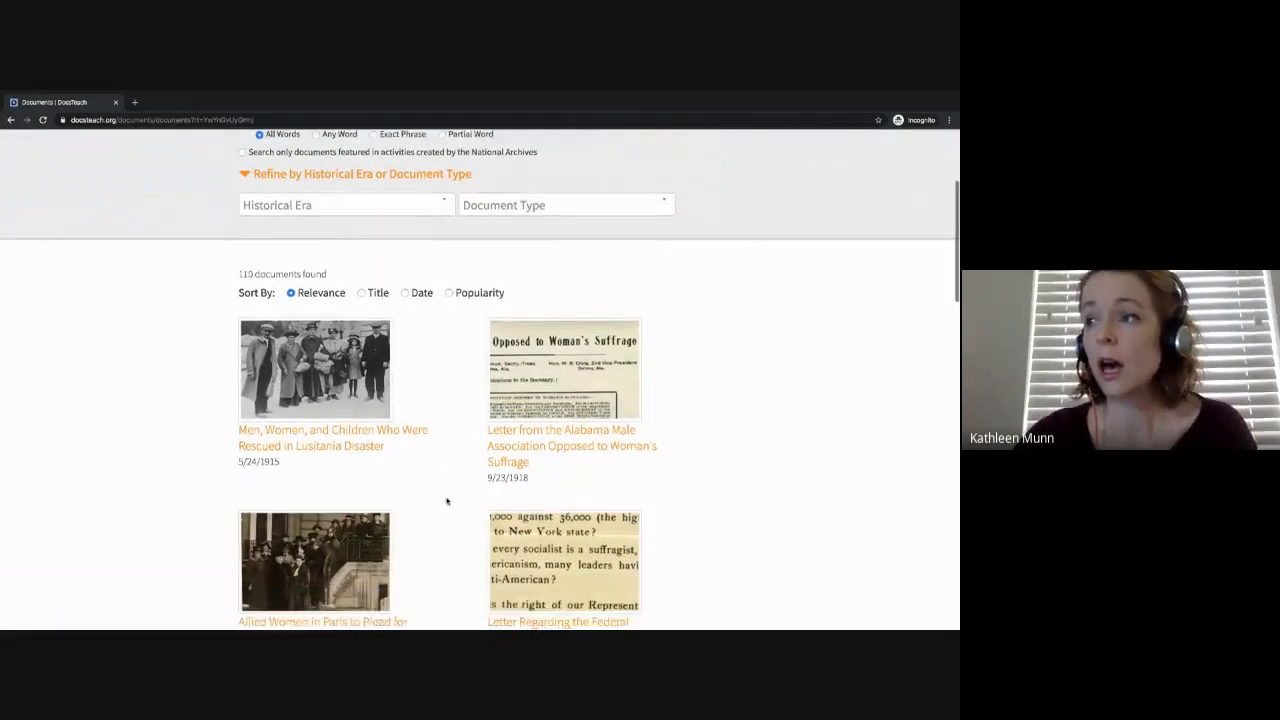
pyautogui.scroll(-3)
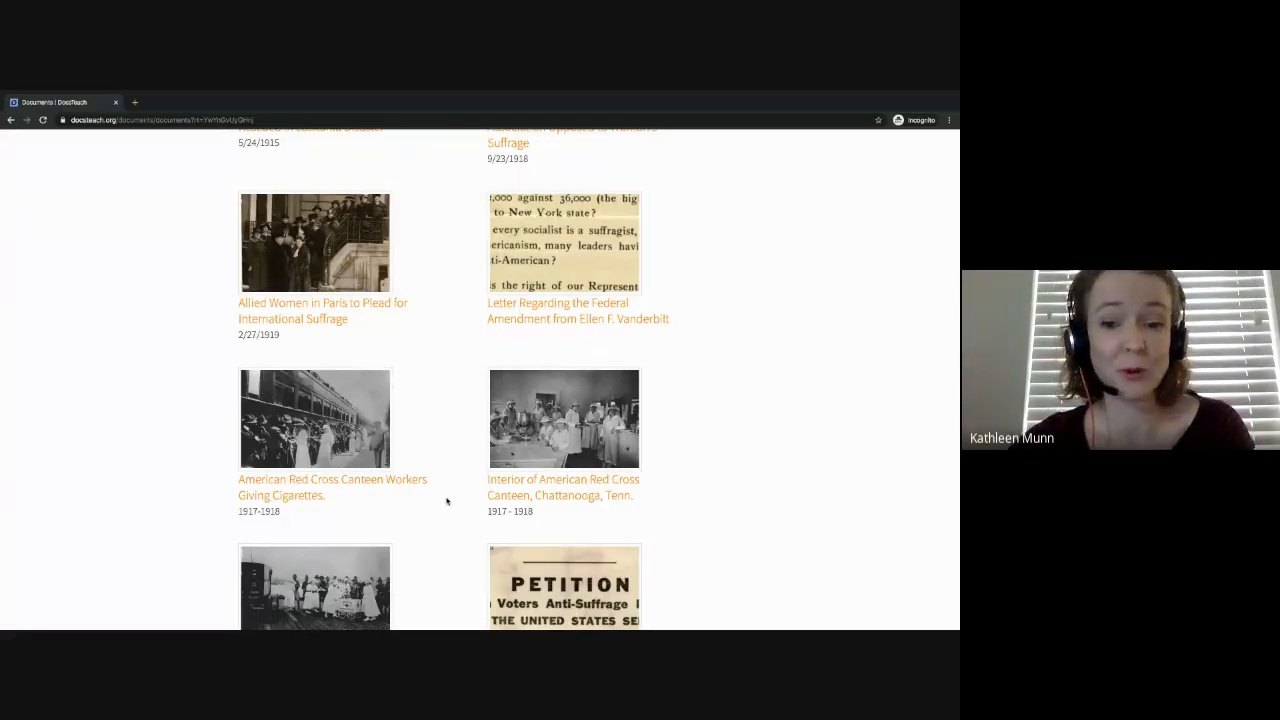
pyautogui.scroll(-3)
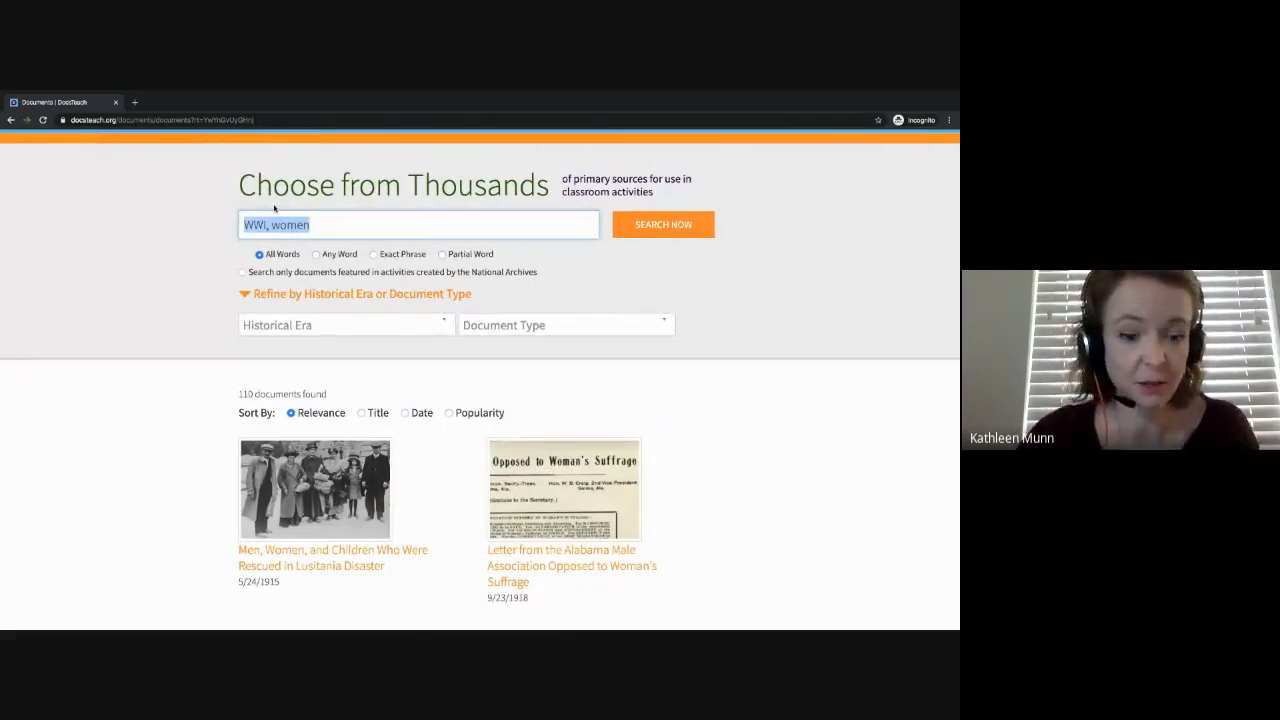
# Search for 'zimmerman telegram', returning 4 documents
pyautogui.write('zimmerman telegram')
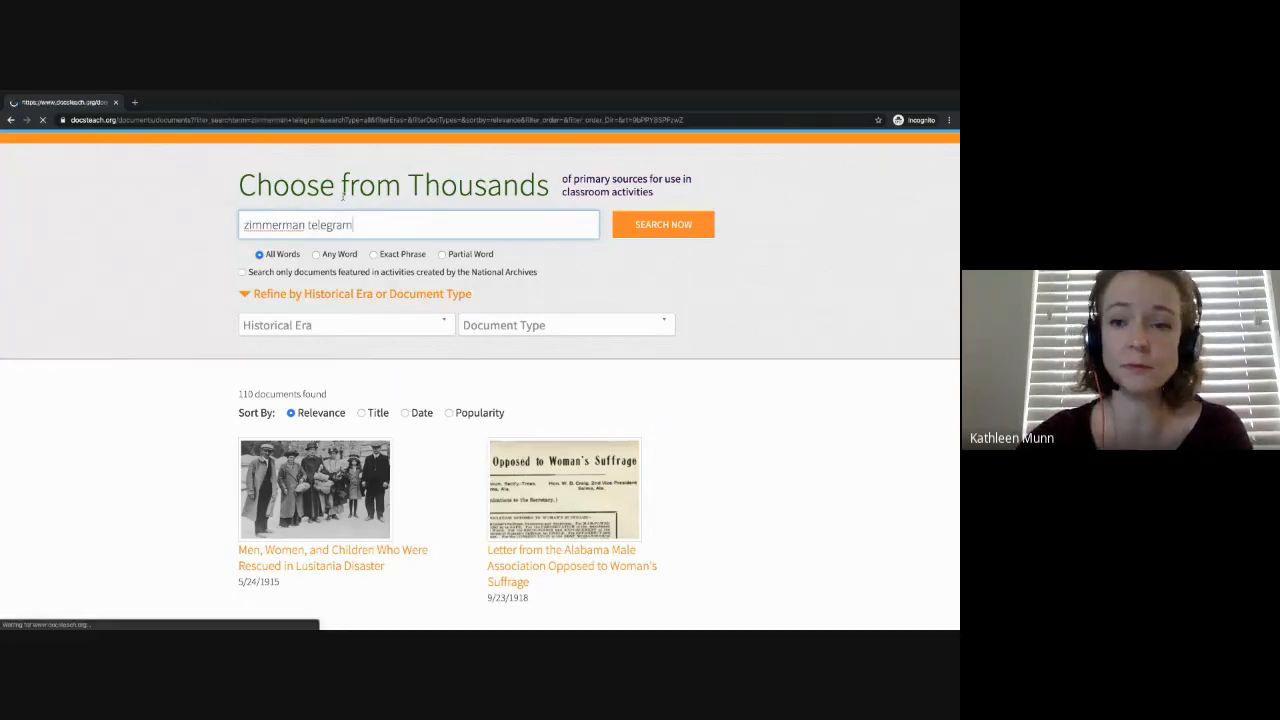
pyautogui.click(663, 224)
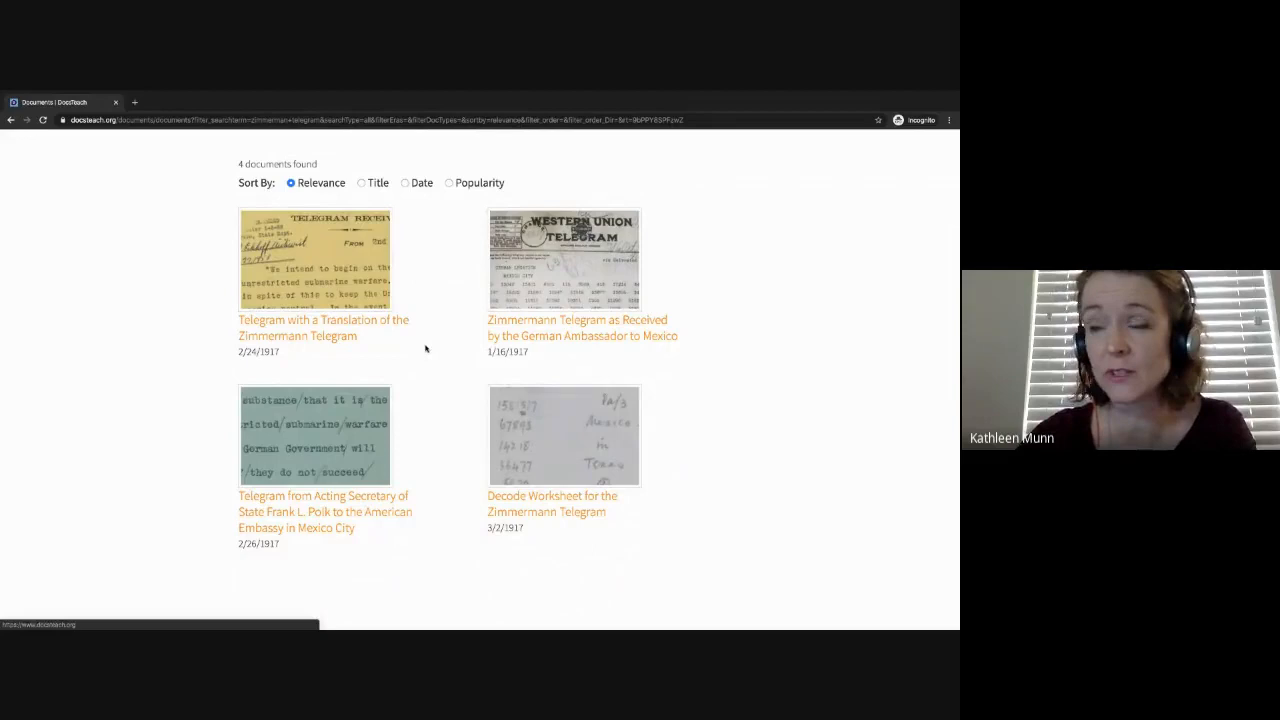
pyautogui.moveTo(316, 320)
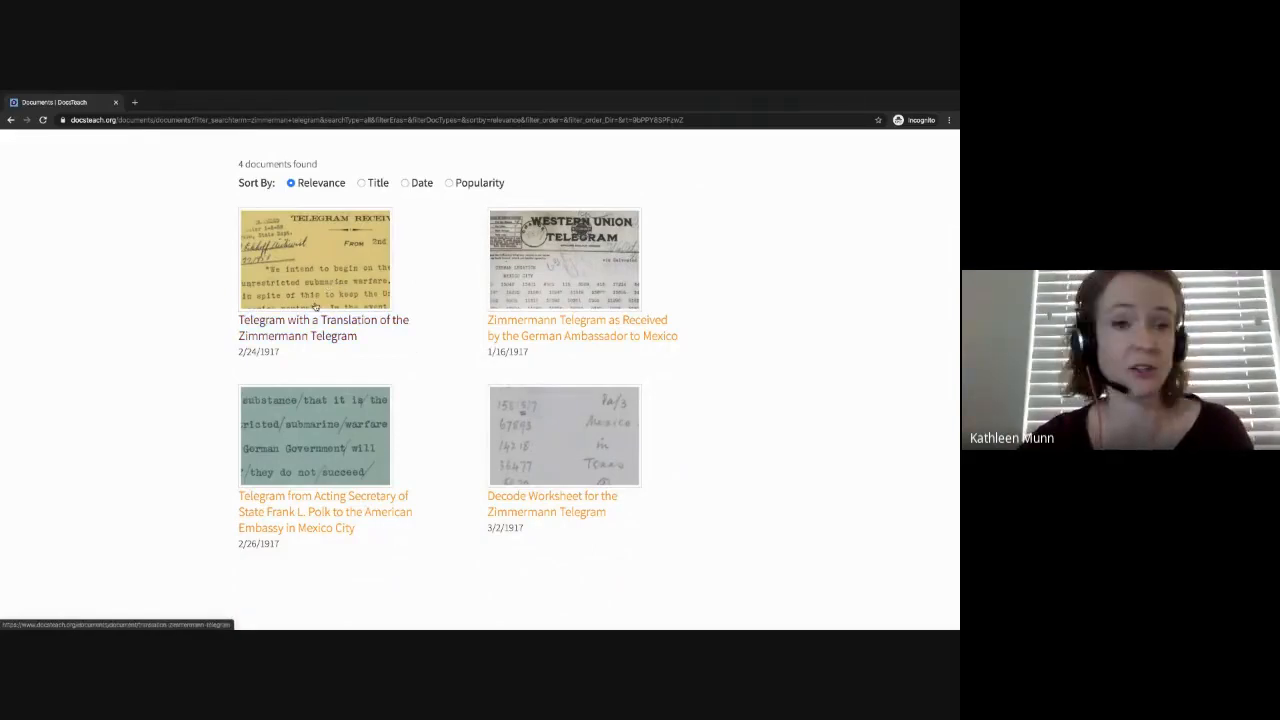
# Open 'Telegram with a Translation of the Zimmermann Telegram' and view its typed page
pyautogui.click(323, 327)
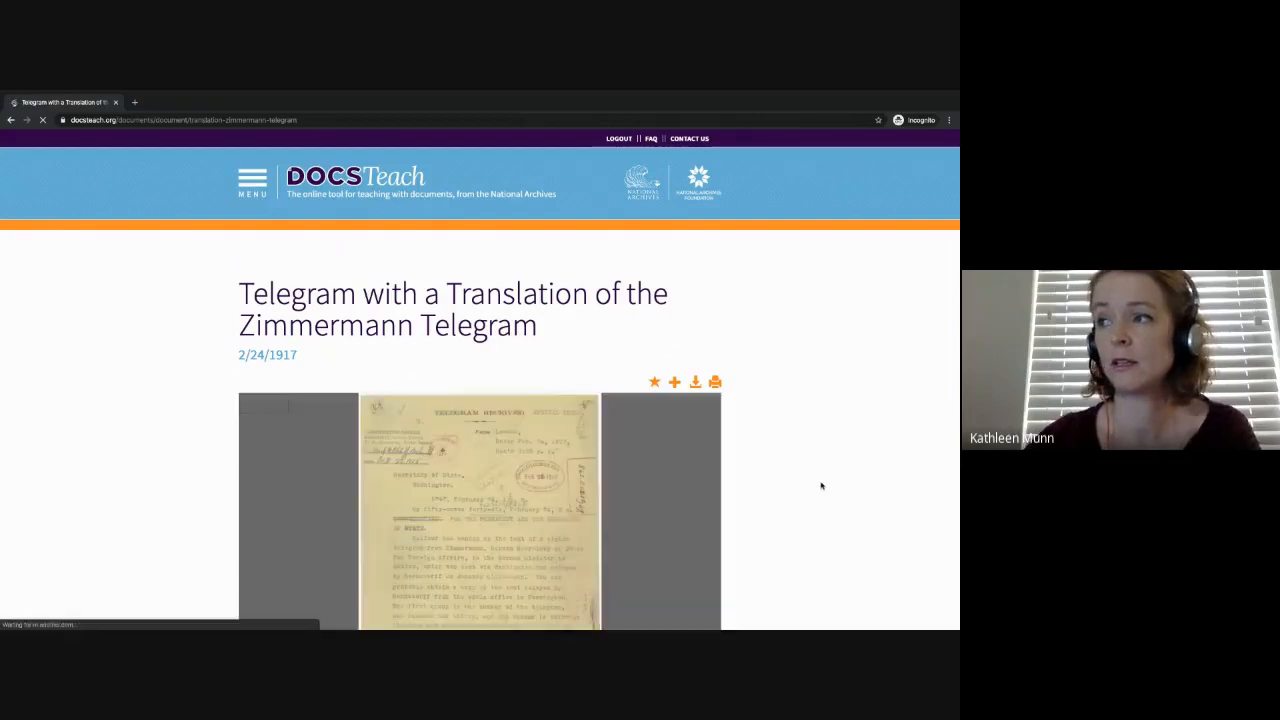
pyautogui.scroll(-3)
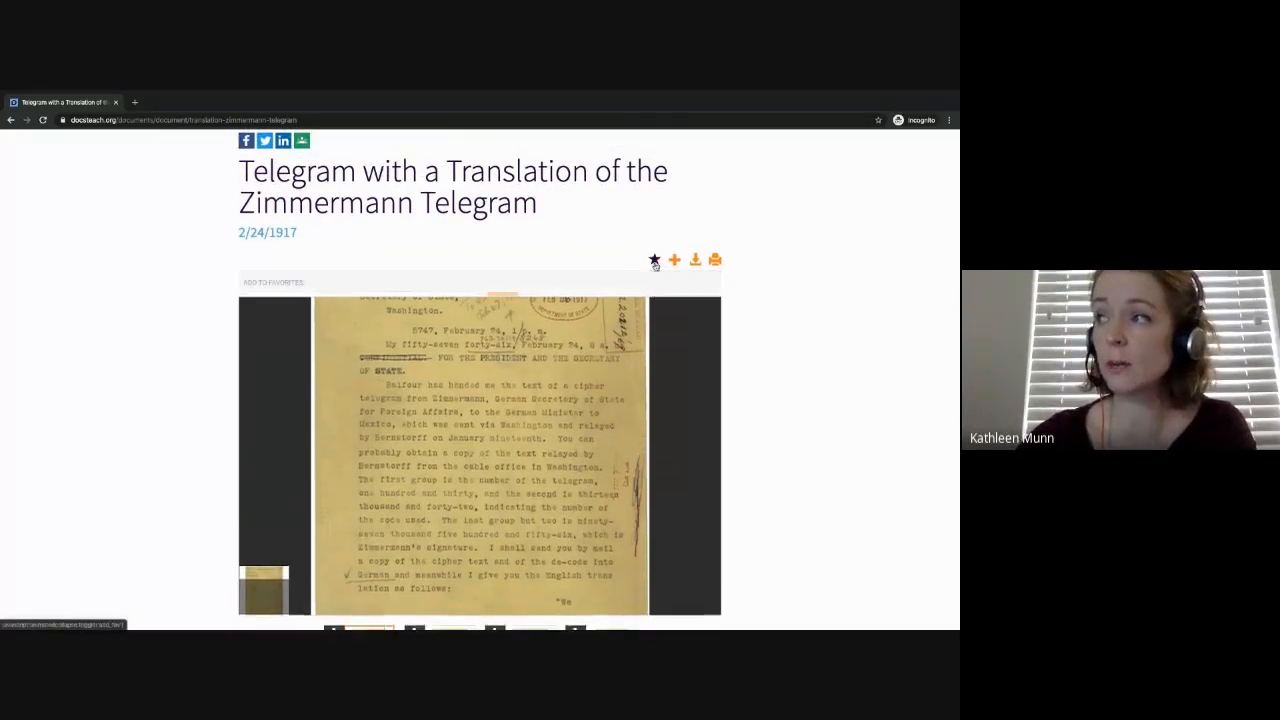
# Add the telegram translation document to the Default Folder of favorites
pyautogui.click(654, 260)
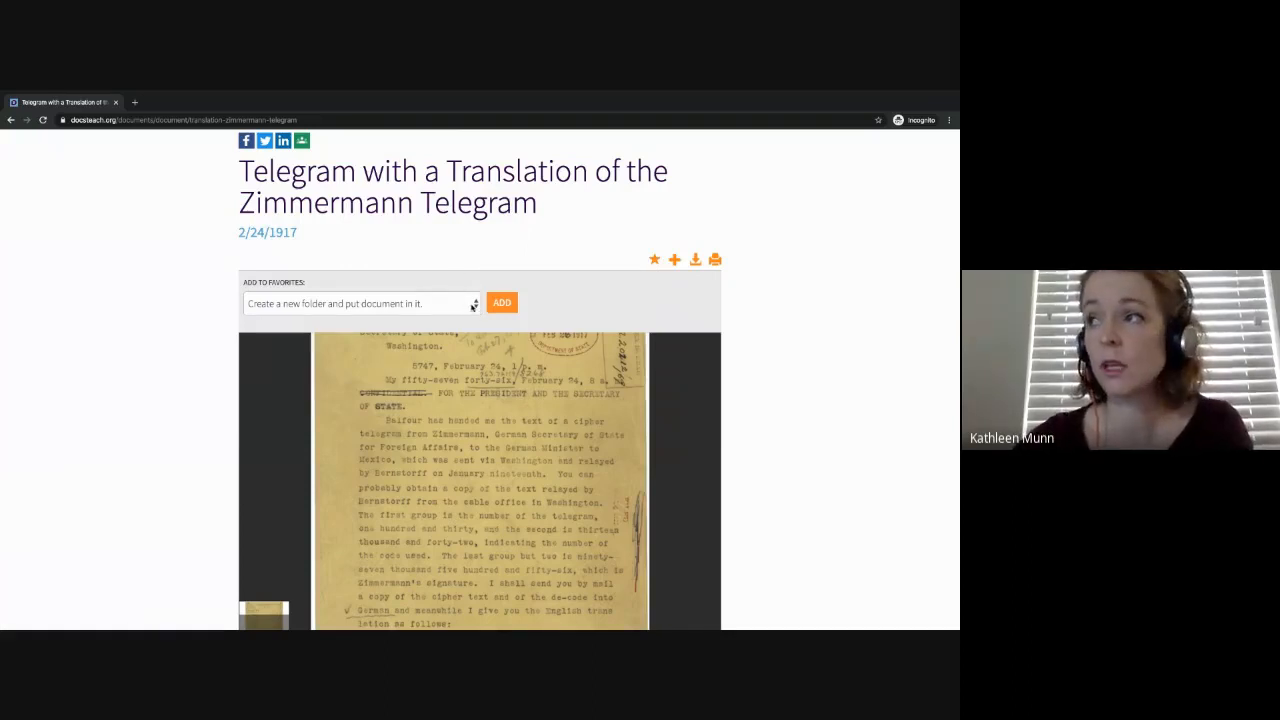
pyautogui.click(360, 303)
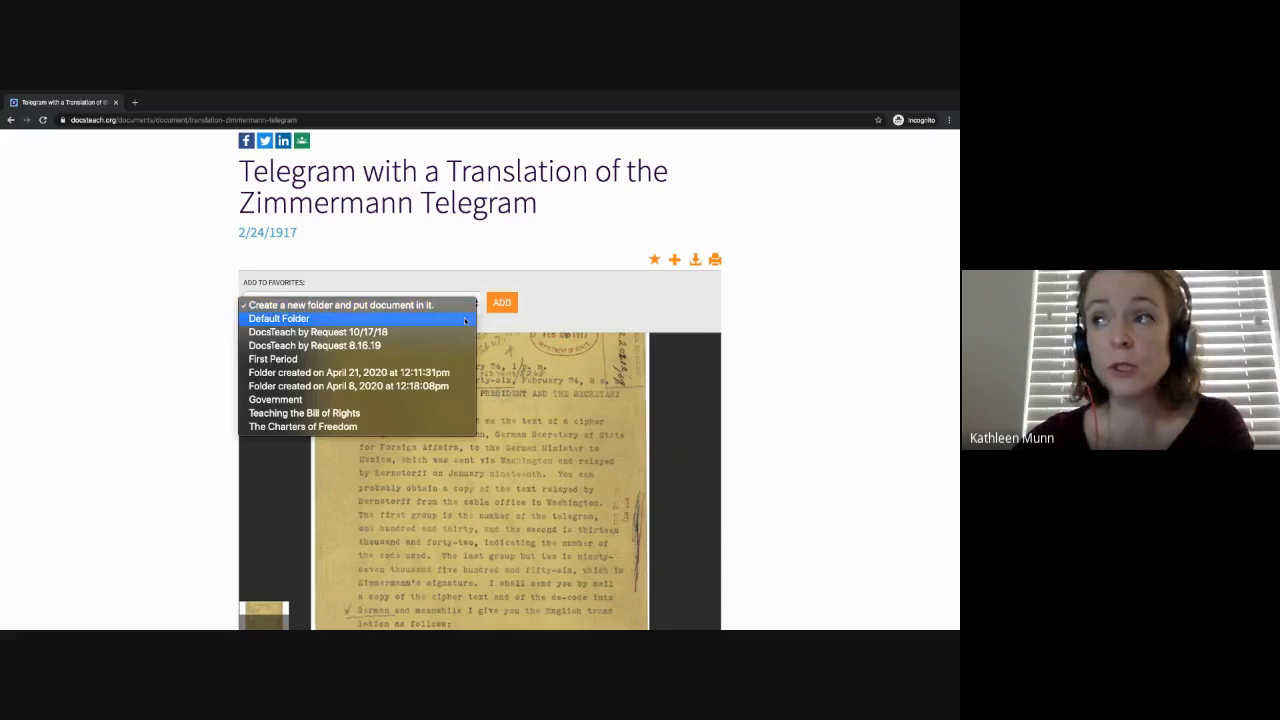
pyautogui.click(502, 302)
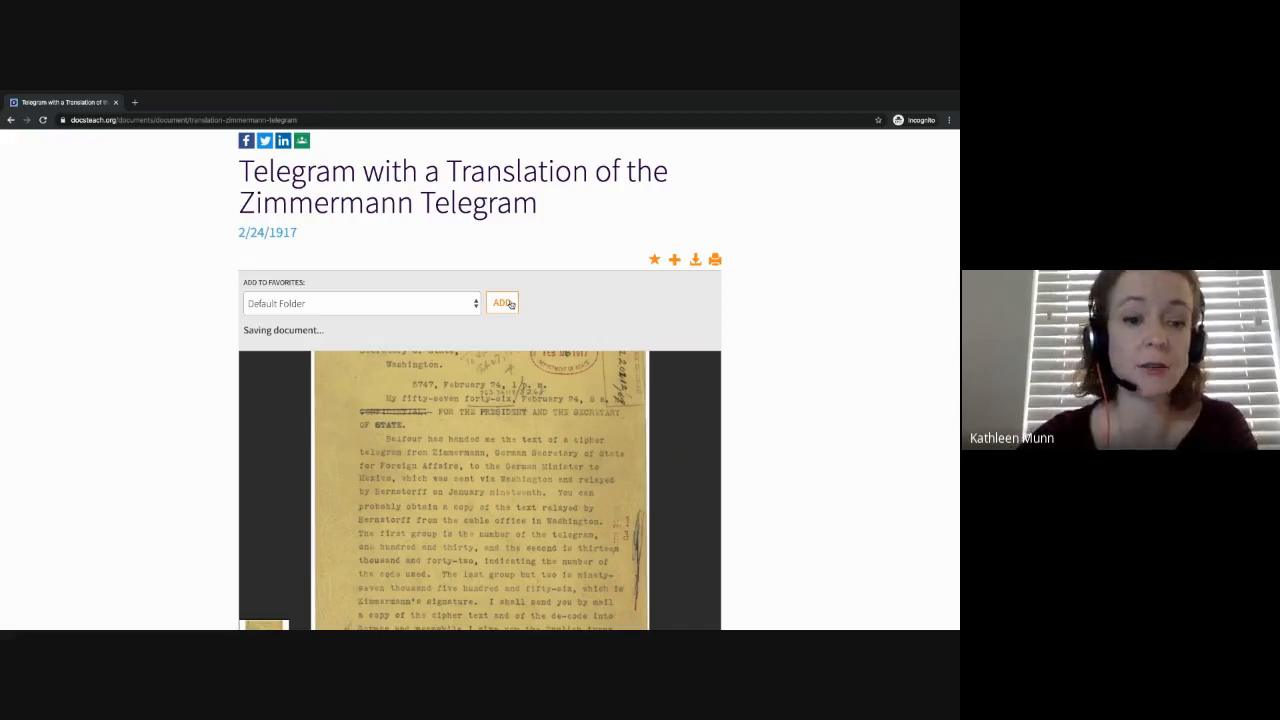
pyautogui.click(501, 303)
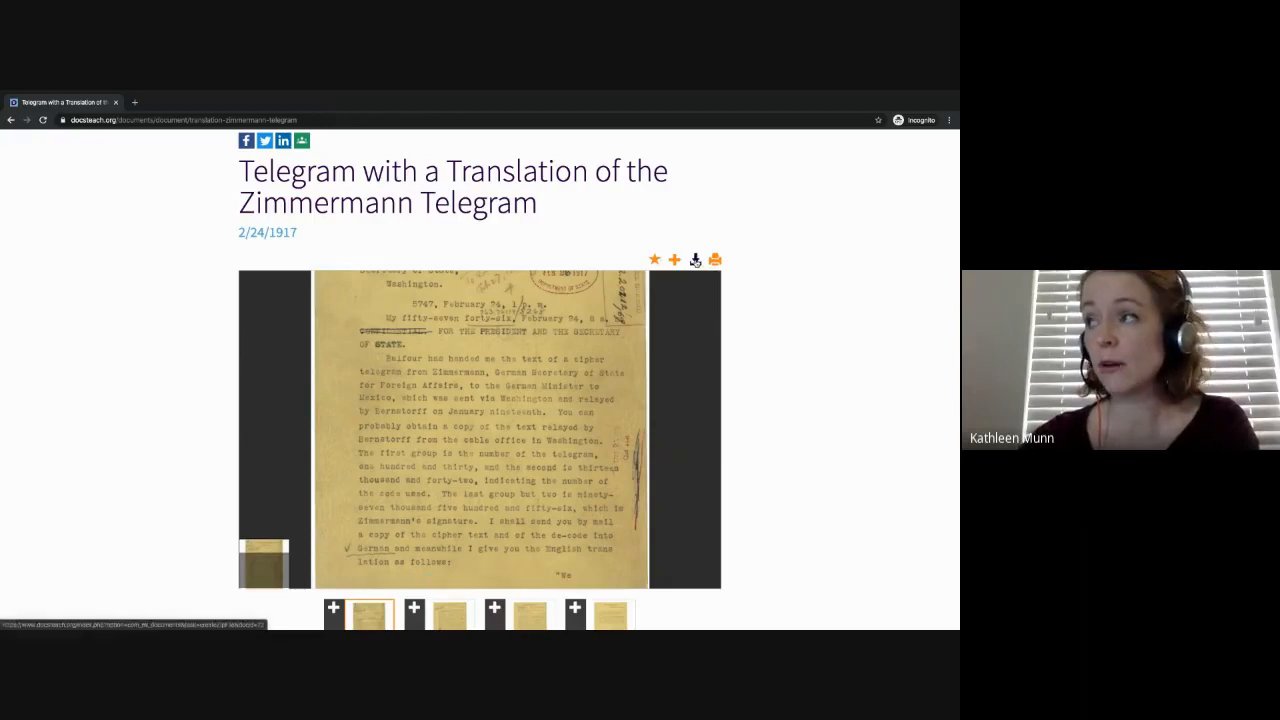
pyautogui.moveTo(695, 260)
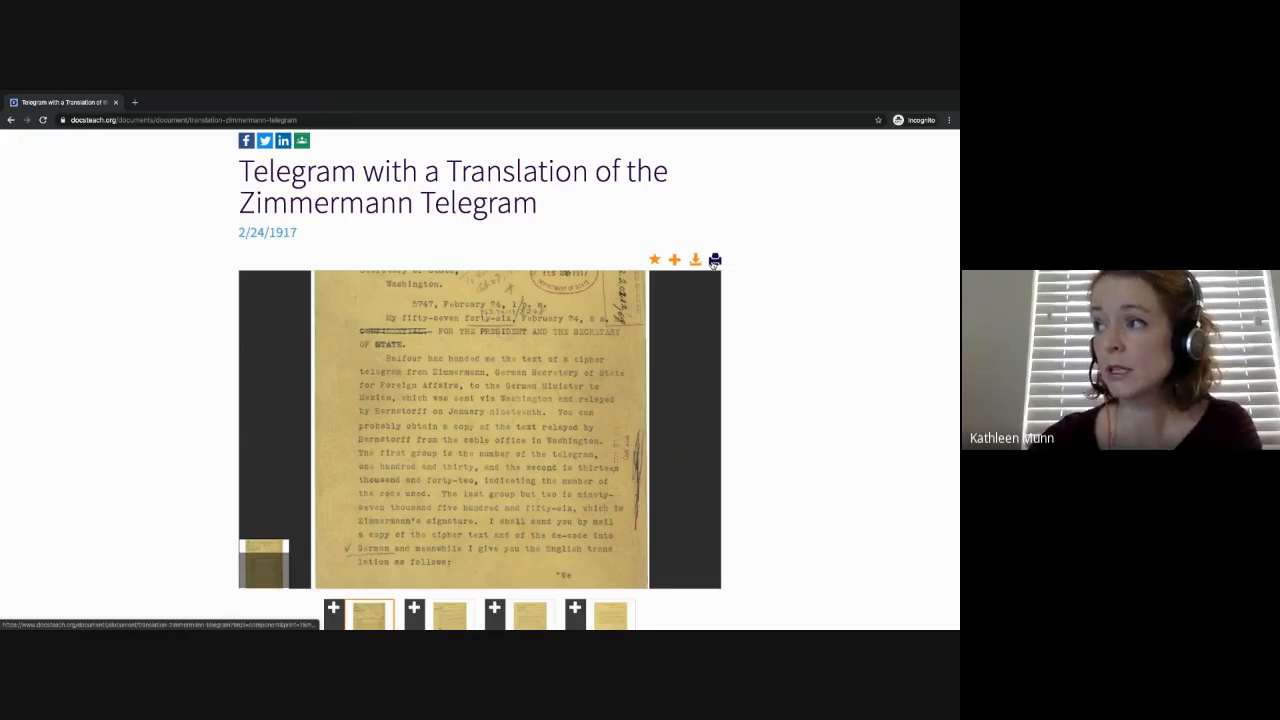
pyautogui.scroll(-3)
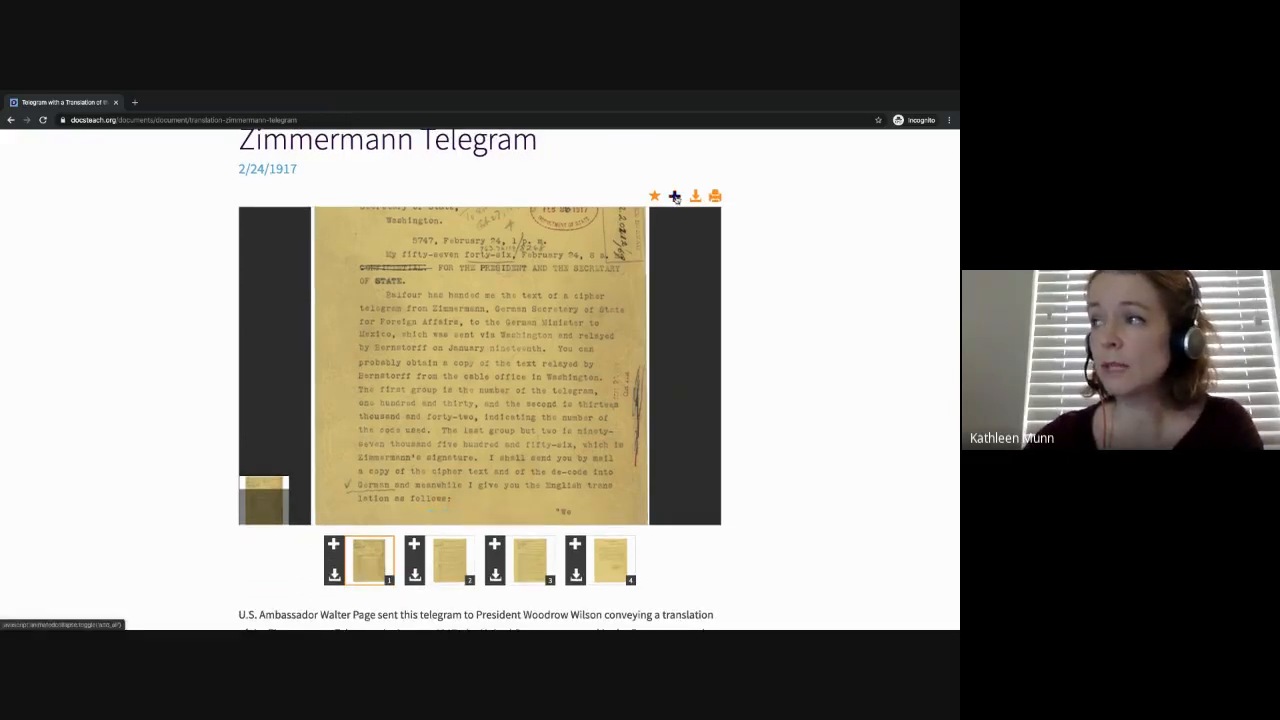
pyautogui.moveTo(675, 195)
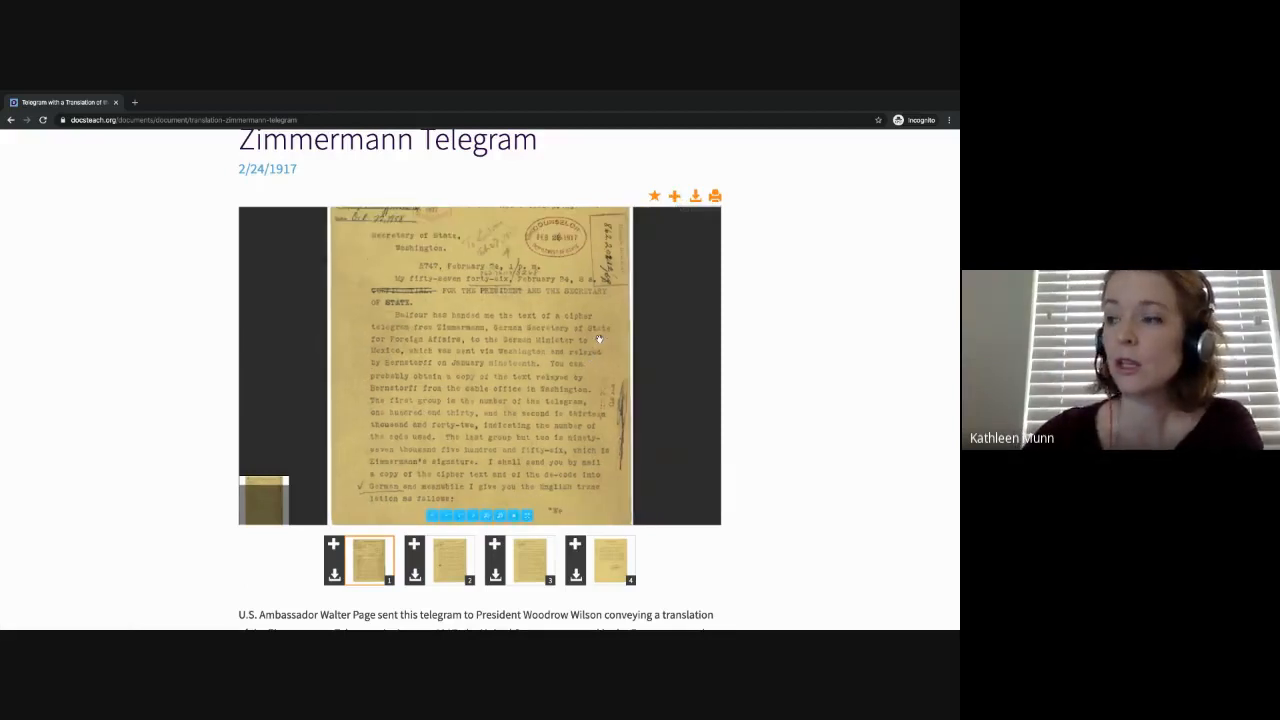
pyautogui.scroll(-3)
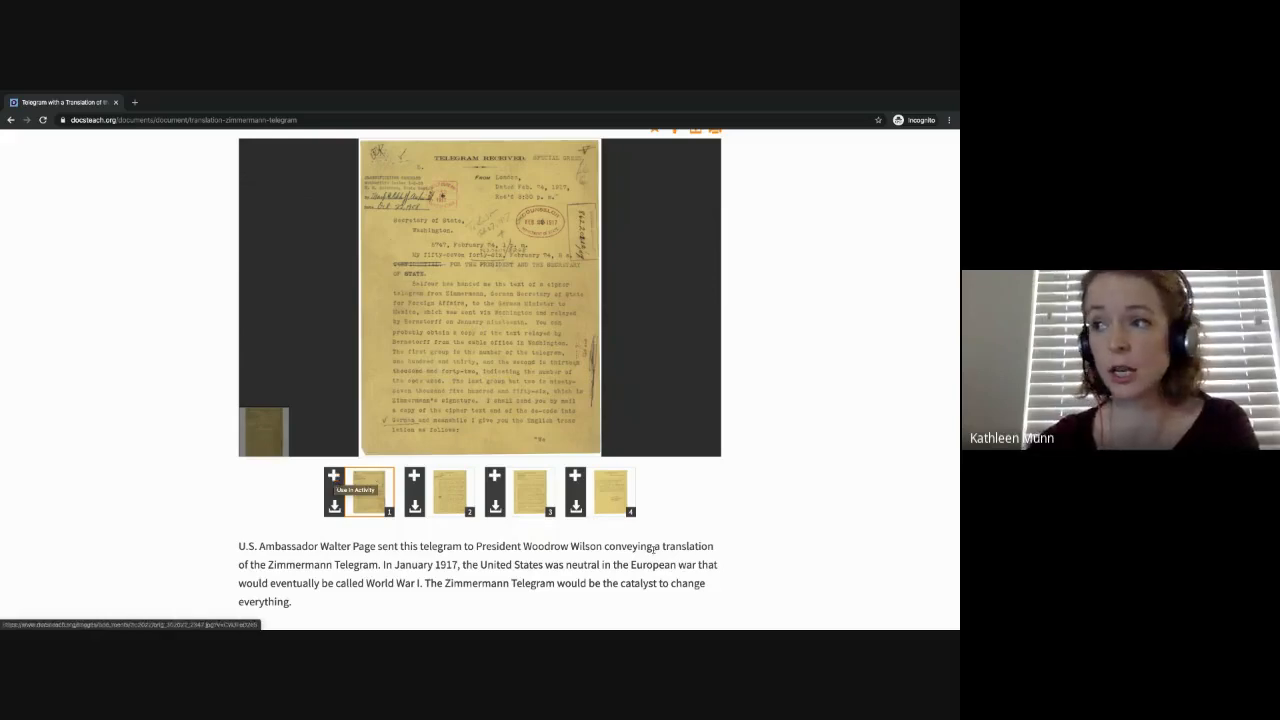
pyautogui.scroll(-3)
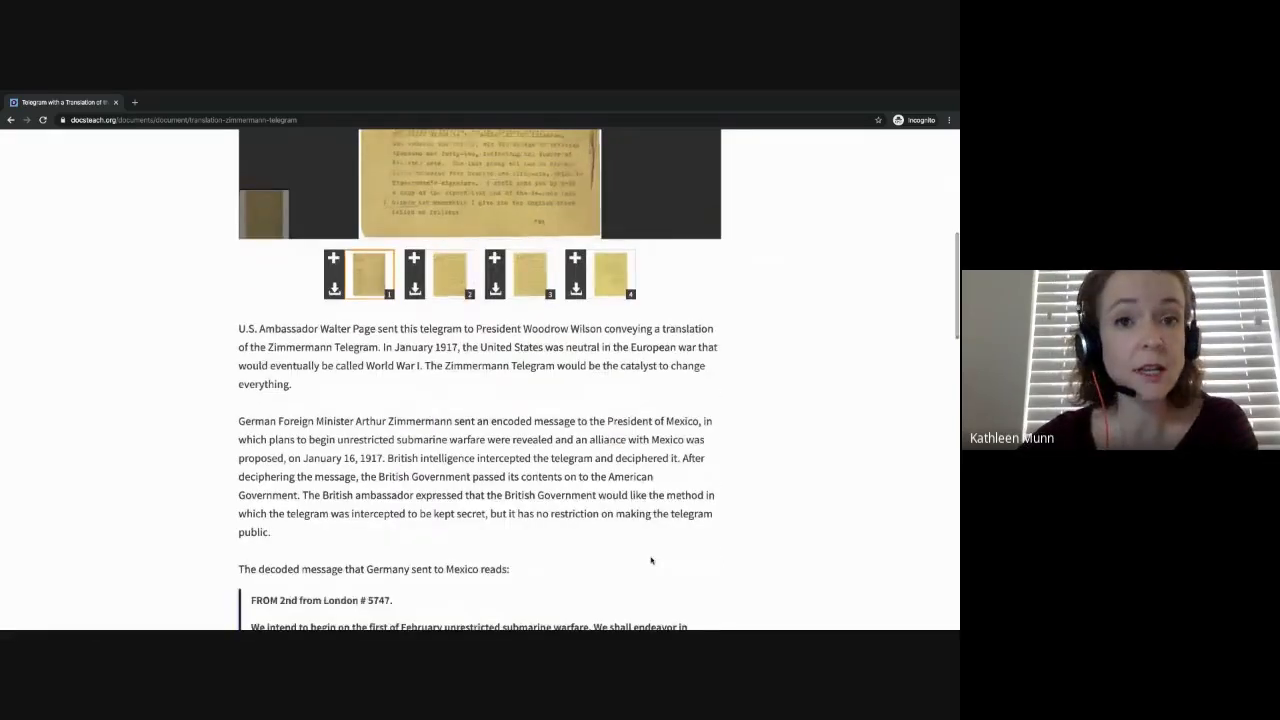
pyautogui.scroll(-3)
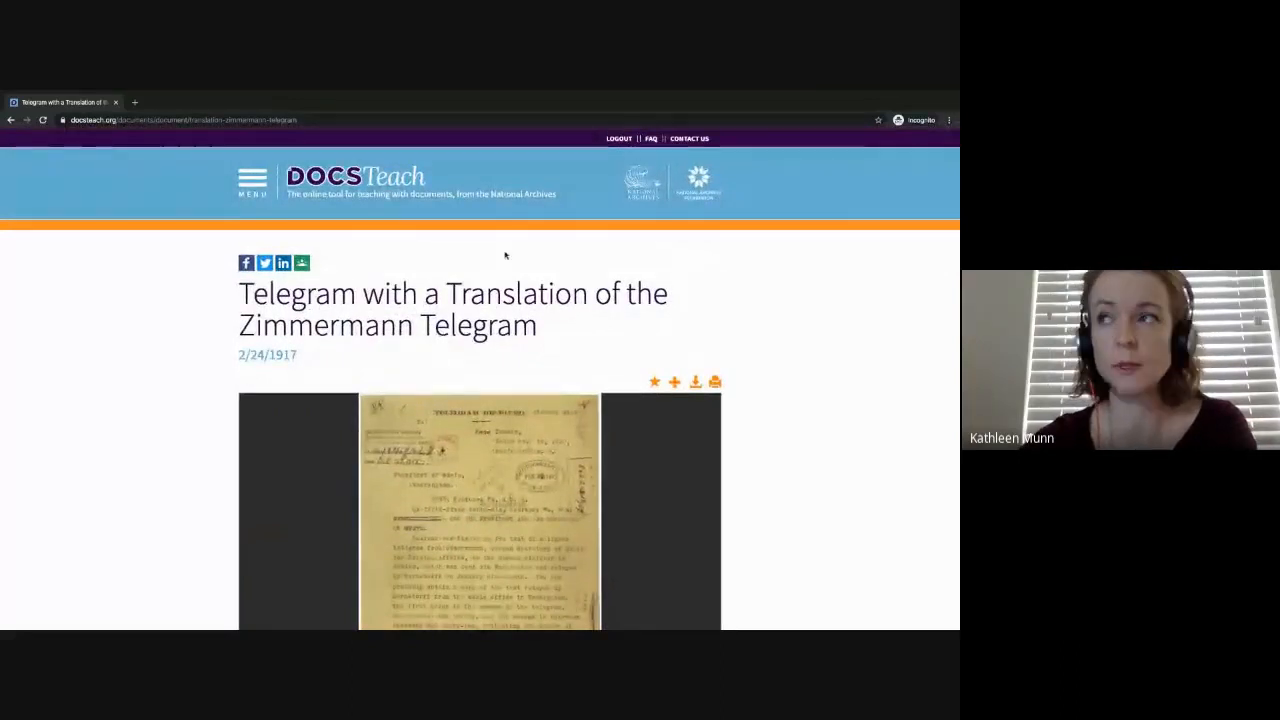
# Go to My Saved Documents through the menu's My Account section
pyautogui.click(252, 177)
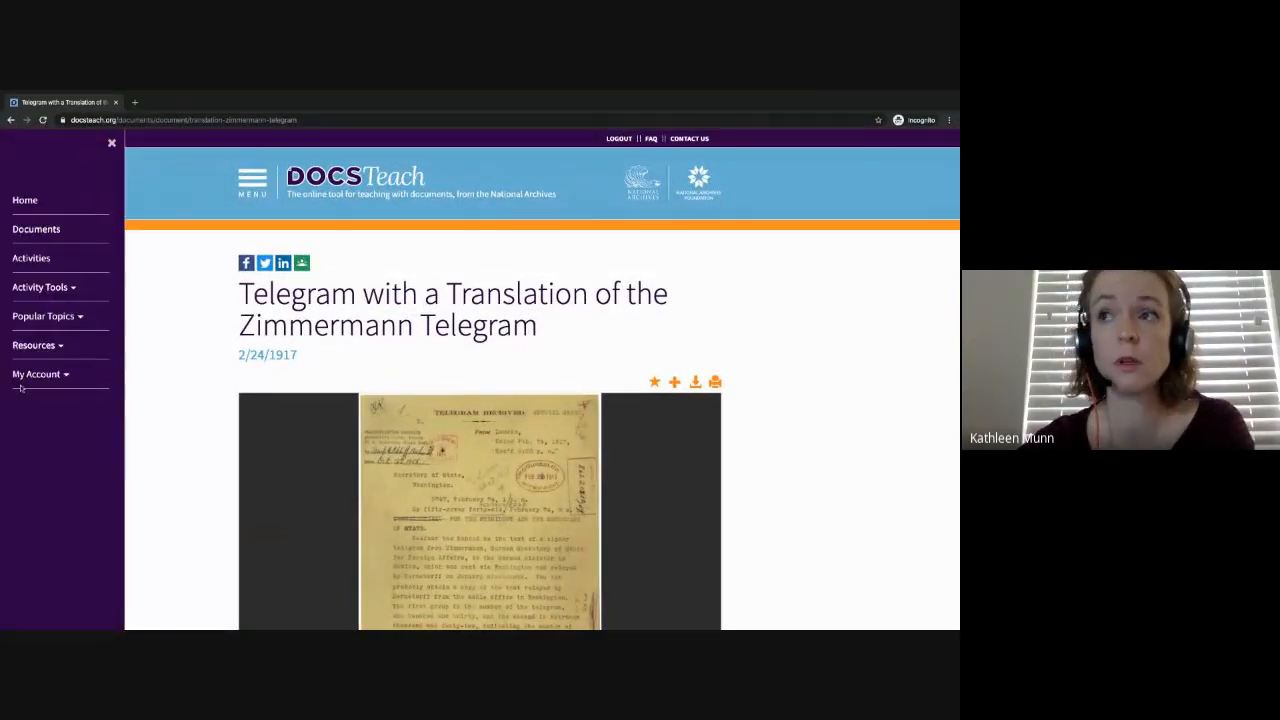
pyautogui.click(36, 373)
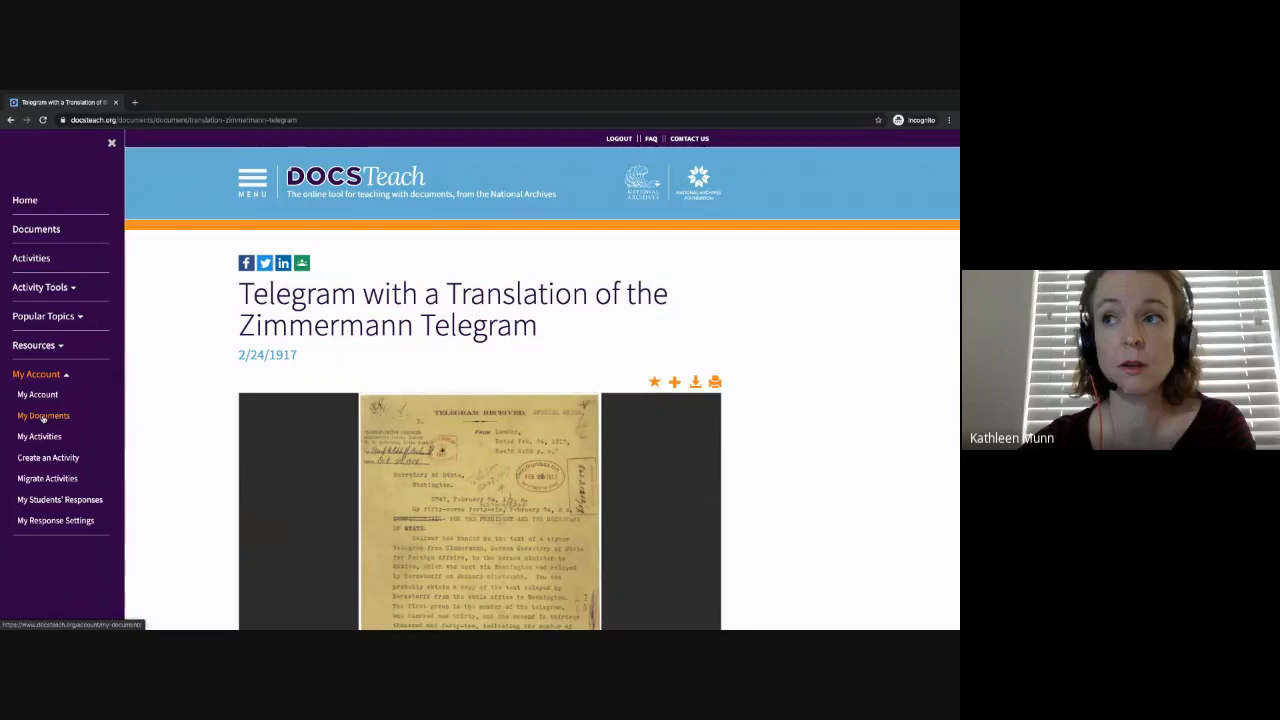
pyautogui.click(43, 415)
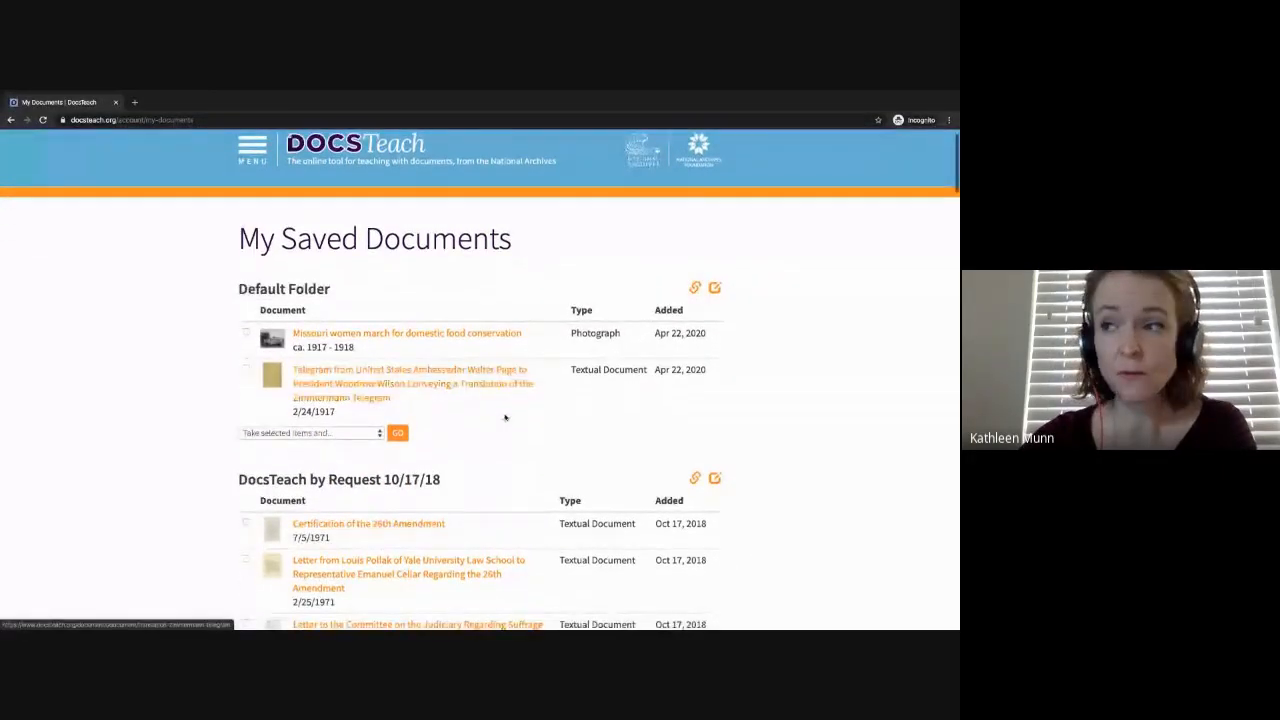
# Scroll through the folders and check the Zimmermann telegram translation in Default Folder
pyautogui.scroll(-3)
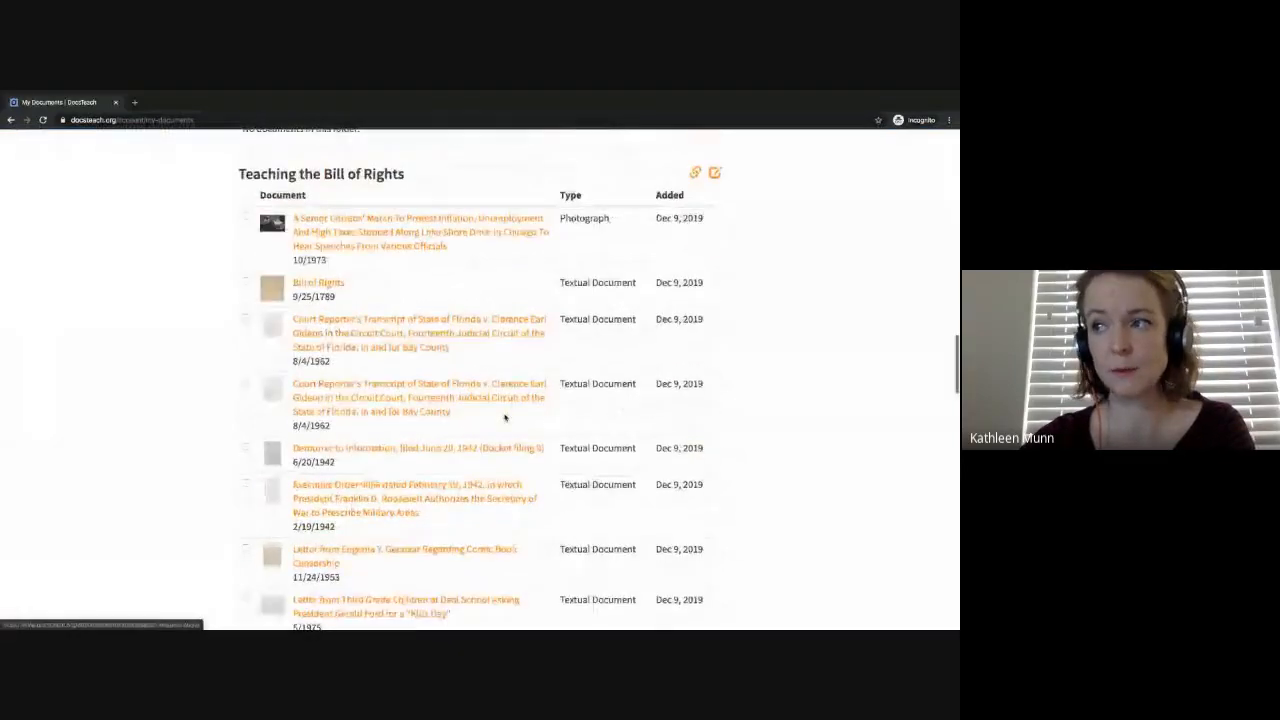
pyautogui.scroll(-3)
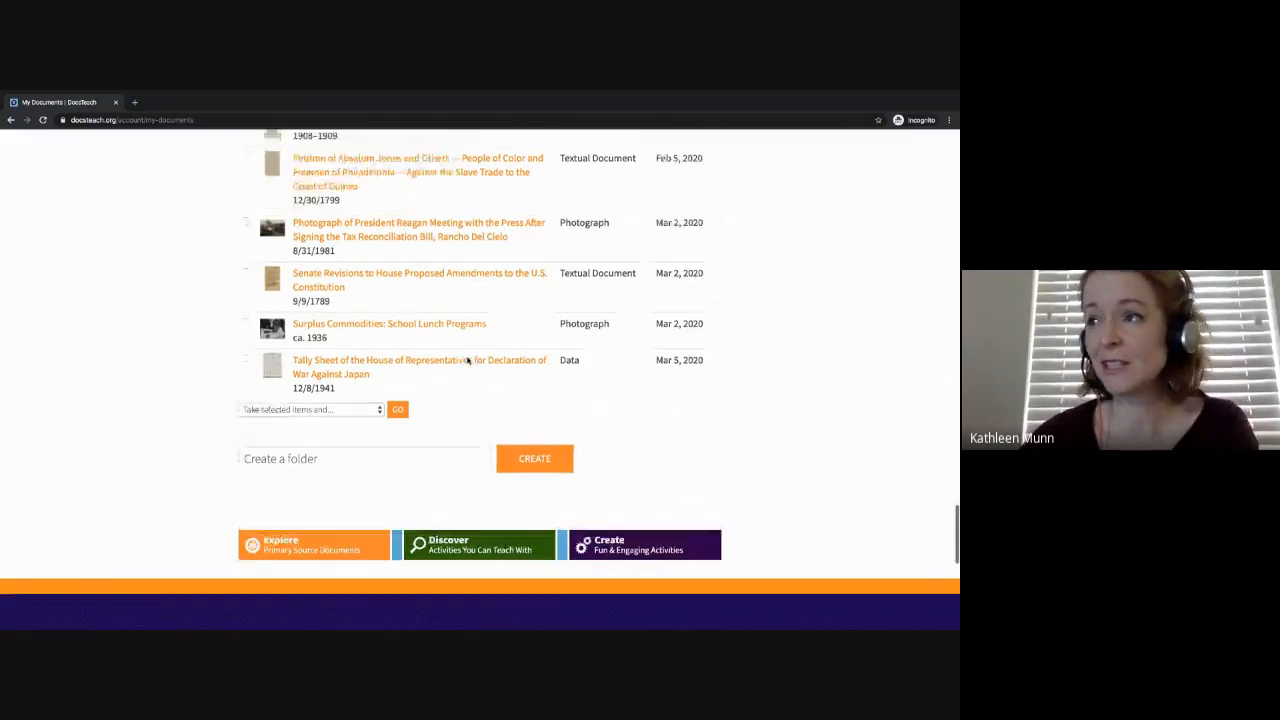
pyautogui.scroll(-3)
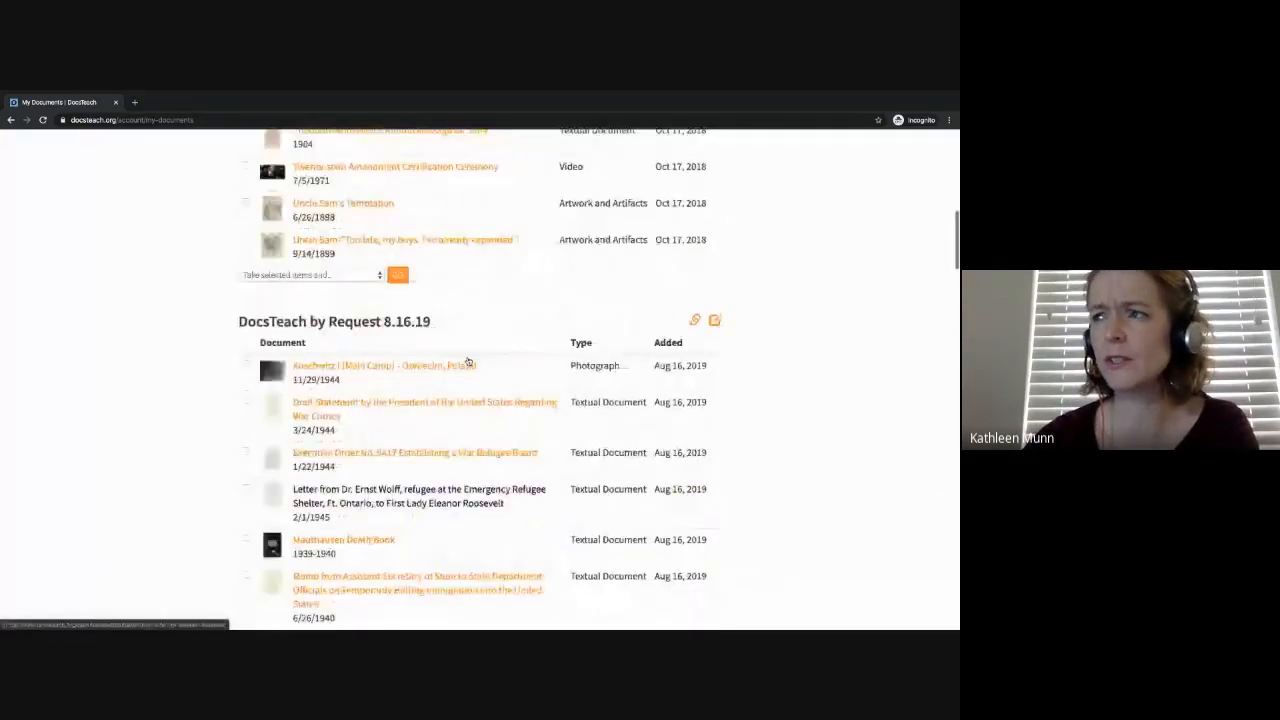
pyautogui.scroll(3)
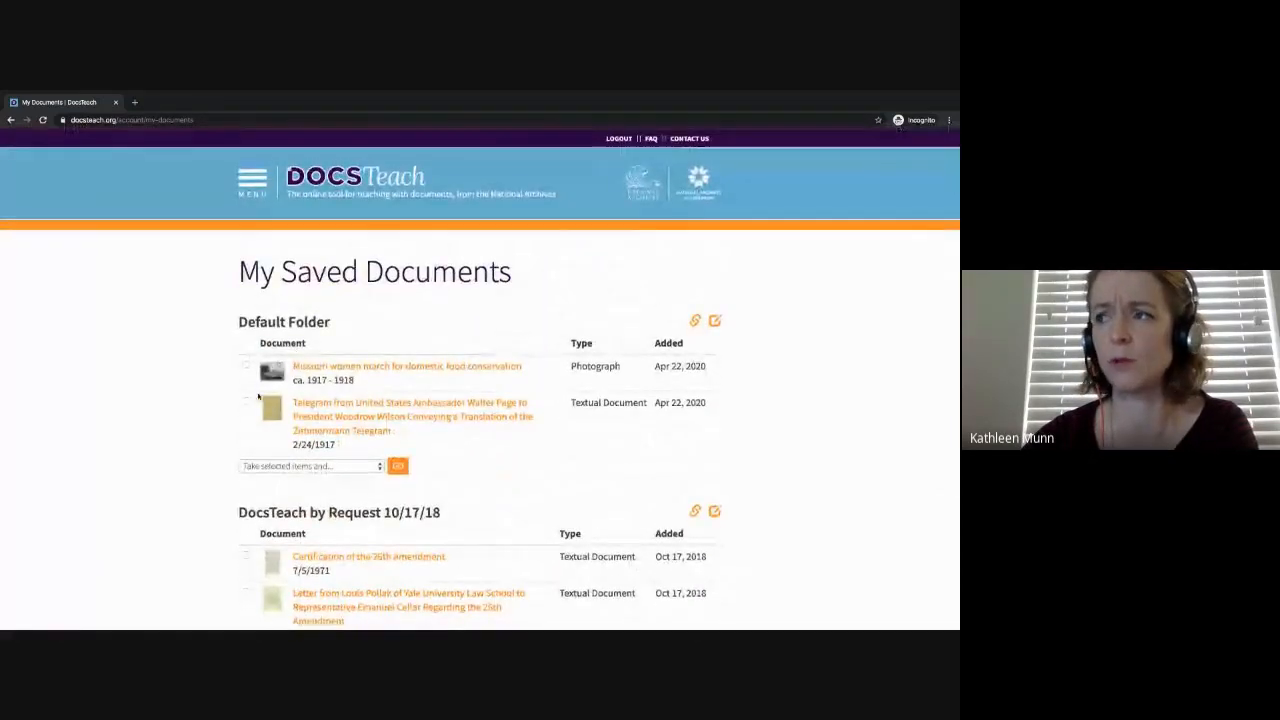
pyautogui.click(308, 466)
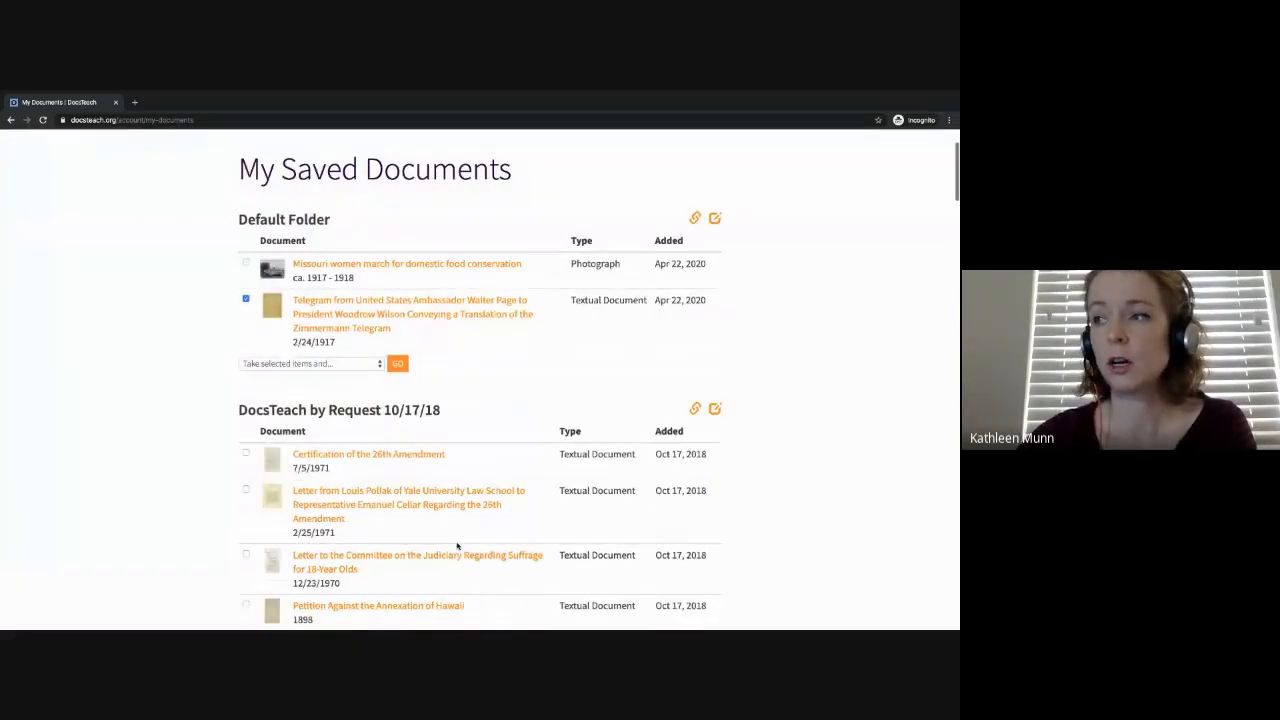
pyautogui.scroll(-3)
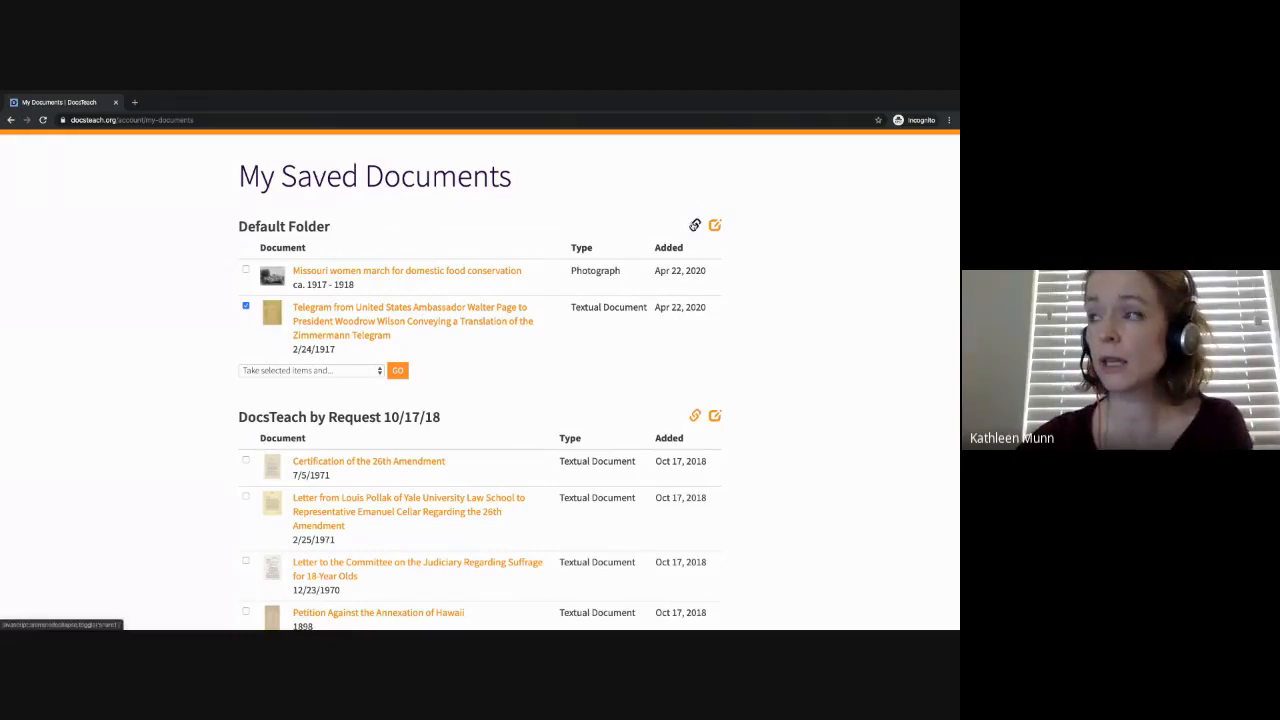
pyautogui.moveTo(695, 224)
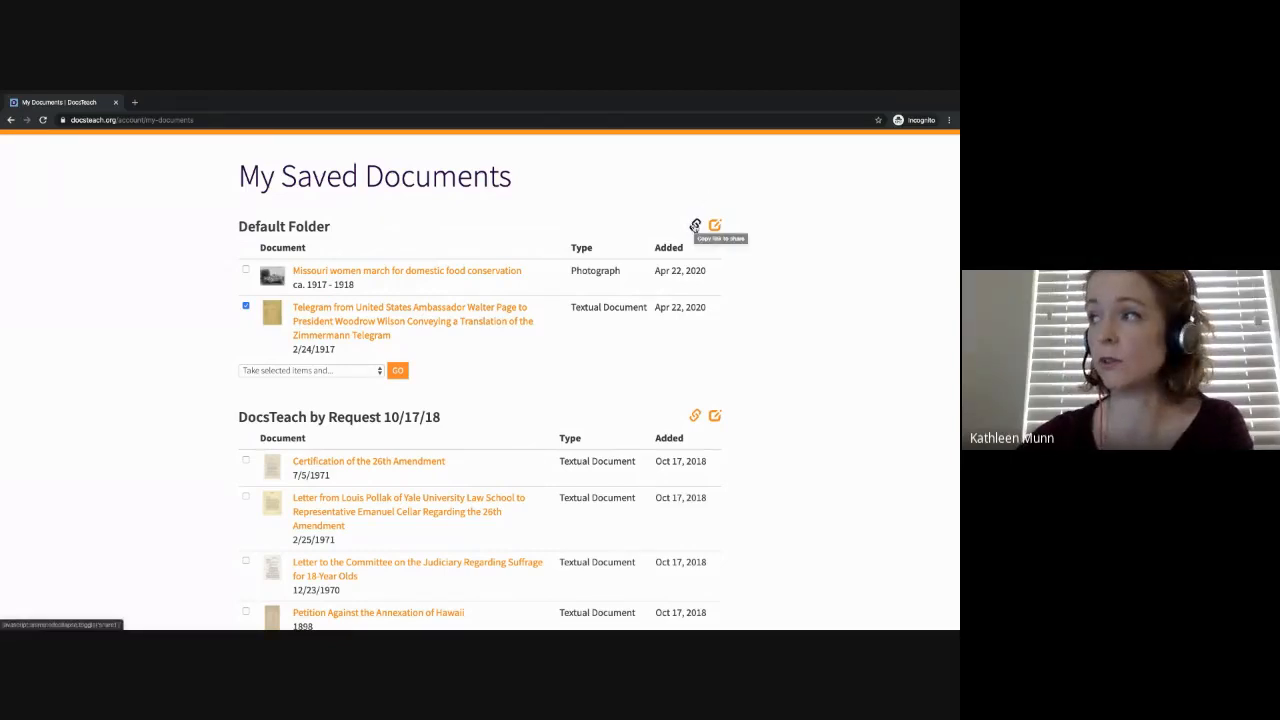
# Display the Default Folder's shareable link for sharing
pyautogui.click(695, 224)
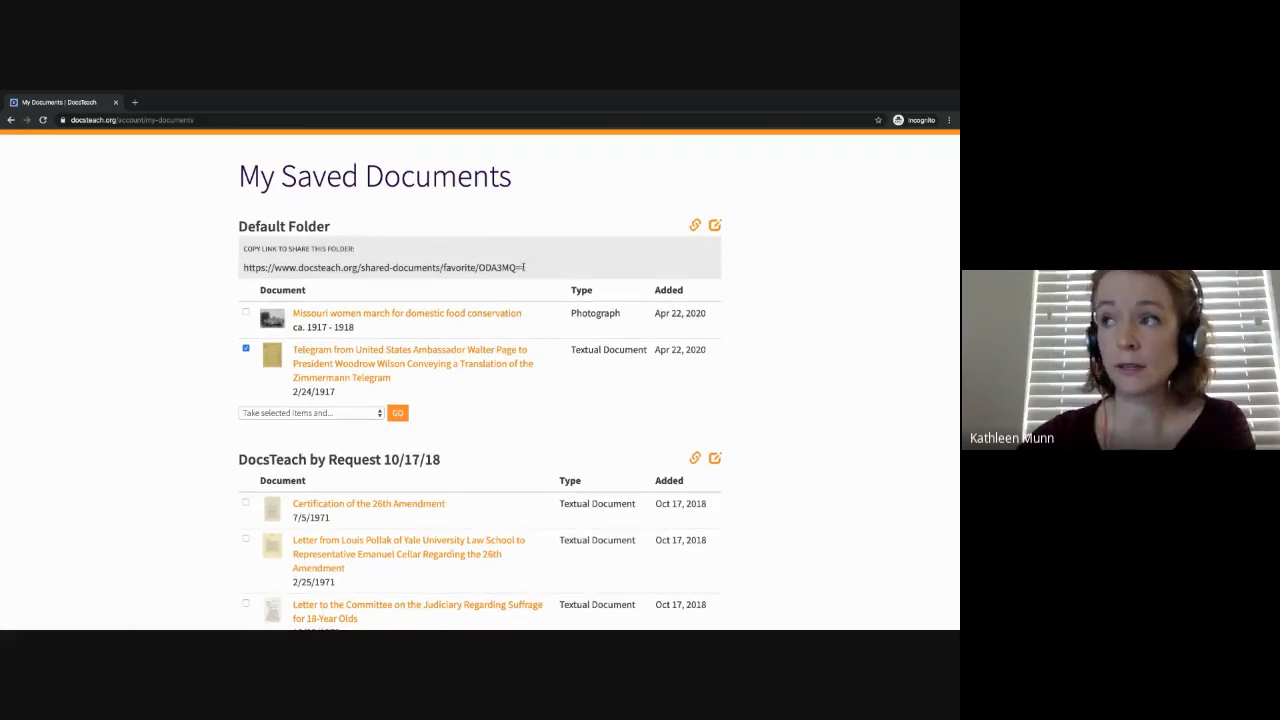
pyautogui.moveTo(545, 266)
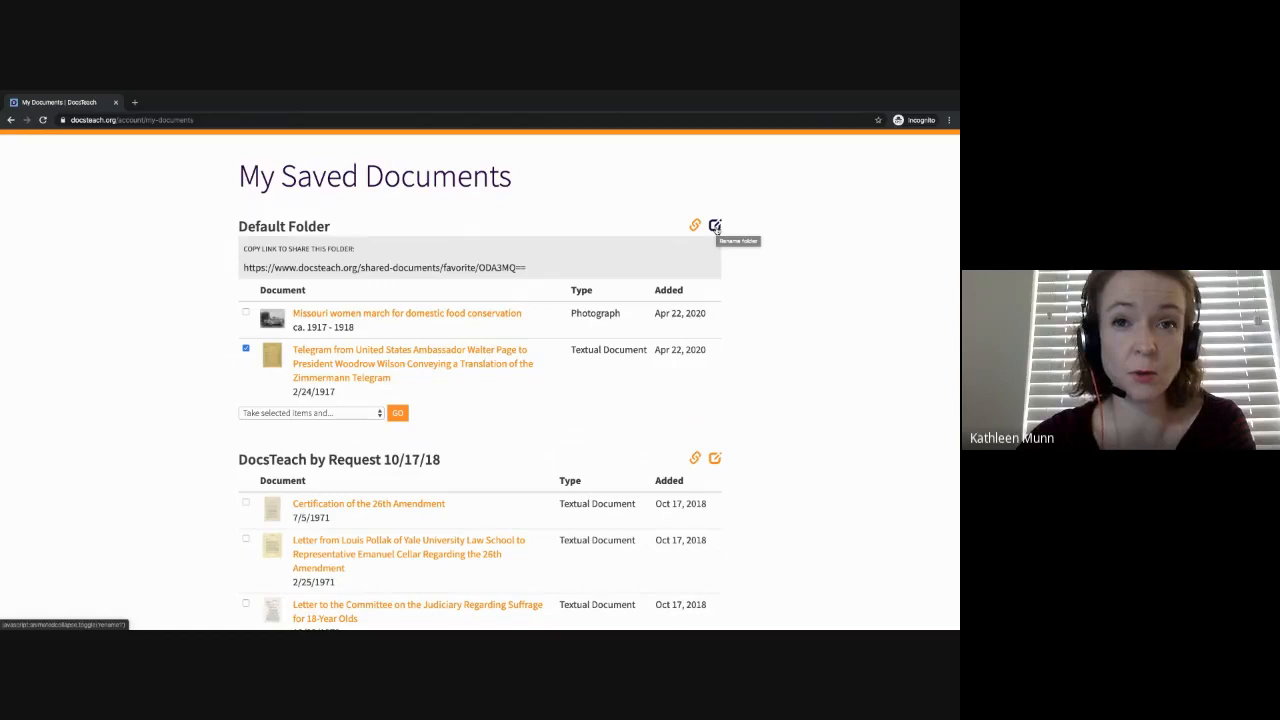
pyautogui.moveTo(583, 212)
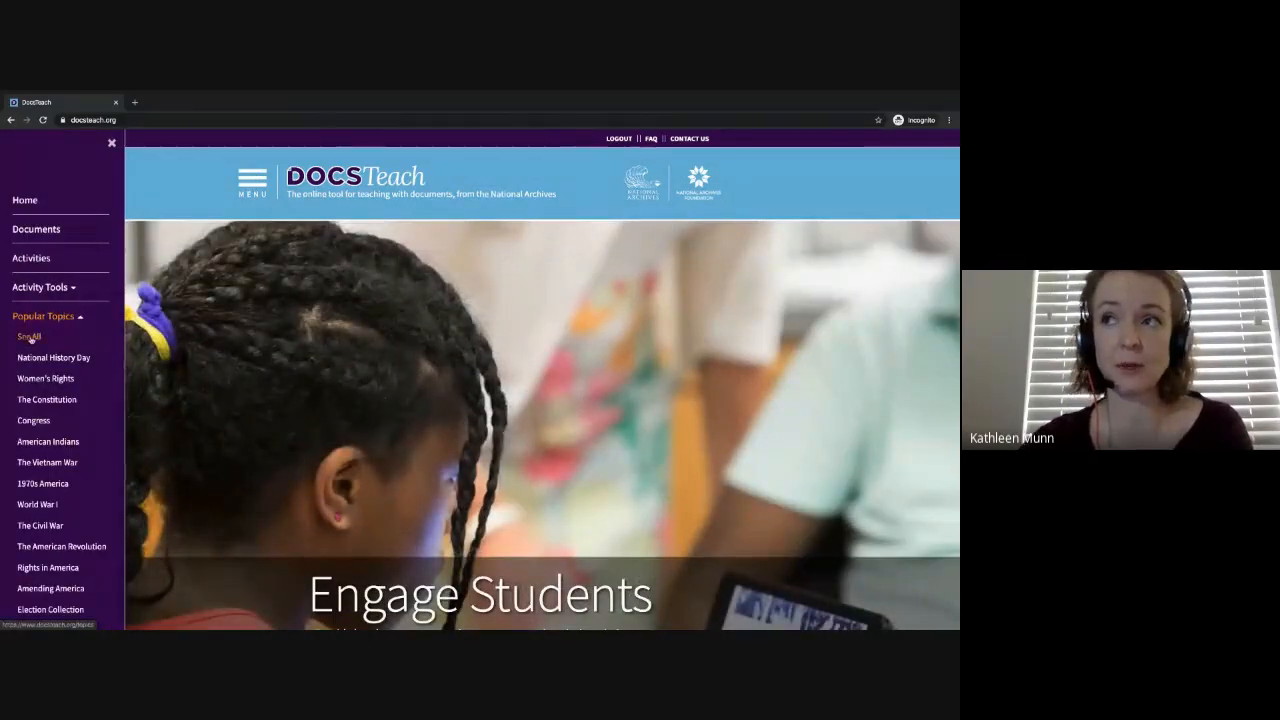
# See all Popular Topics, browse the grid, and open Amending America
pyautogui.click(28, 336)
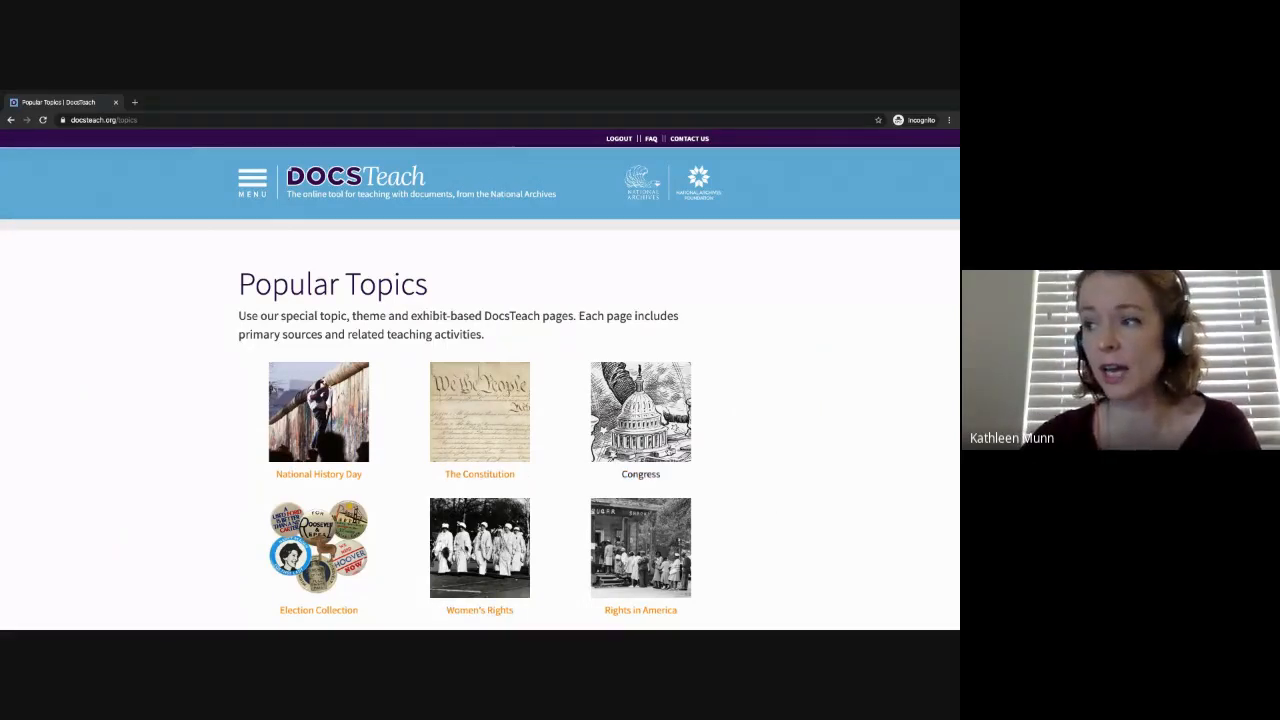
pyautogui.scroll(-3)
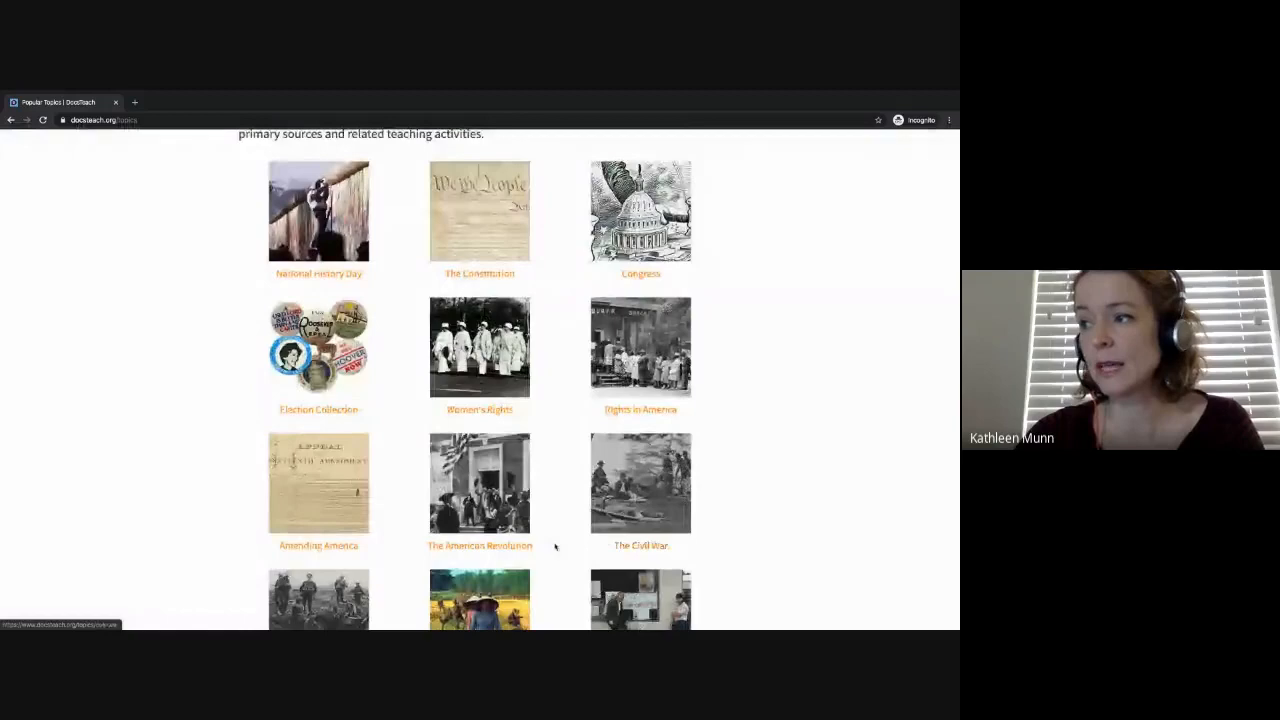
pyautogui.scroll(-3)
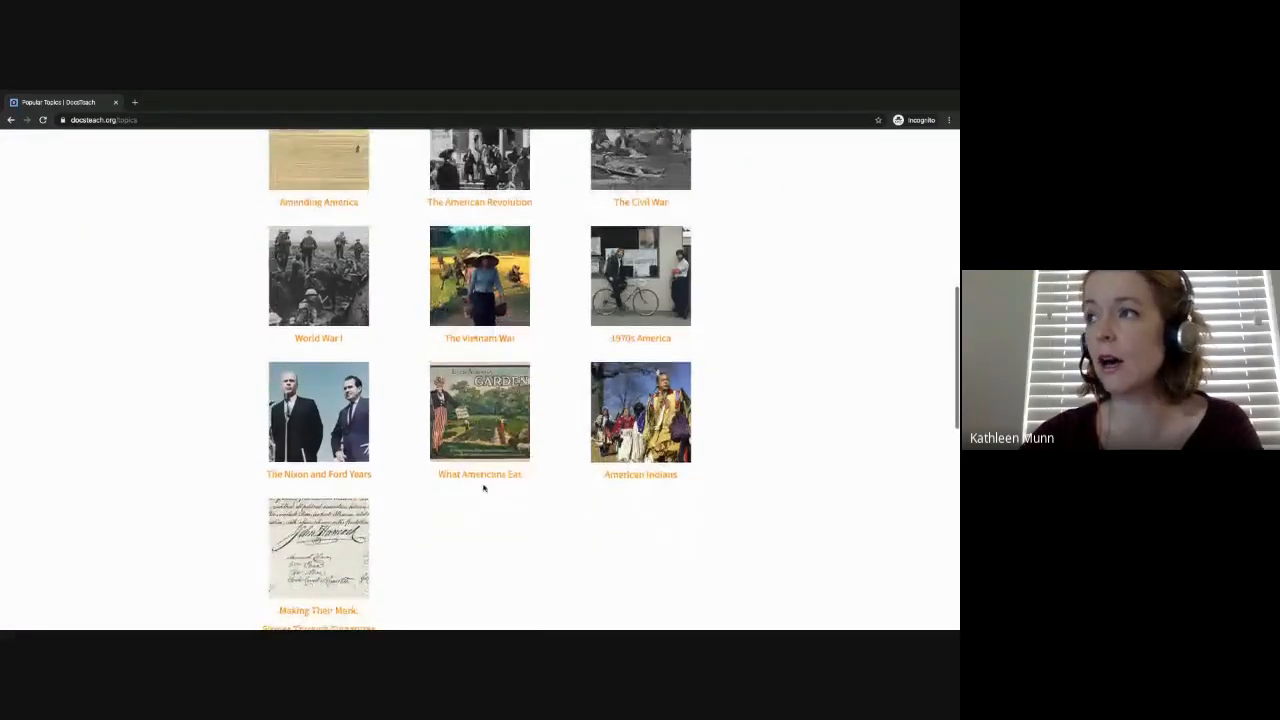
pyautogui.click(318, 201)
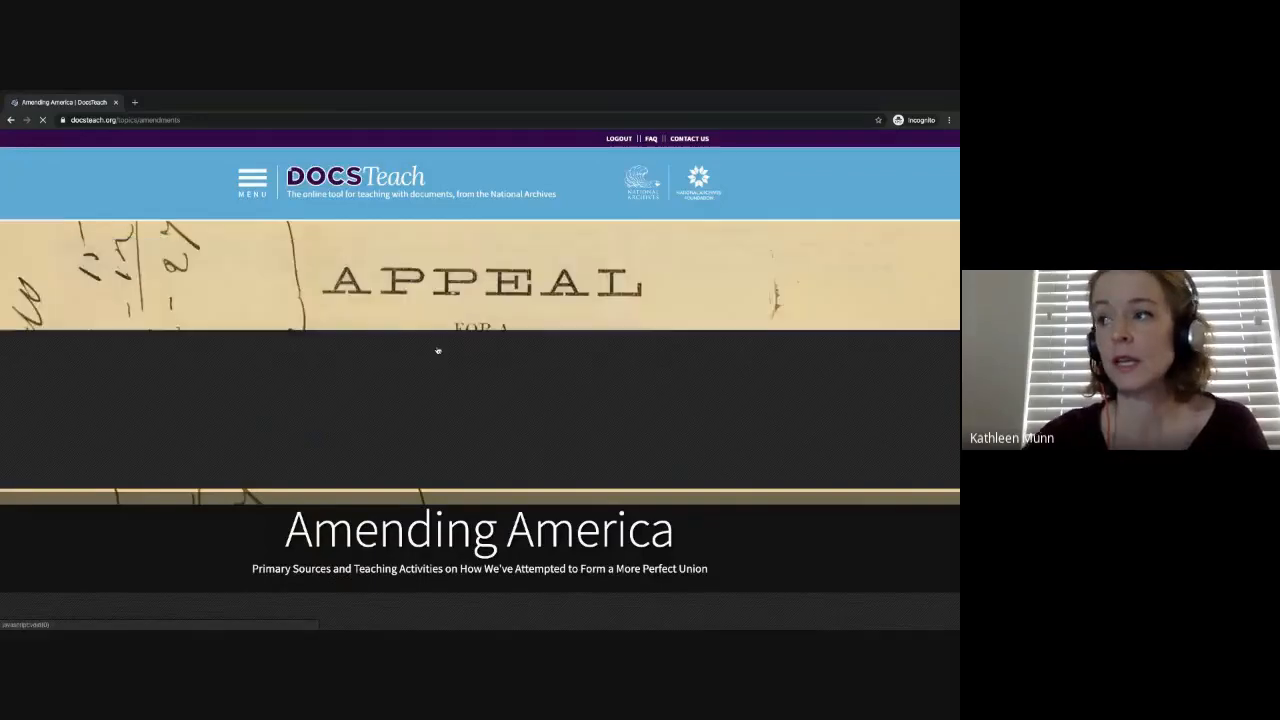
# Scroll to Explore Primary Sources and list the Suffrage Amendments (15th, 19th, 23rd, 24th, 26th) sources
pyautogui.scroll(-3)
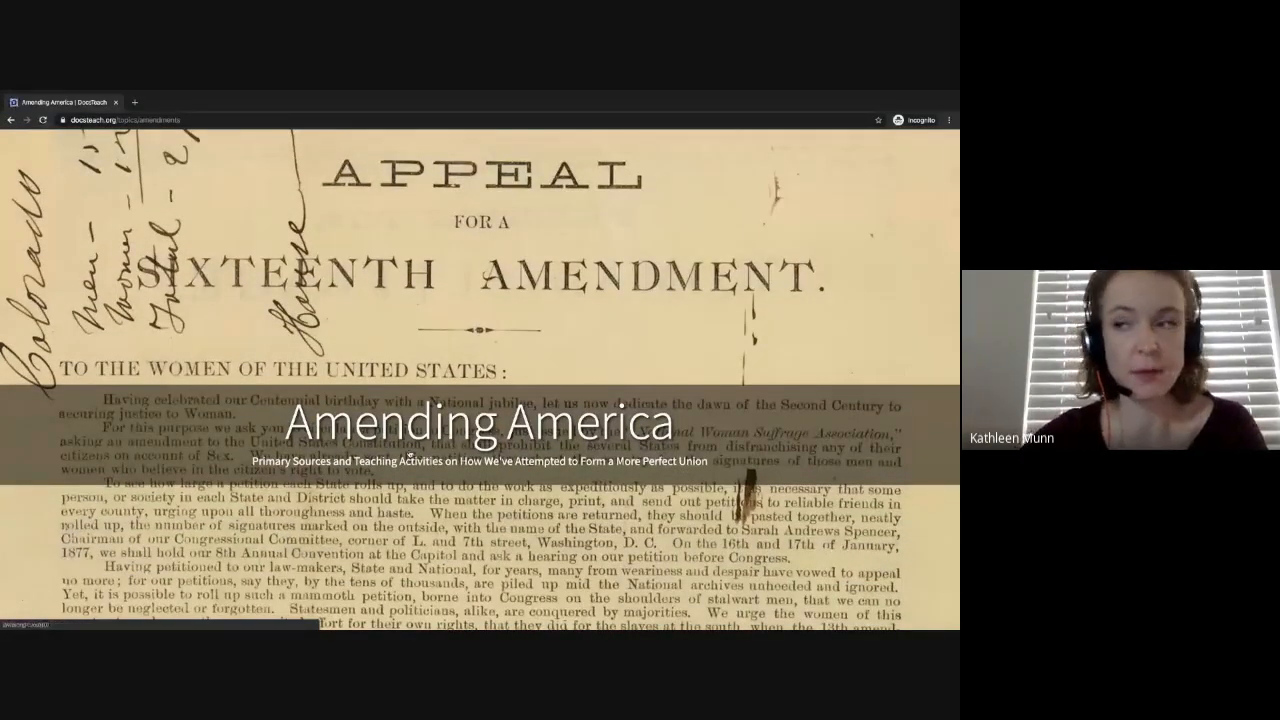
pyautogui.scroll(-3)
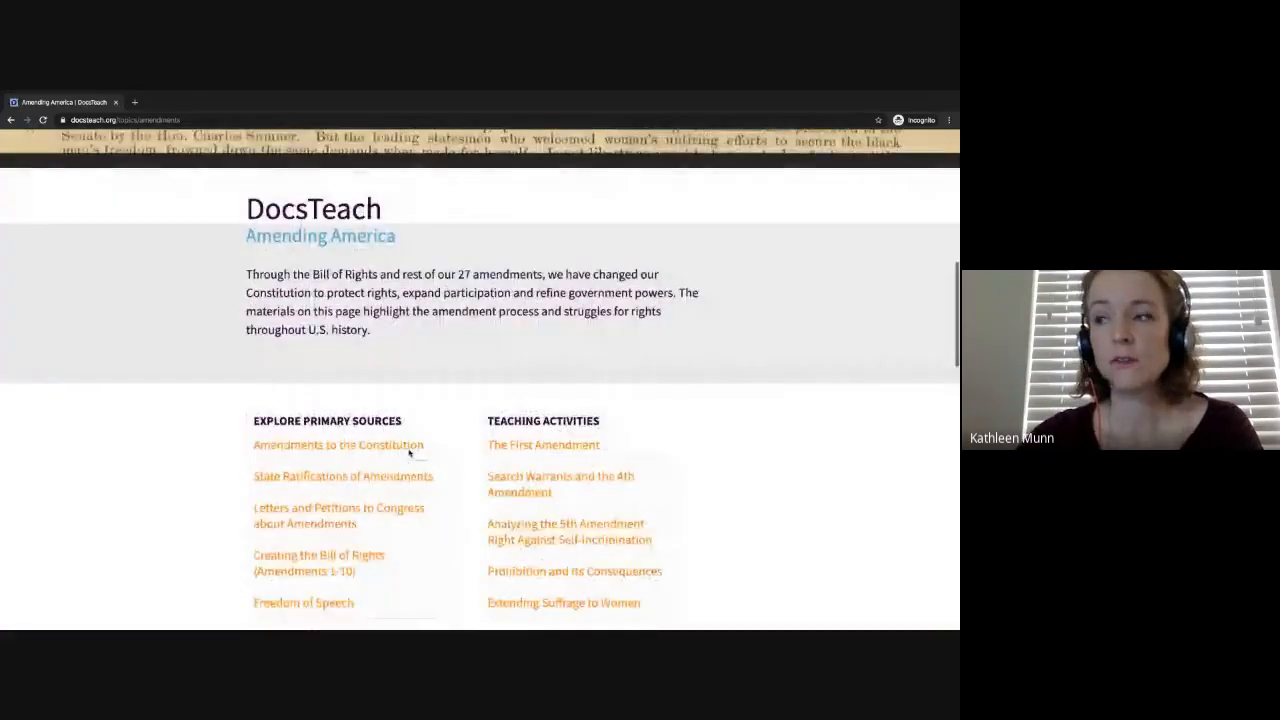
pyautogui.scroll(-3)
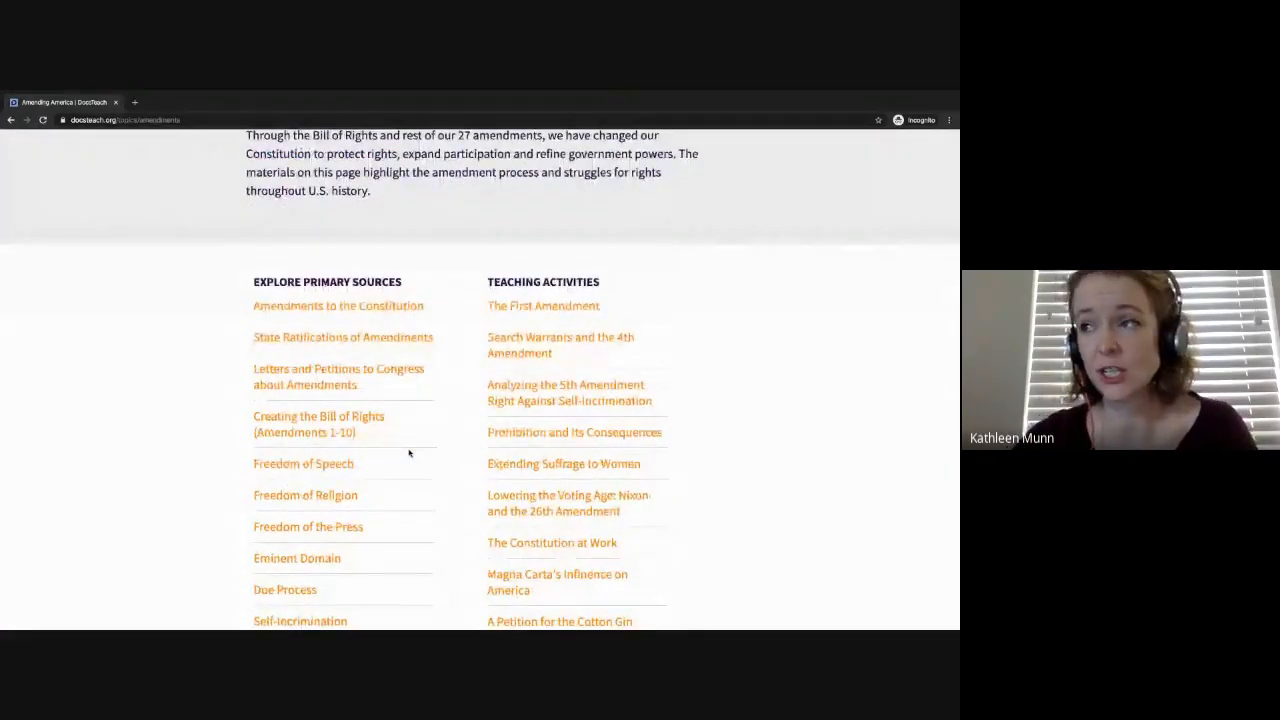
pyautogui.scroll(-3)
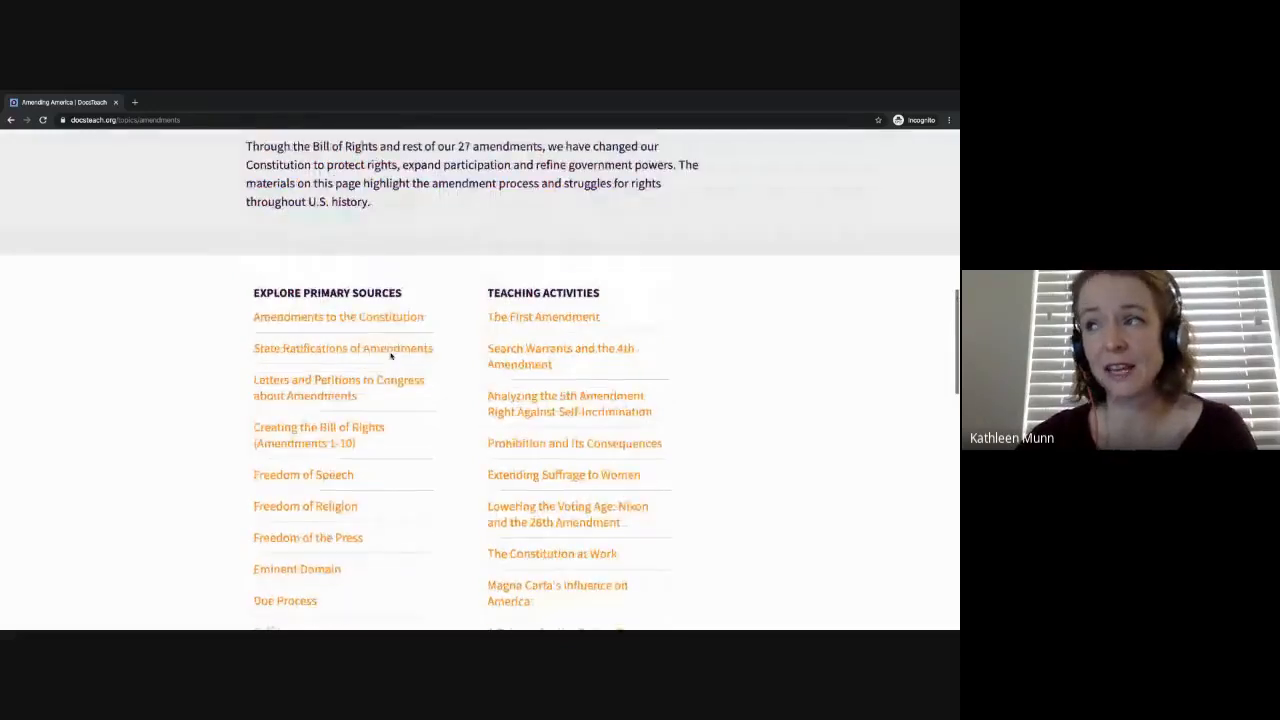
pyautogui.scroll(-3)
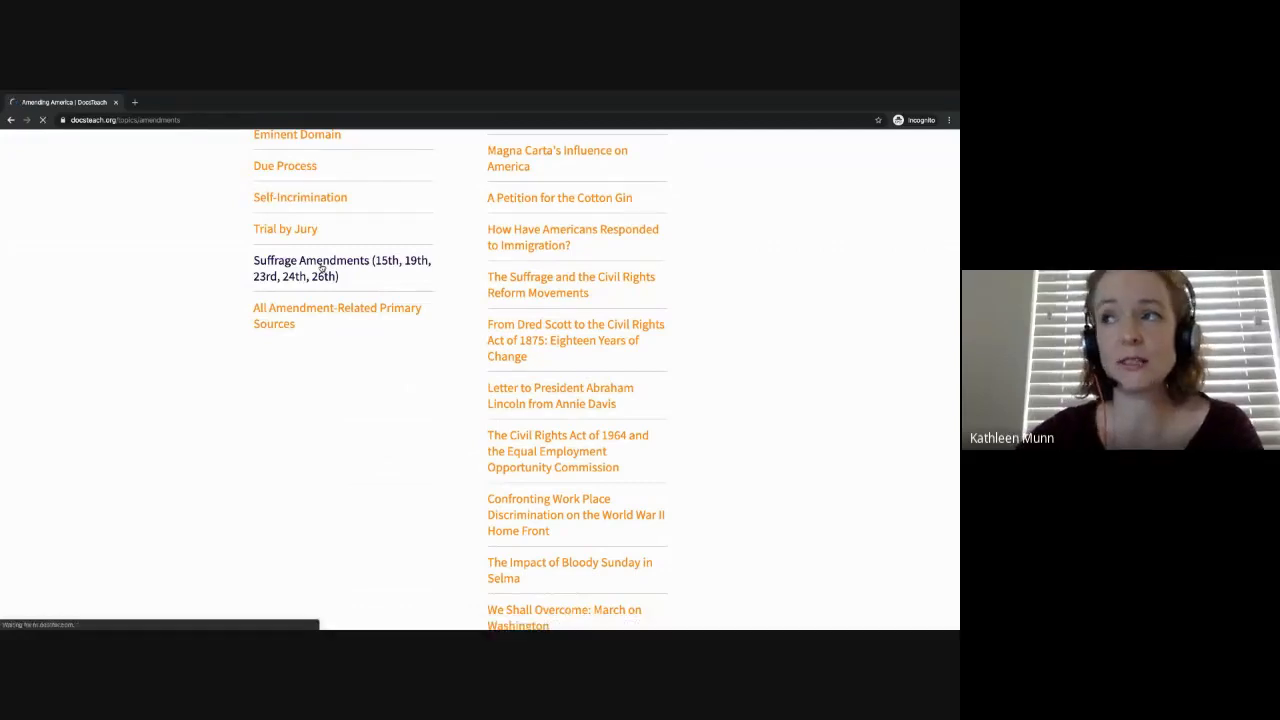
pyautogui.click(341, 268)
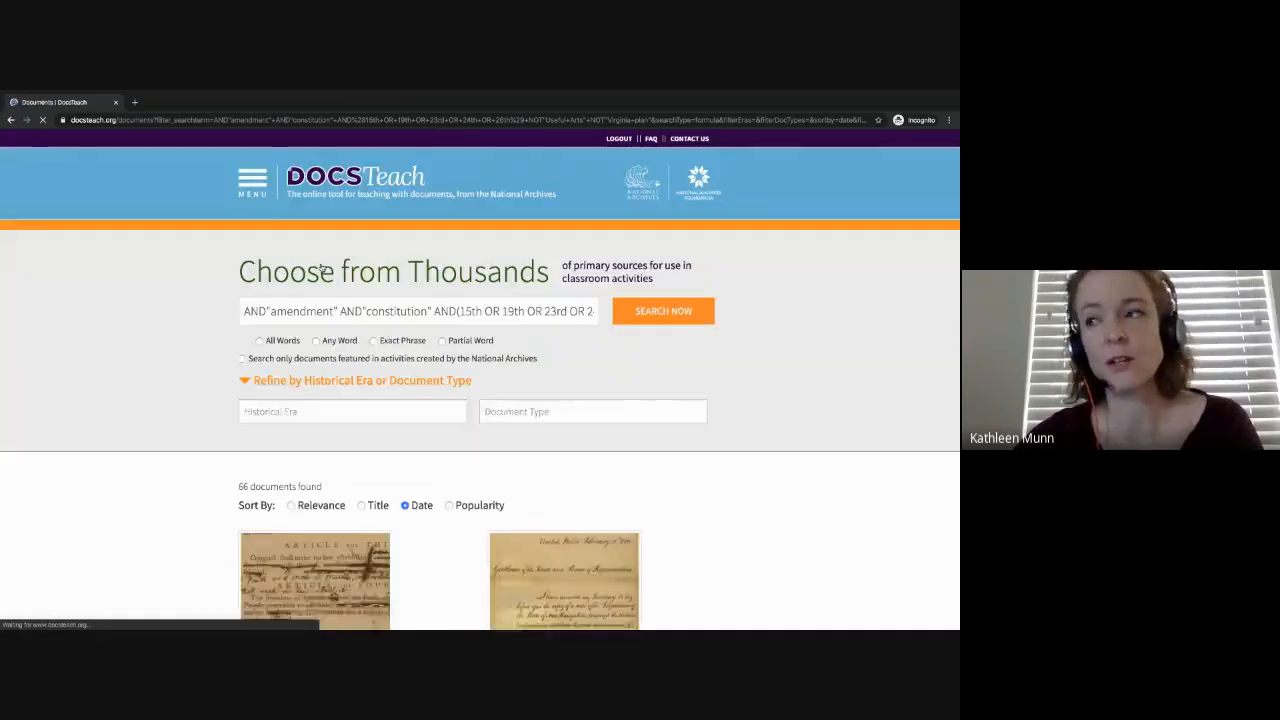
# Browse the 66 results, including the Fifteenth Amendment joint resolution, and open the menu
pyautogui.scroll(-3)
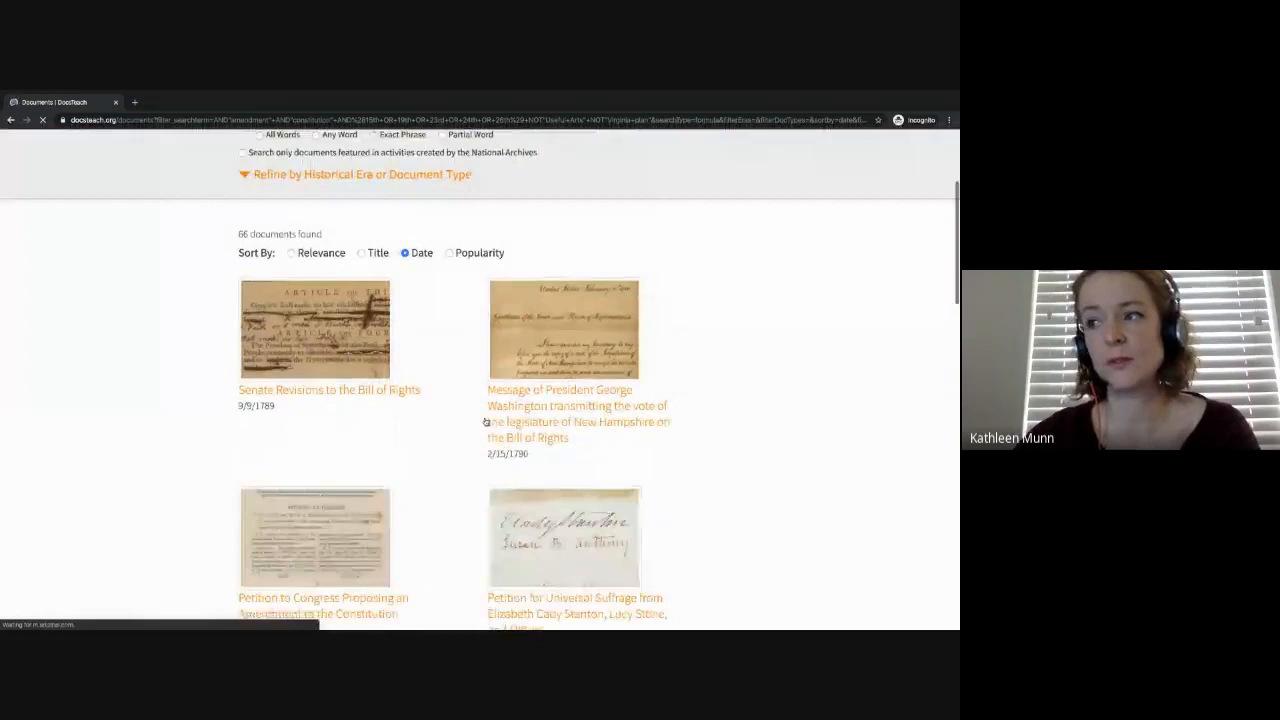
pyautogui.scroll(-3)
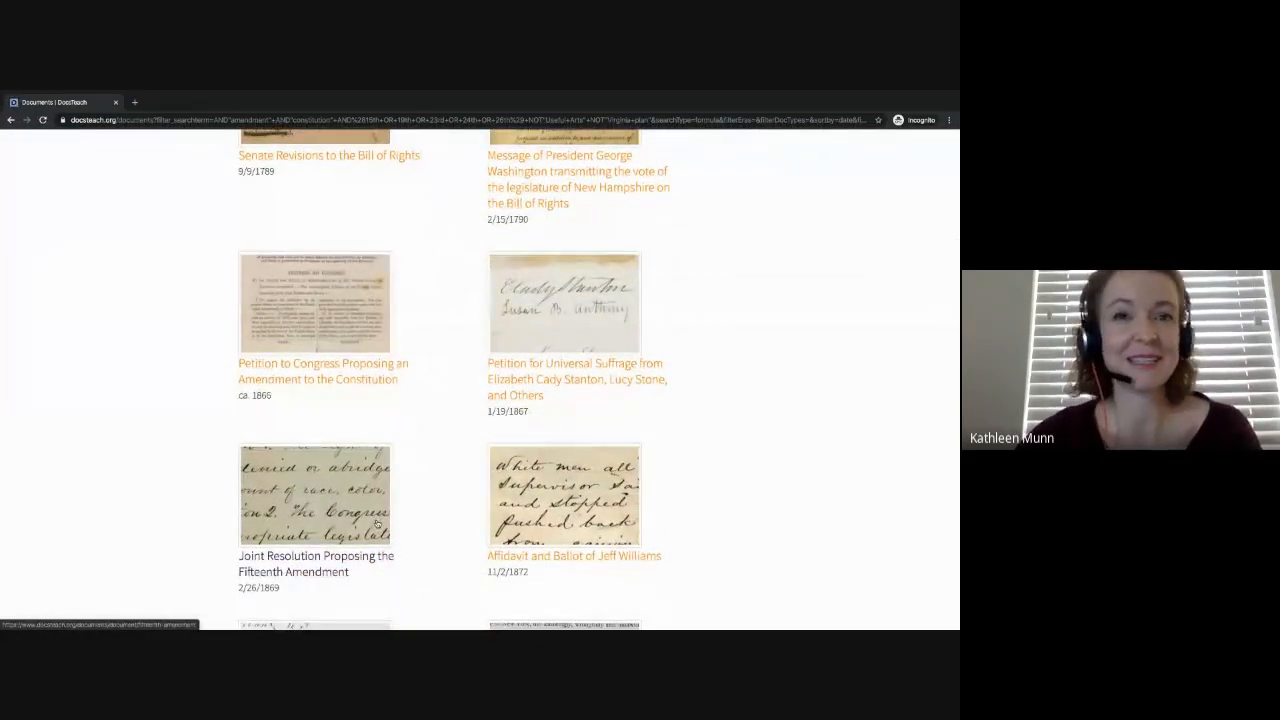
pyautogui.scroll(-3)
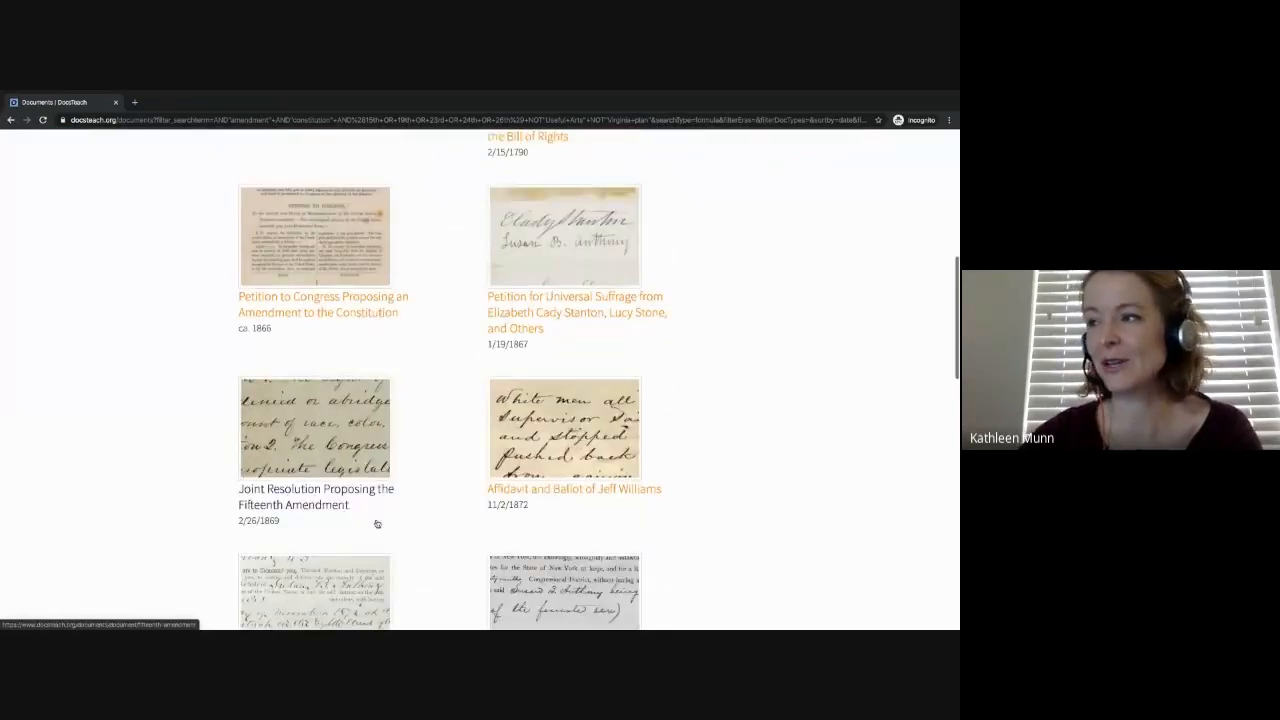
pyautogui.scroll(-3)
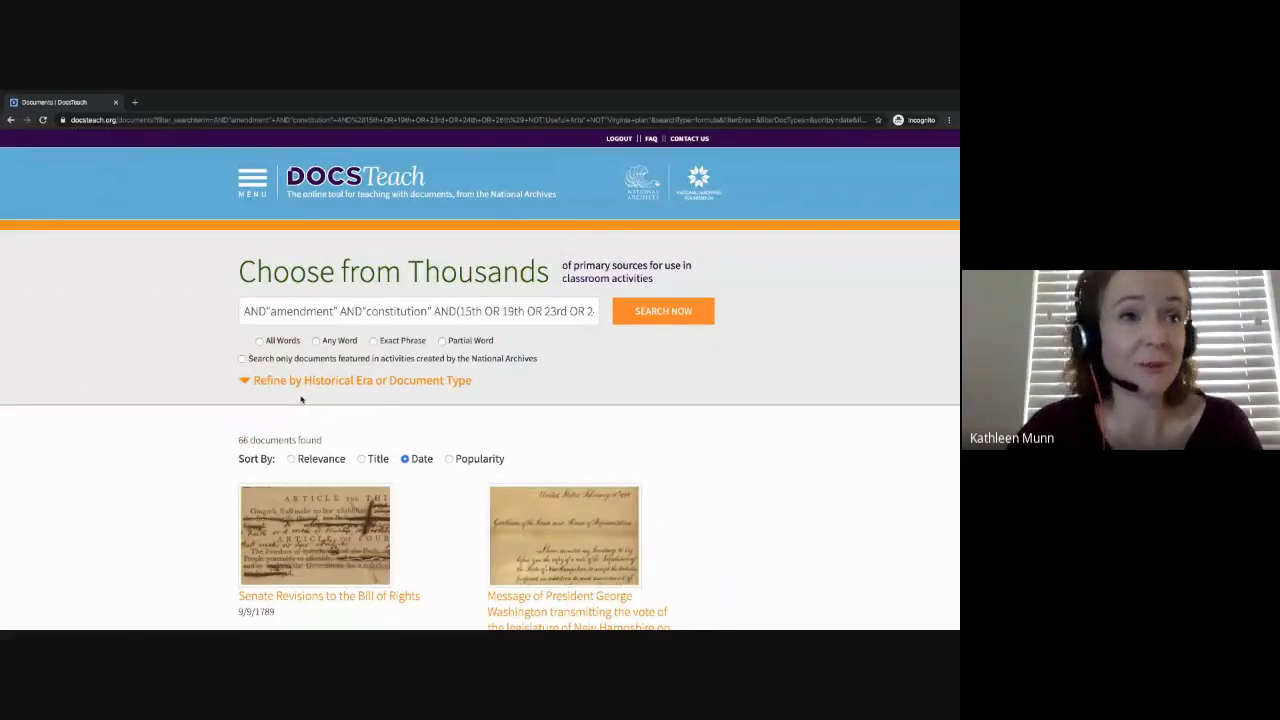
pyautogui.click(252, 178)
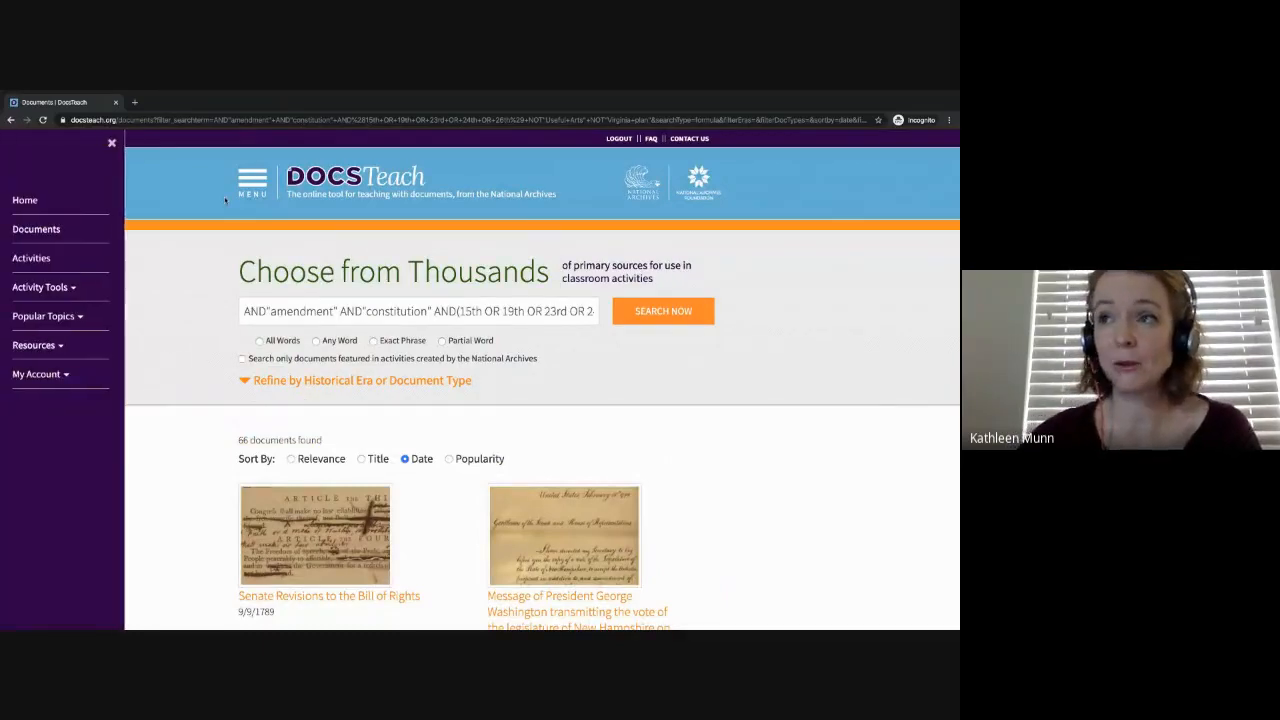
# Open Resources > Document Analysis and view the intermediate Photograph worksheet PDF
pyautogui.click(34, 345)
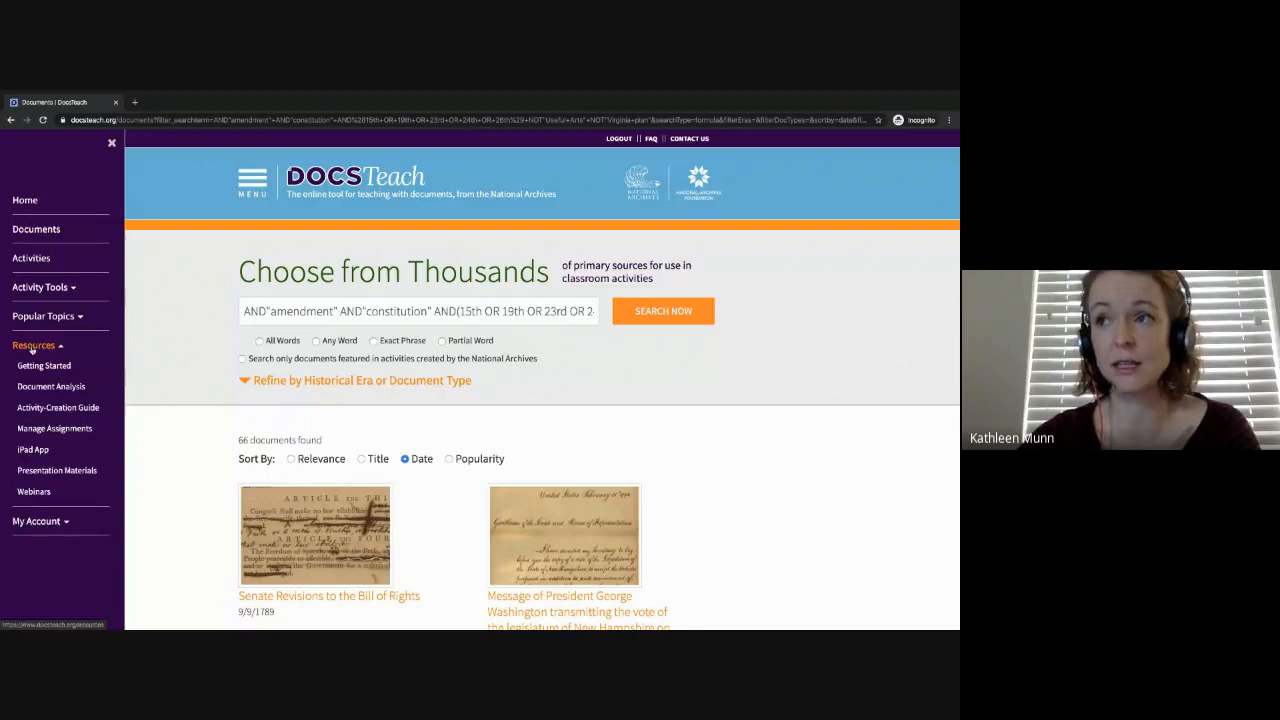
pyautogui.click(51, 386)
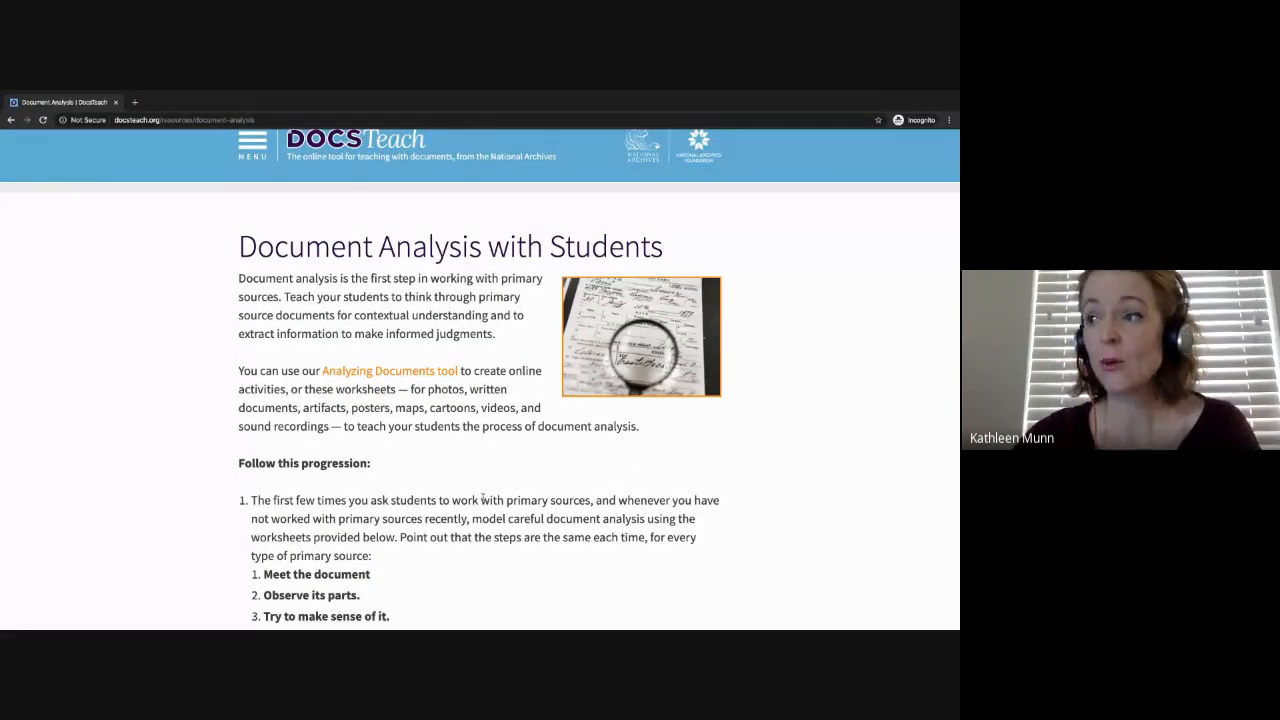
pyautogui.scroll(-3)
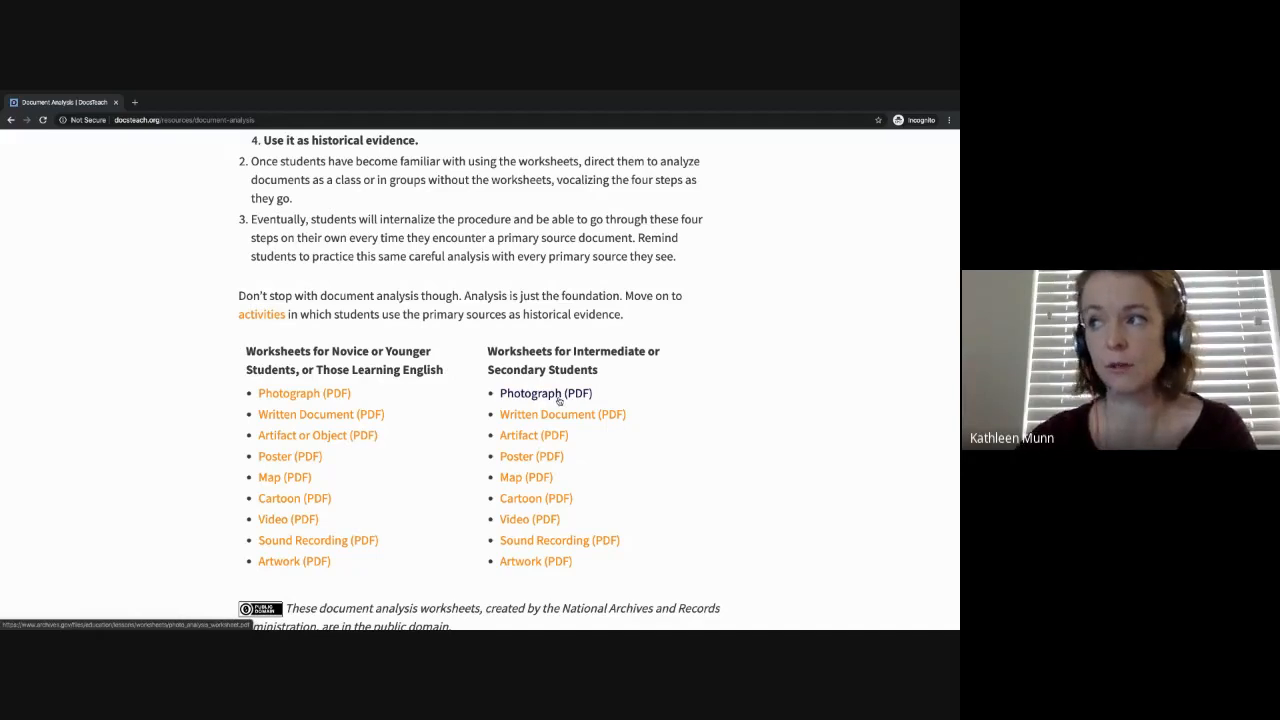
pyautogui.click(545, 392)
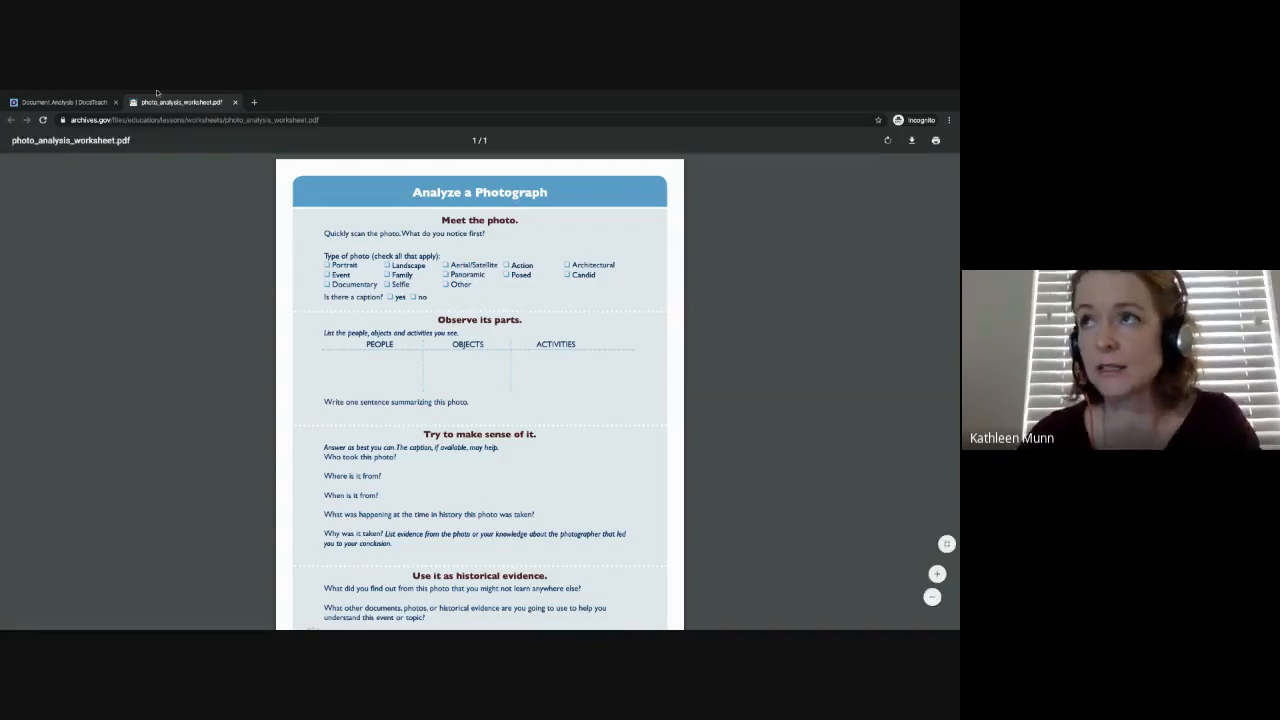
# Leave the worksheet PDF and return to the DocsTeach tab
pyautogui.click(60, 101)
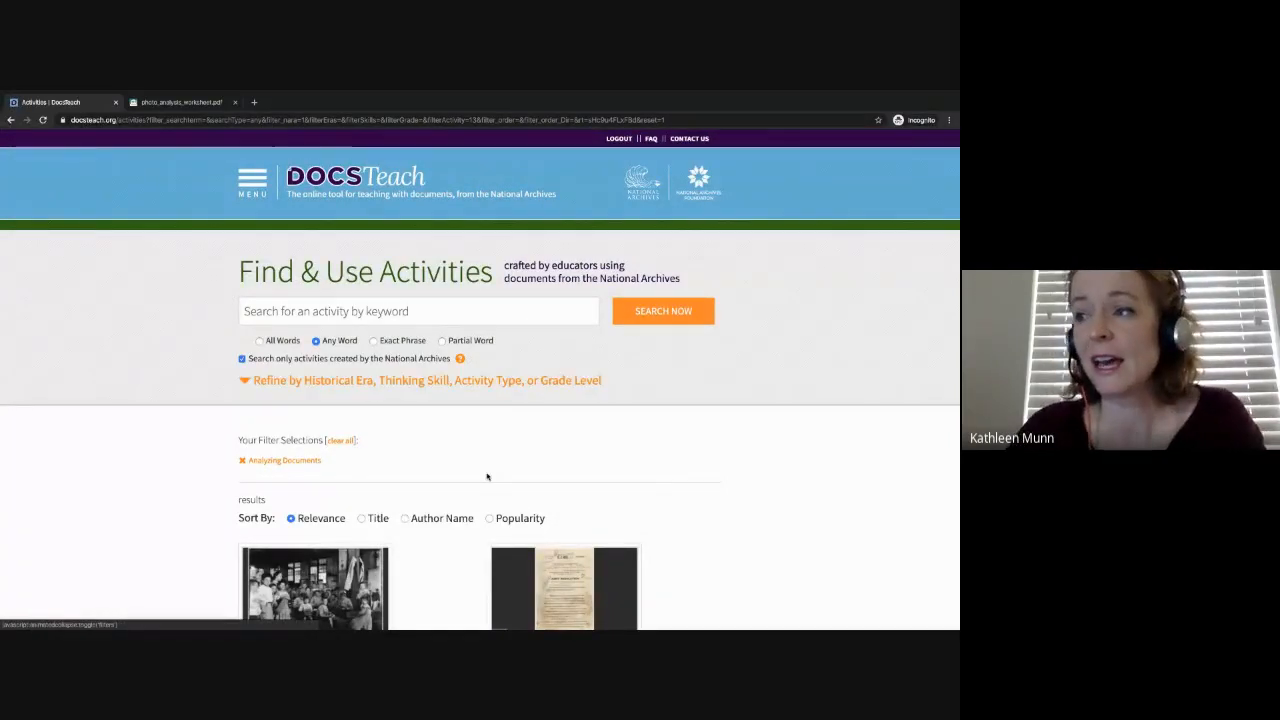
# Start the Analyzing a Child Labor Photograph activity from the Analyzing Documents results
pyautogui.scroll(-3)
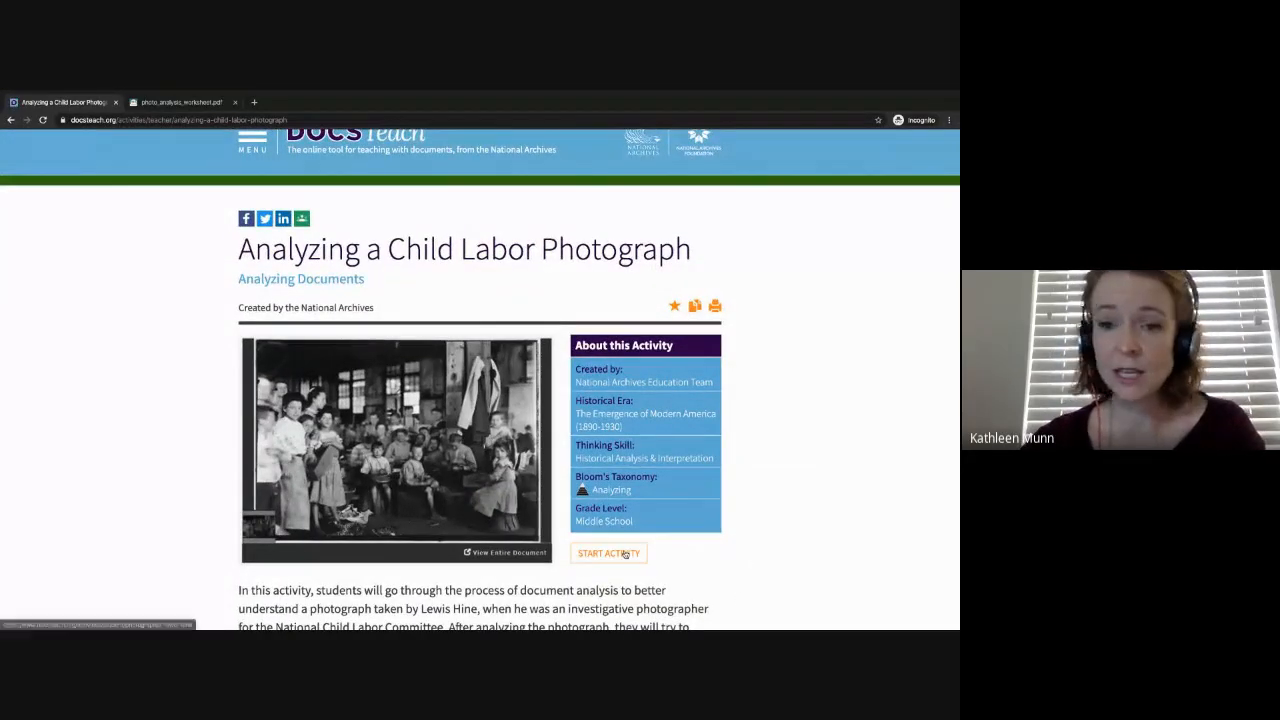
pyautogui.click(608, 553)
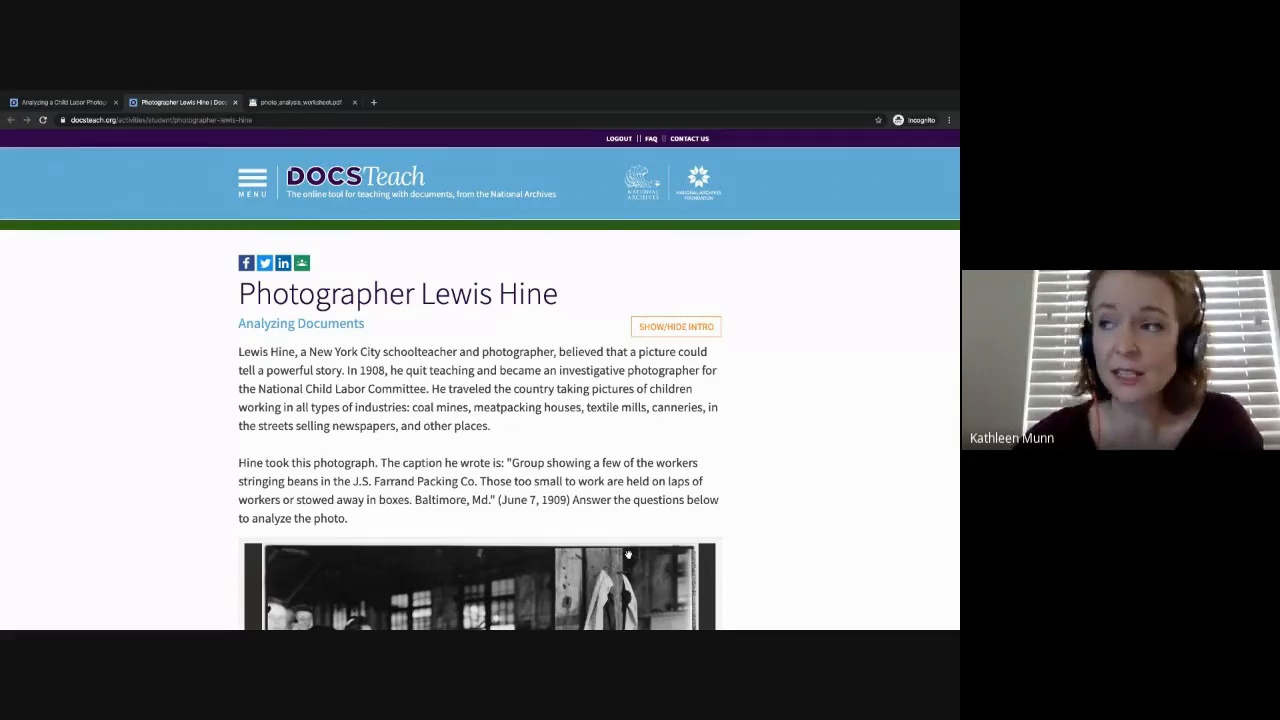
# Scroll through the Lewis Hine photo questions down to the Send Response form
pyautogui.scroll(-3)
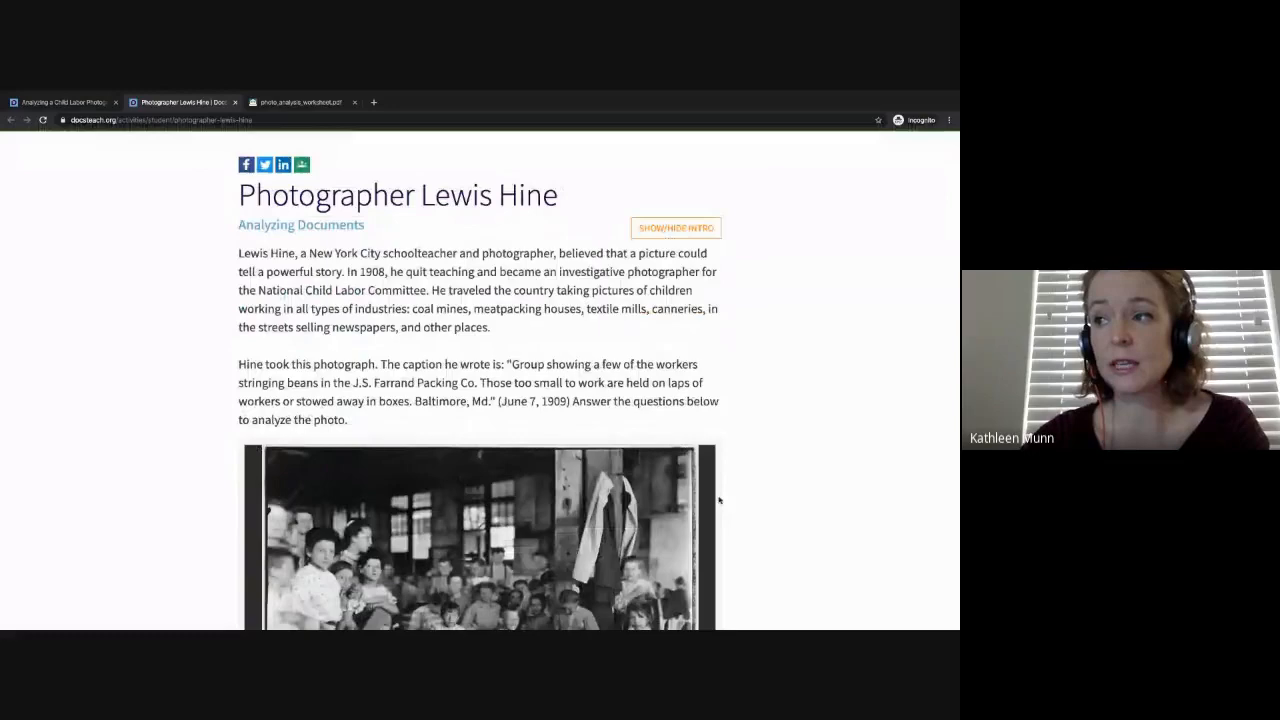
pyautogui.scroll(-3)
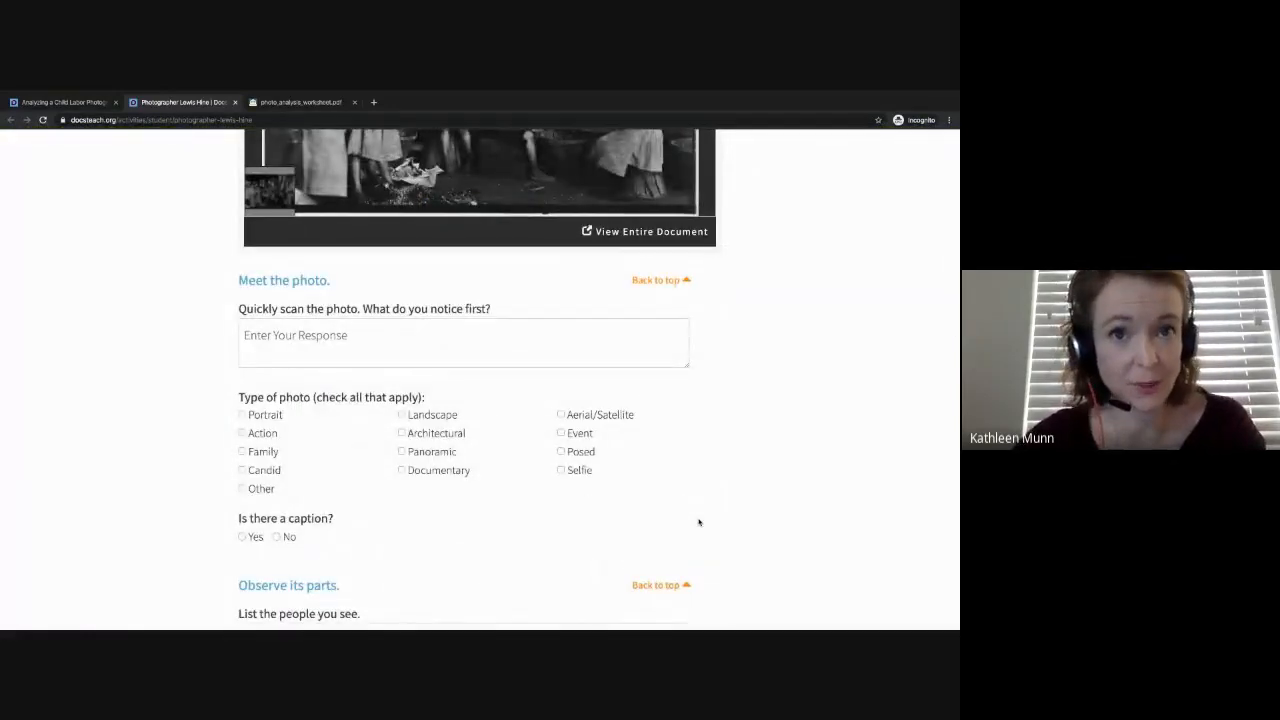
pyautogui.scroll(-3)
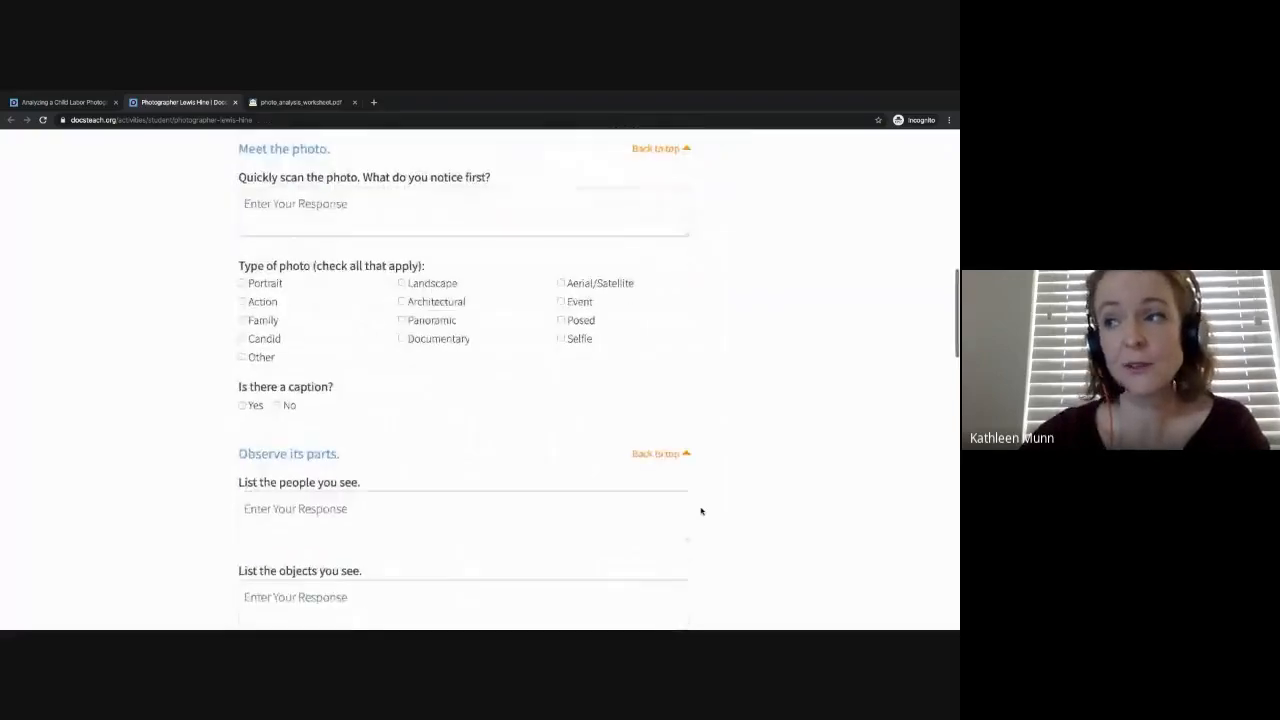
pyautogui.scroll(-3)
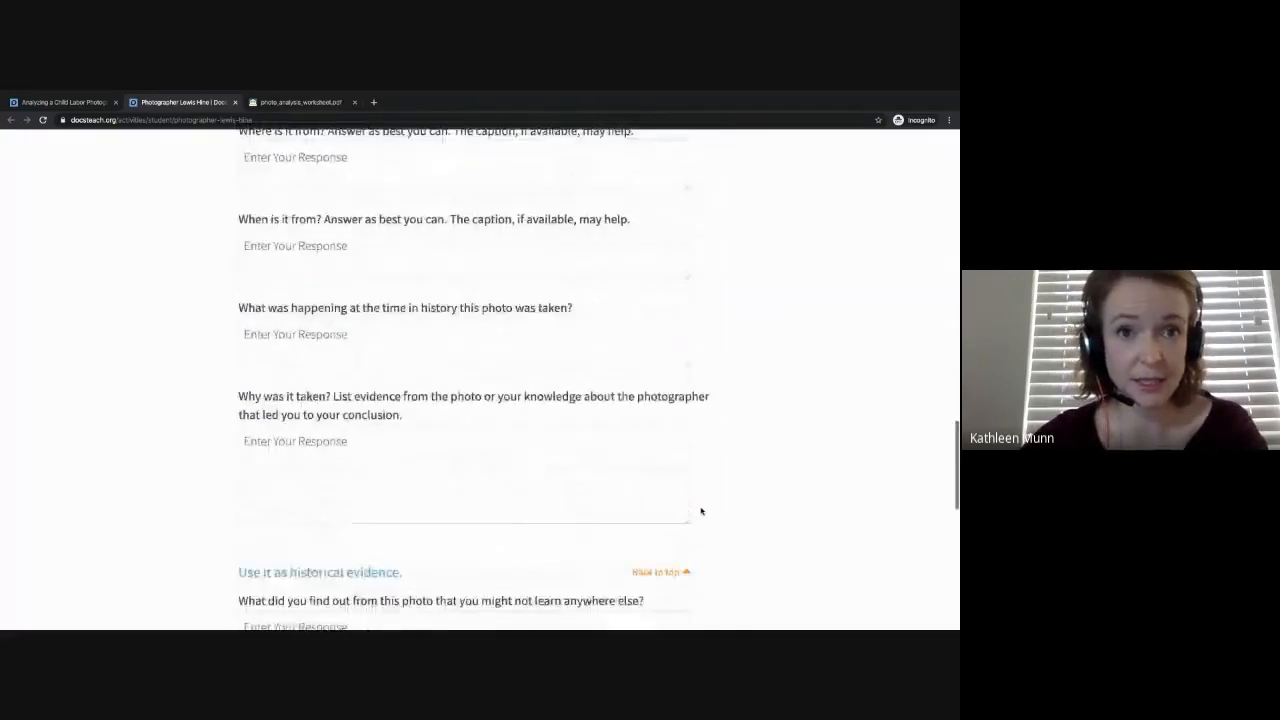
pyautogui.scroll(-3)
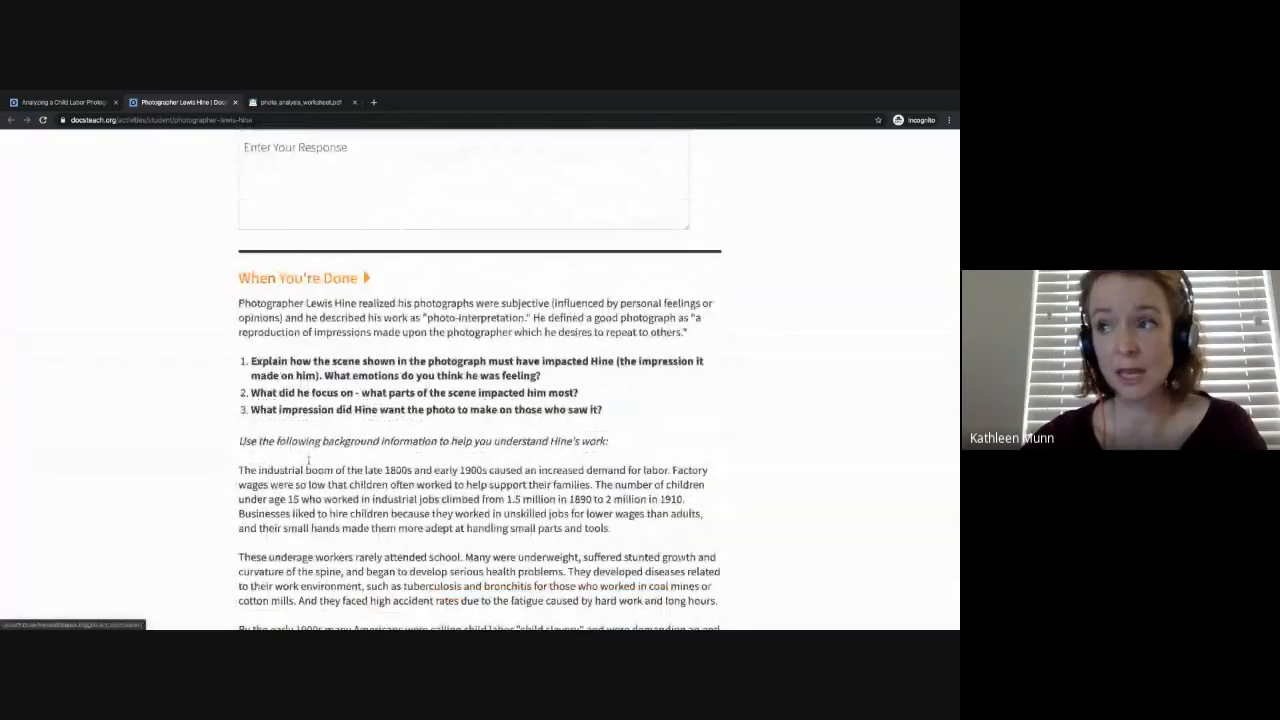
pyautogui.scroll(-3)
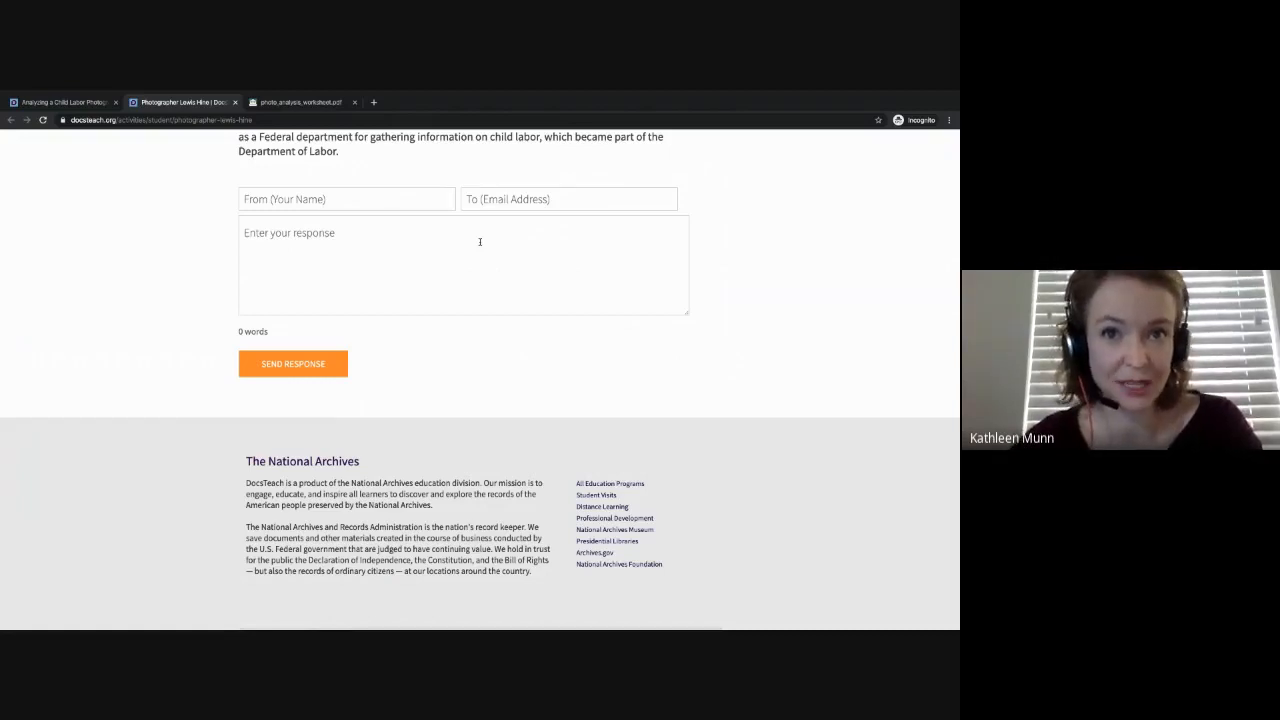
pyautogui.scroll(-3)
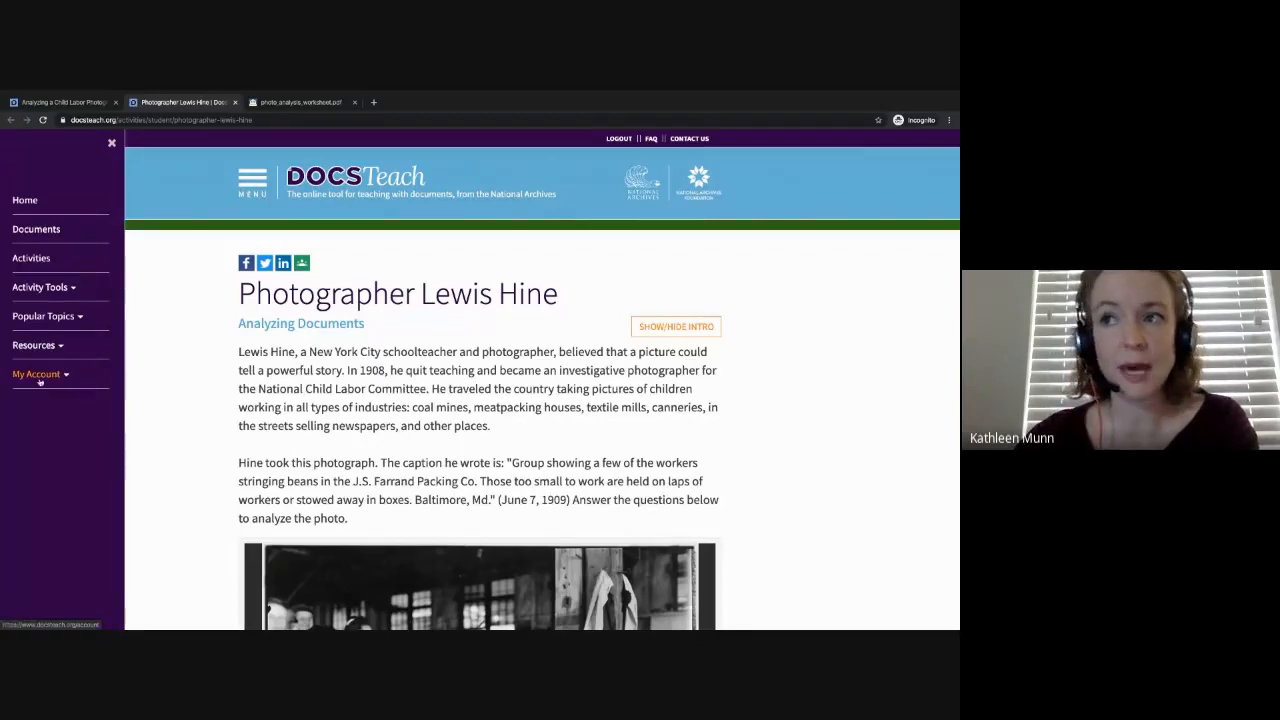
# View the saved Missouri women march photograph, then go to My Activities
pyautogui.click(36, 373)
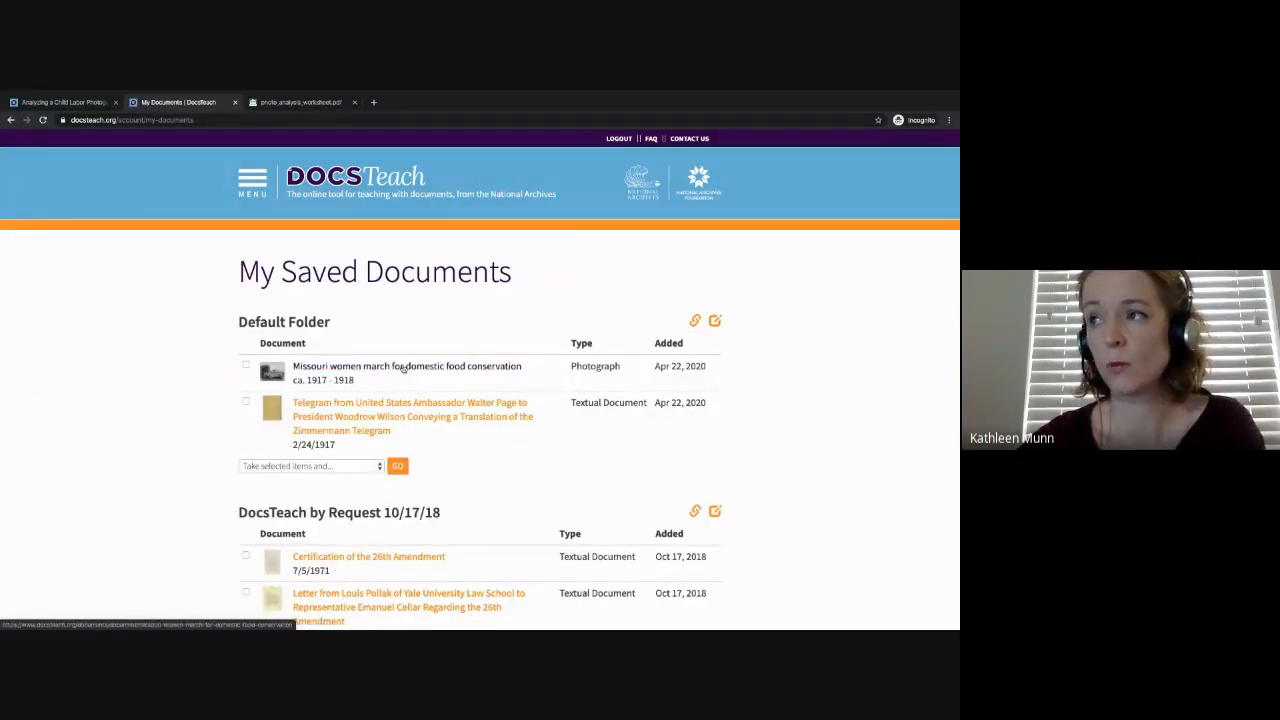
pyautogui.click(406, 366)
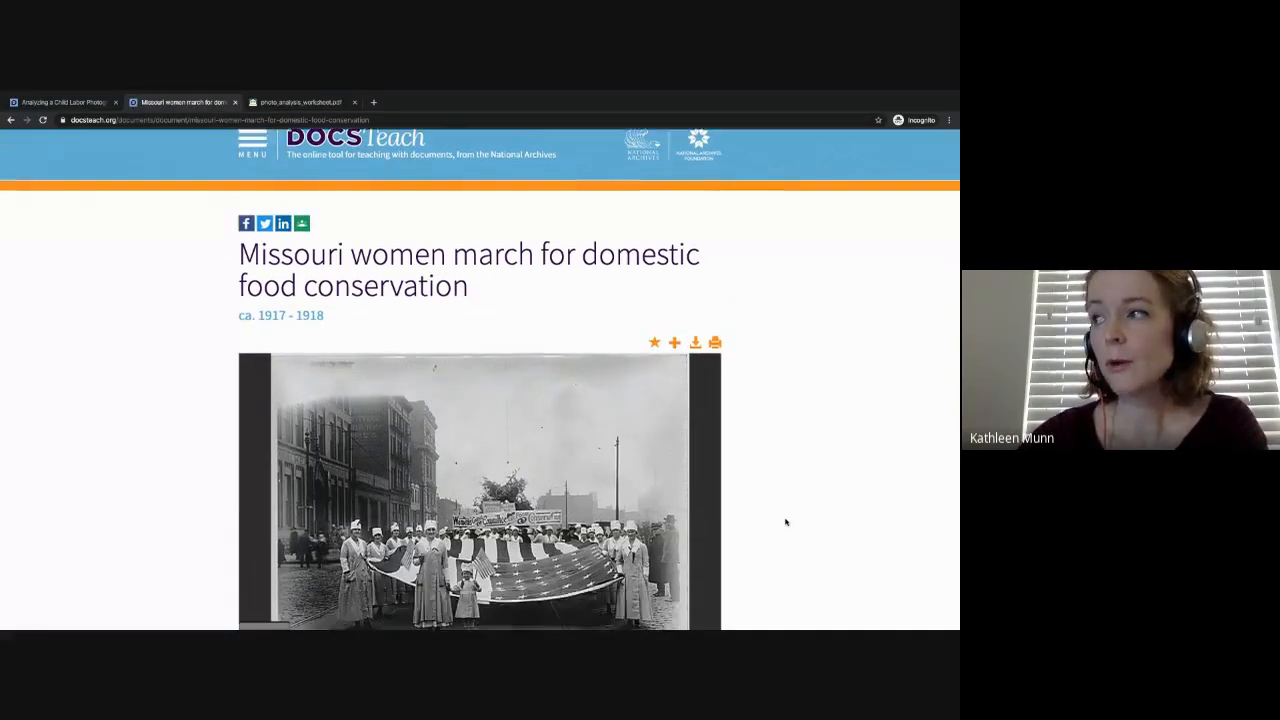
pyautogui.click(674, 342)
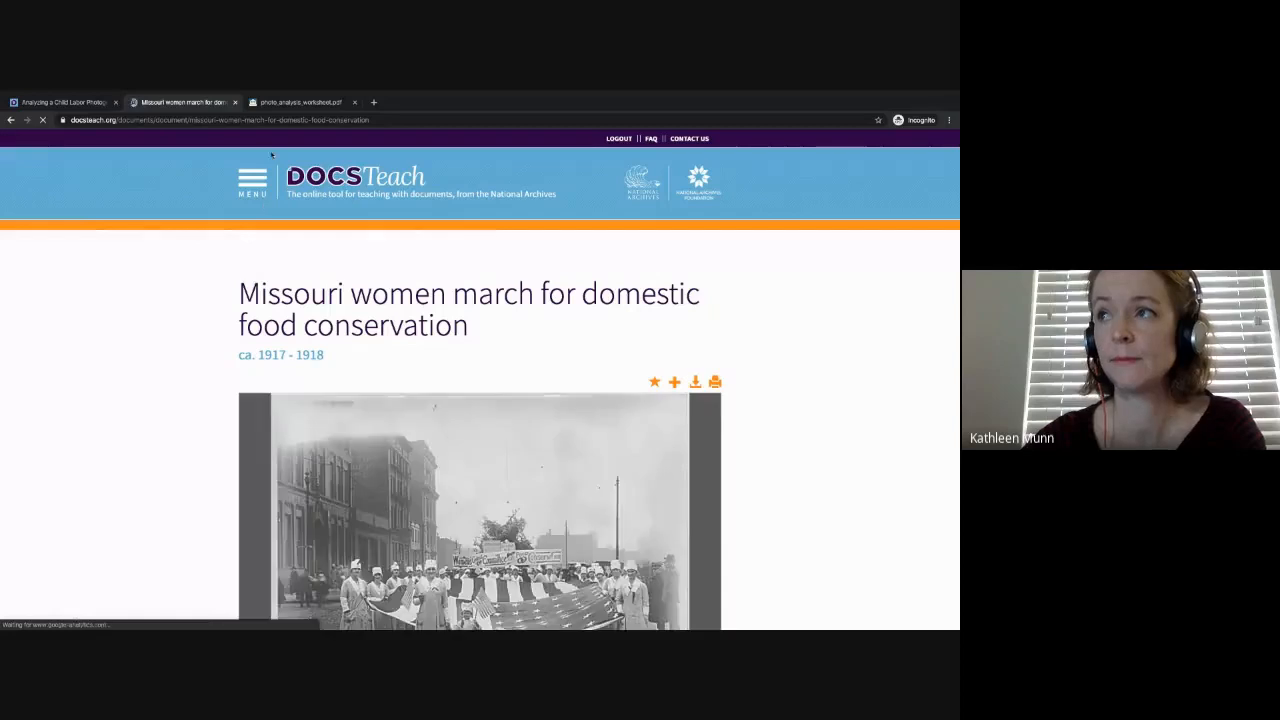
pyautogui.click(252, 180)
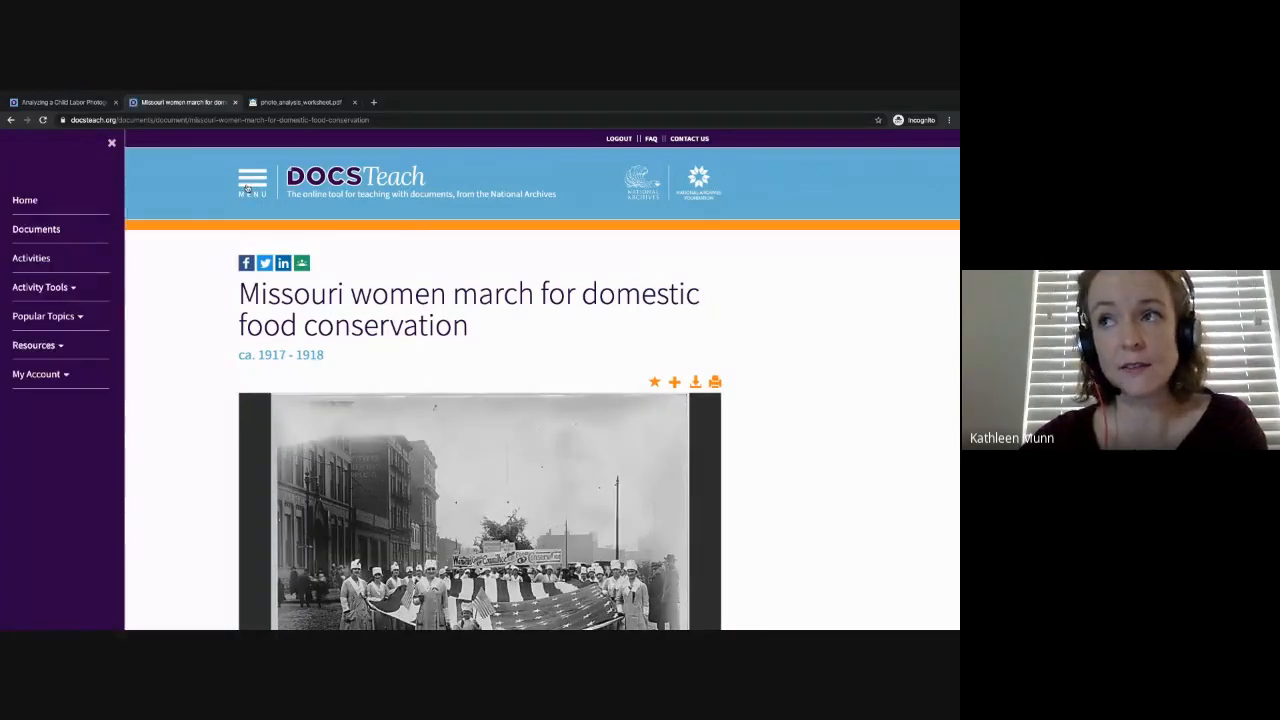
pyautogui.click(37, 373)
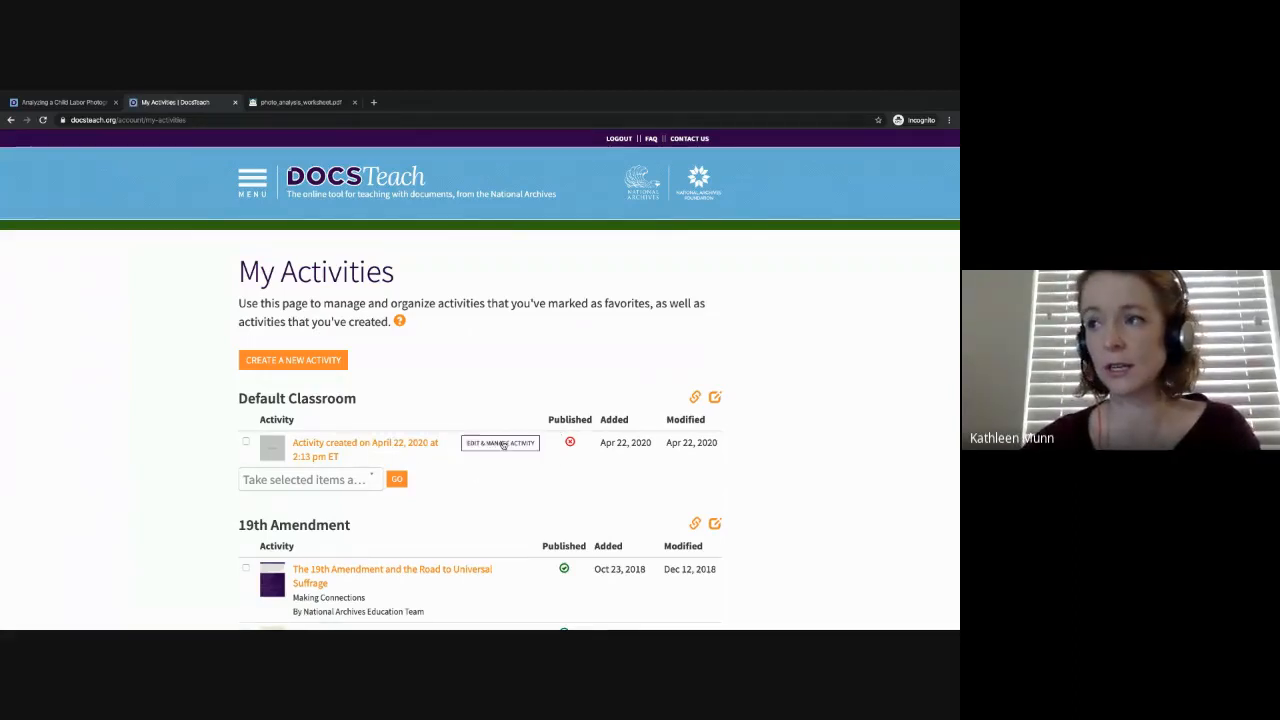
# Set the activity type to Analyzing Documents with student title 'Student' and author DocsTeach Demo, save, and view Setup
pyautogui.click(500, 443)
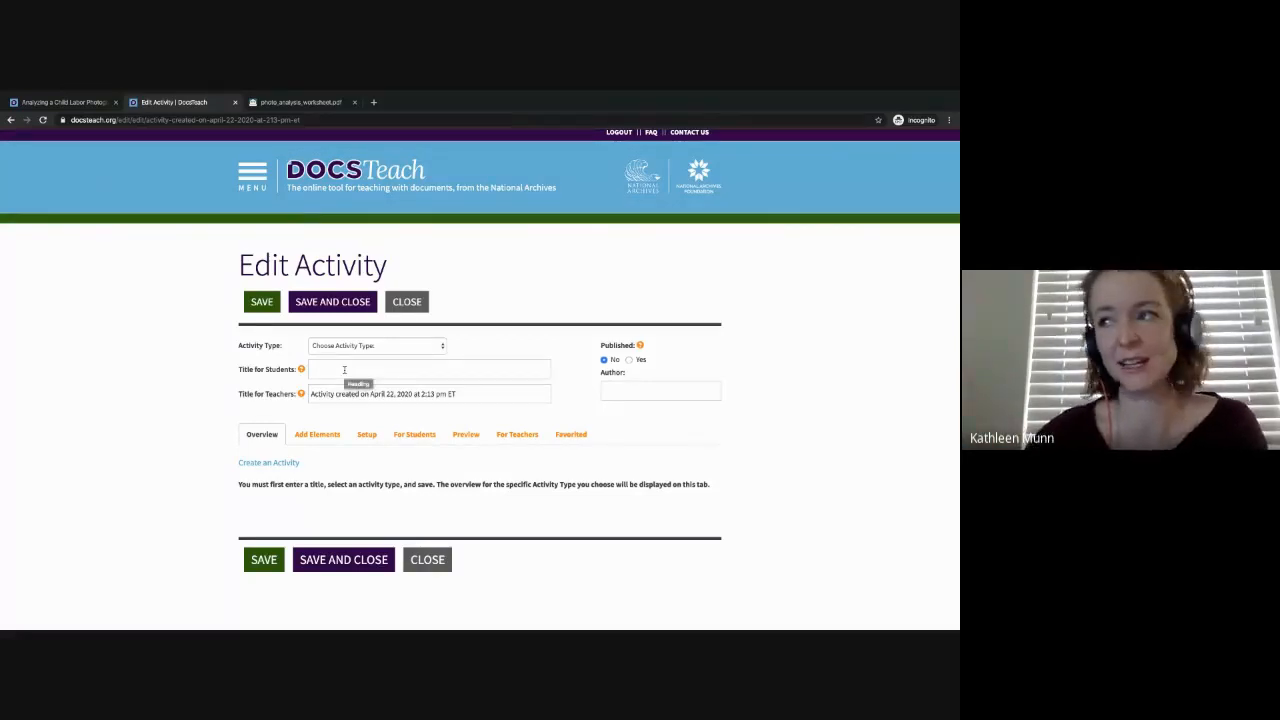
pyautogui.click(377, 345)
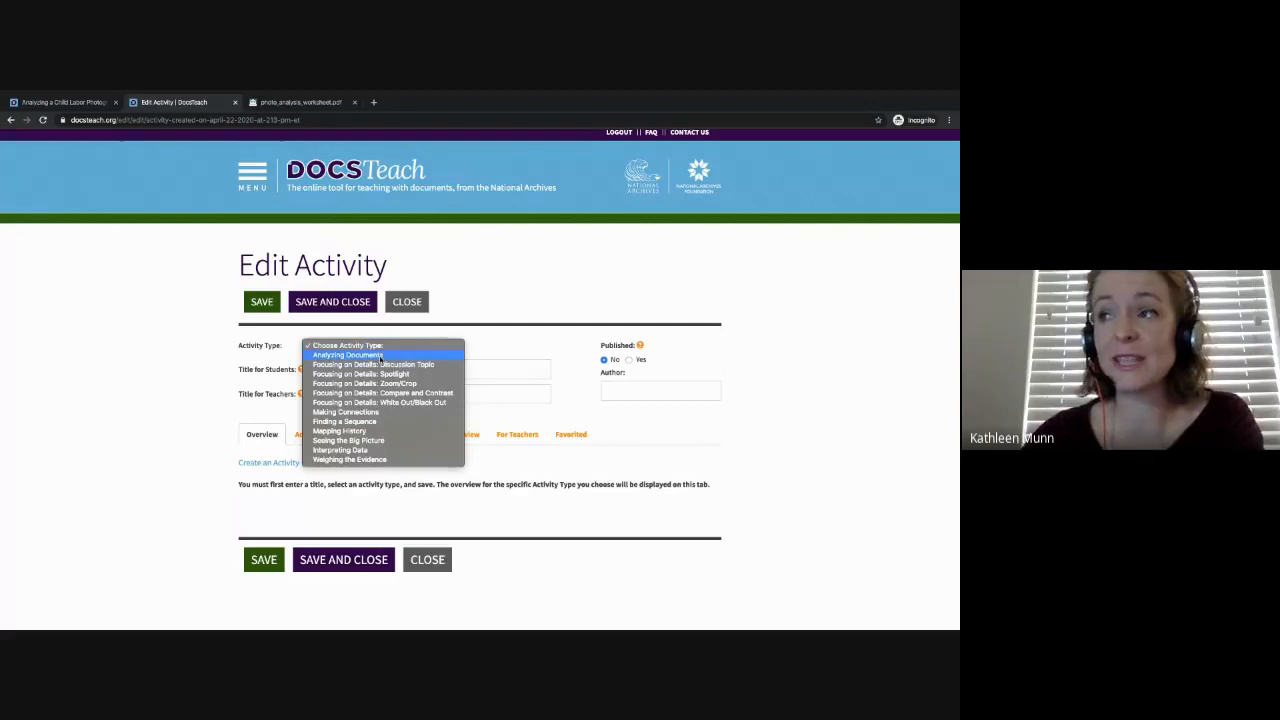
pyautogui.click(346, 354)
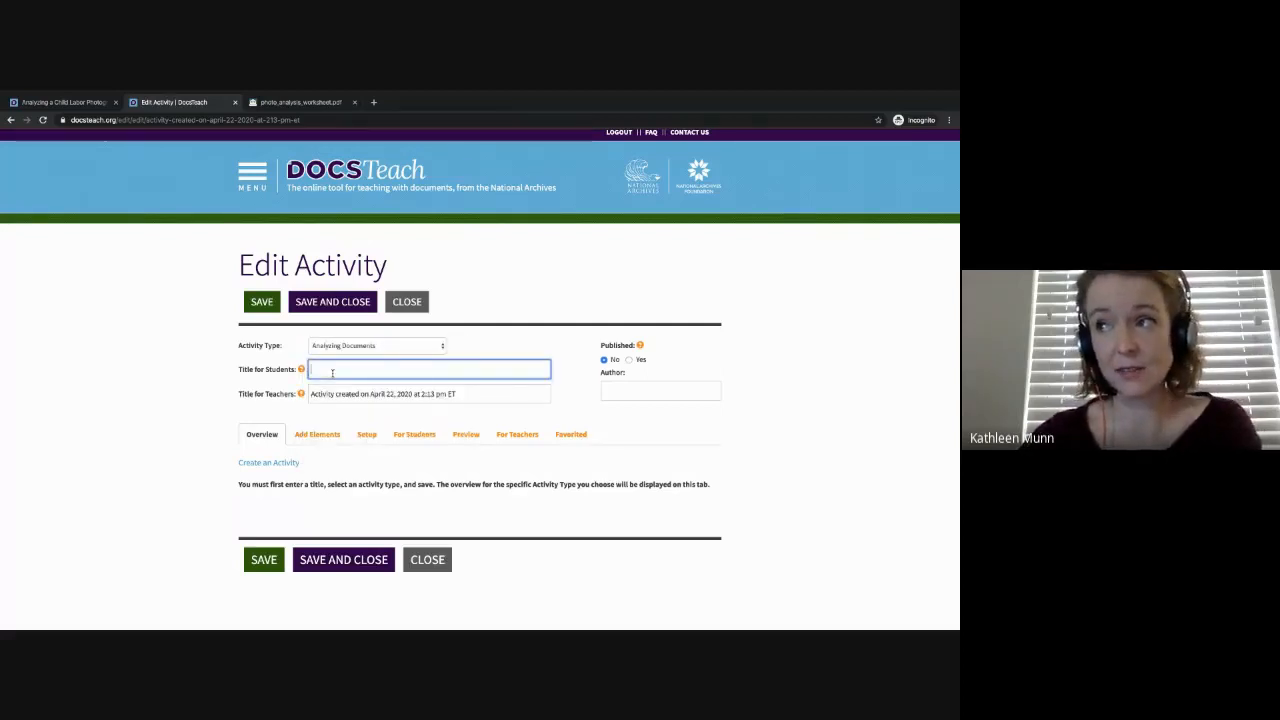
pyautogui.write('Student Title')
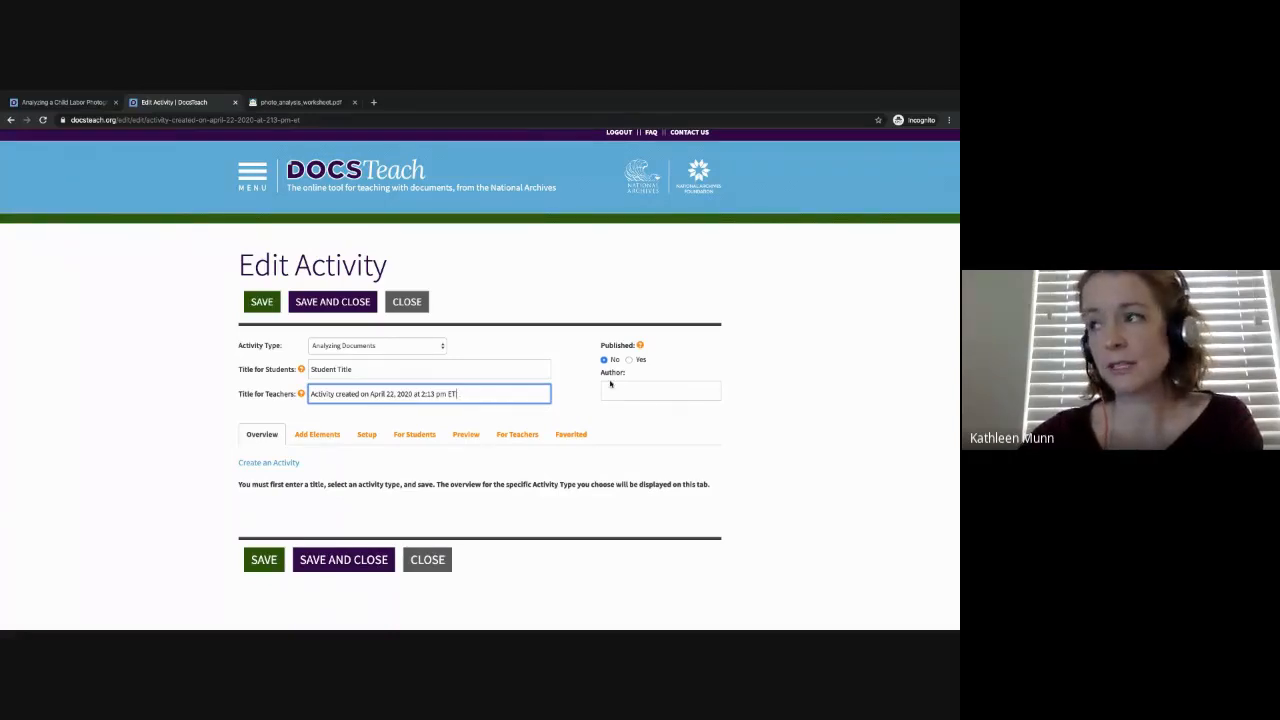
pyautogui.click(660, 390)
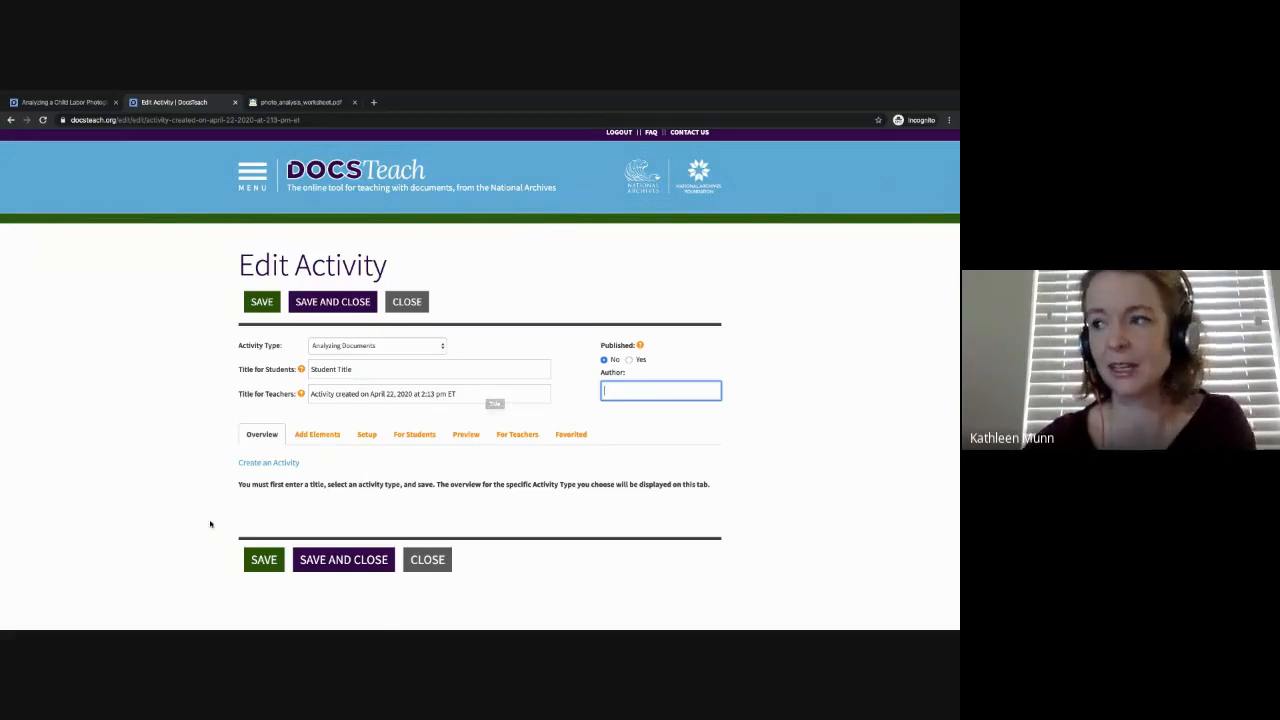
pyautogui.click(263, 559)
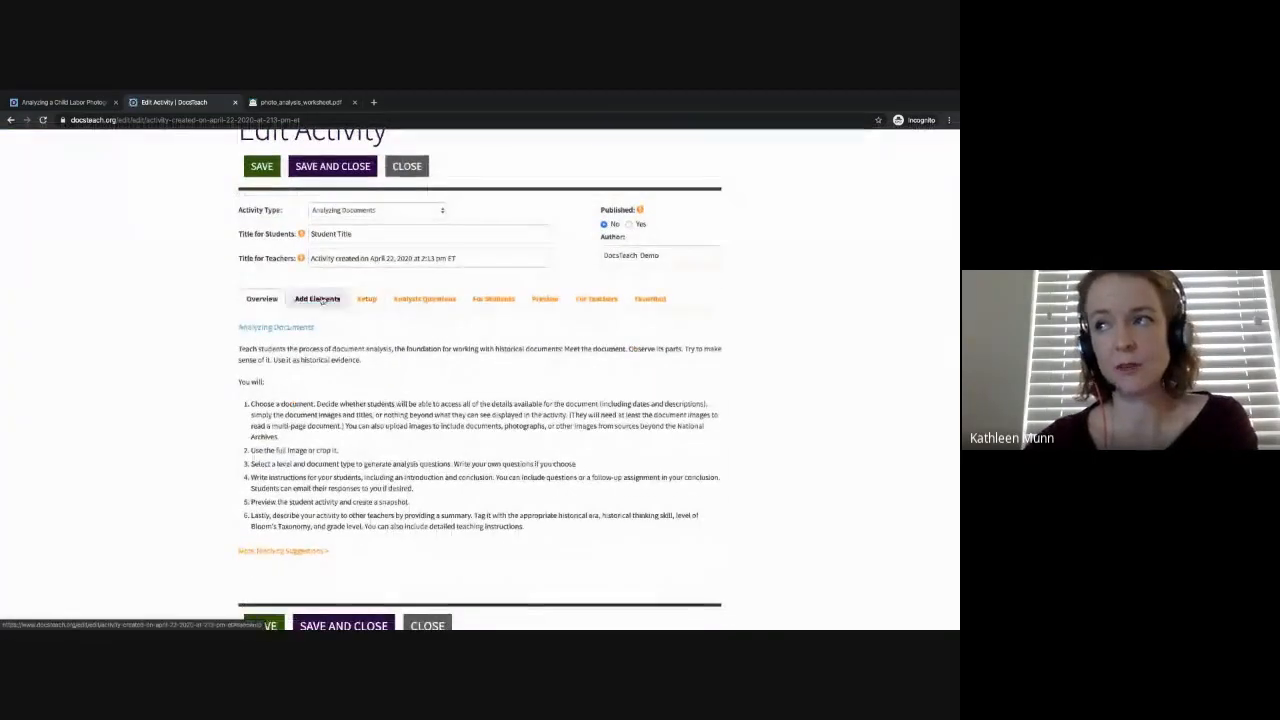
pyautogui.click(317, 298)
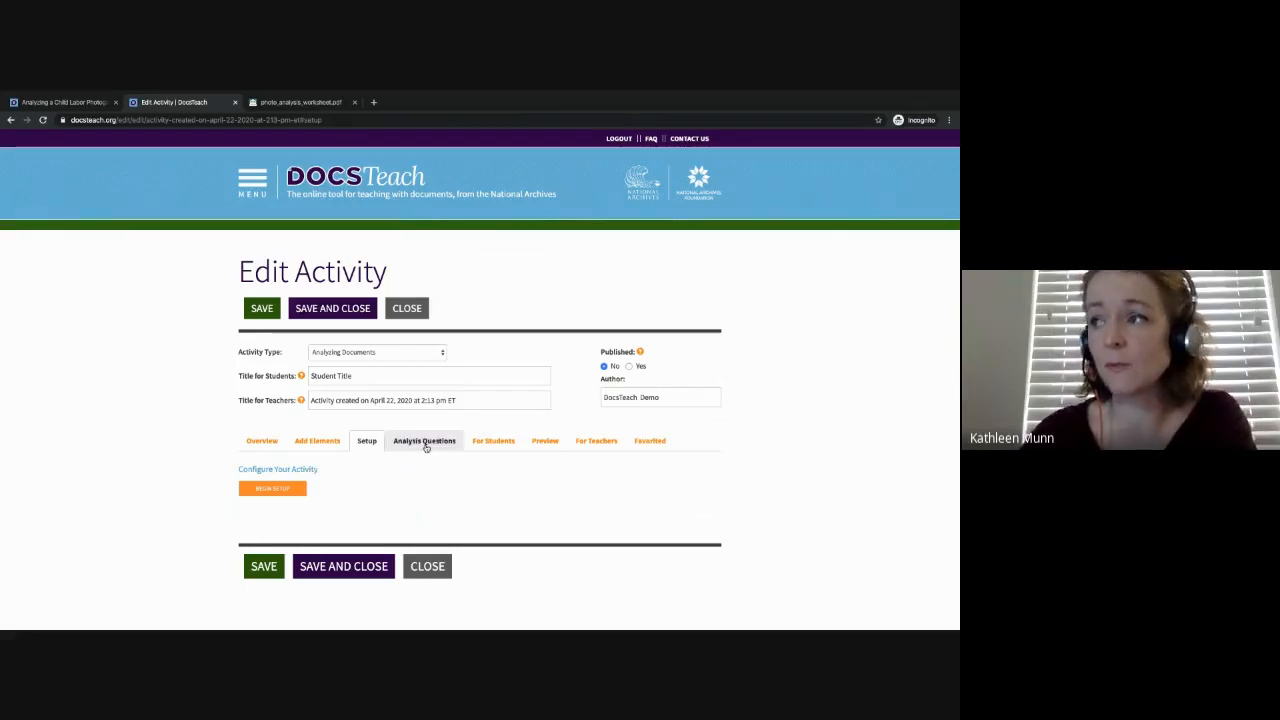
# Save Photograph analysis questions for Intermediate or Secondary students and scroll through sections like Meet the photo
pyautogui.click(424, 441)
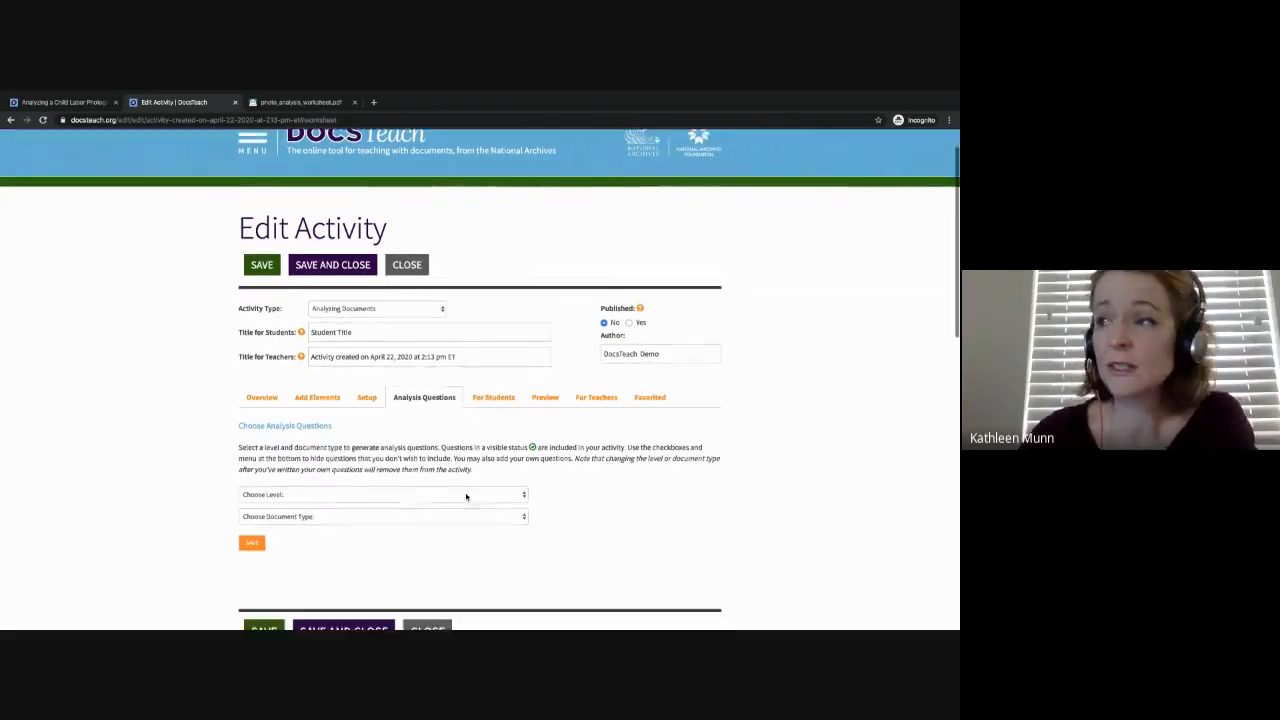
pyautogui.click(380, 494)
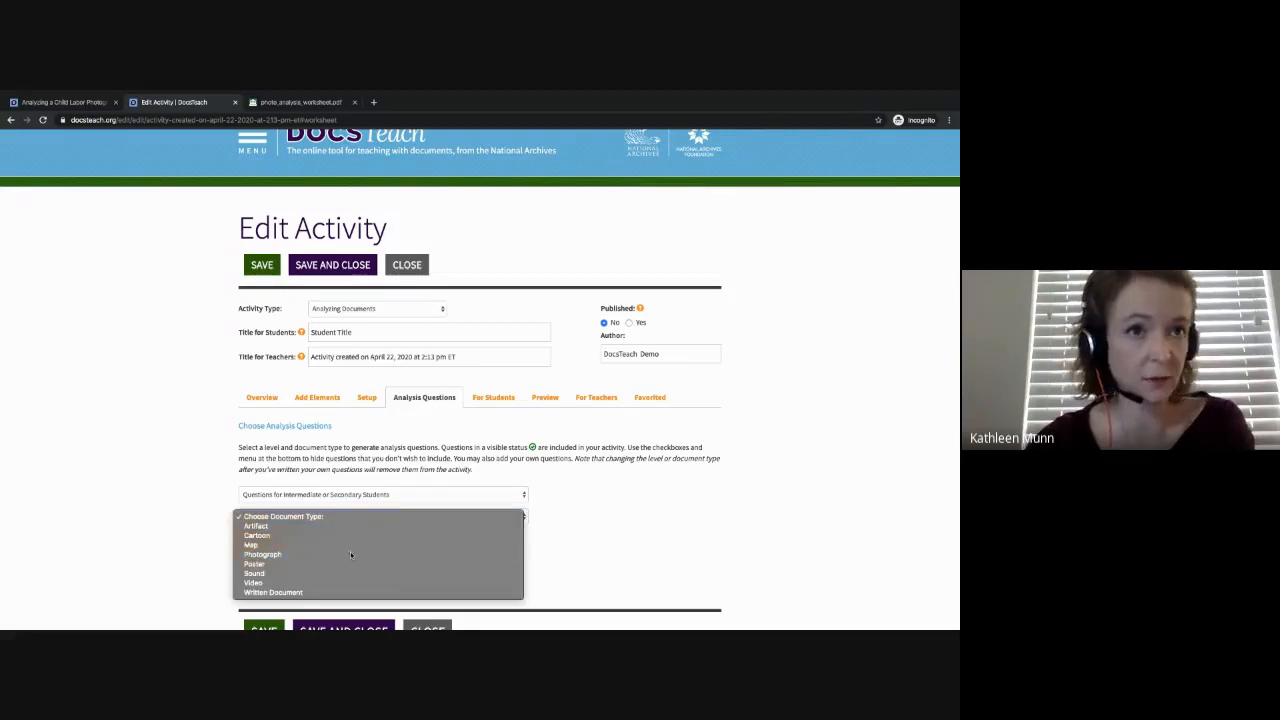
pyautogui.click(262, 554)
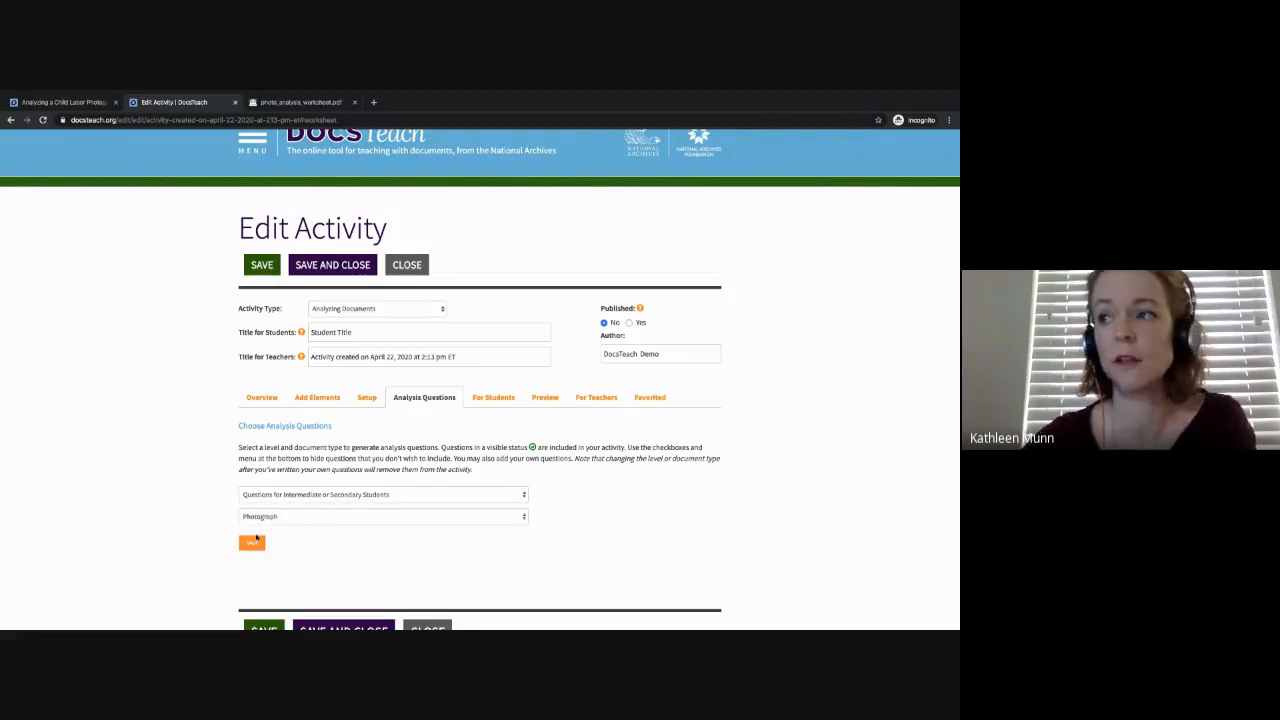
pyautogui.click(252, 542)
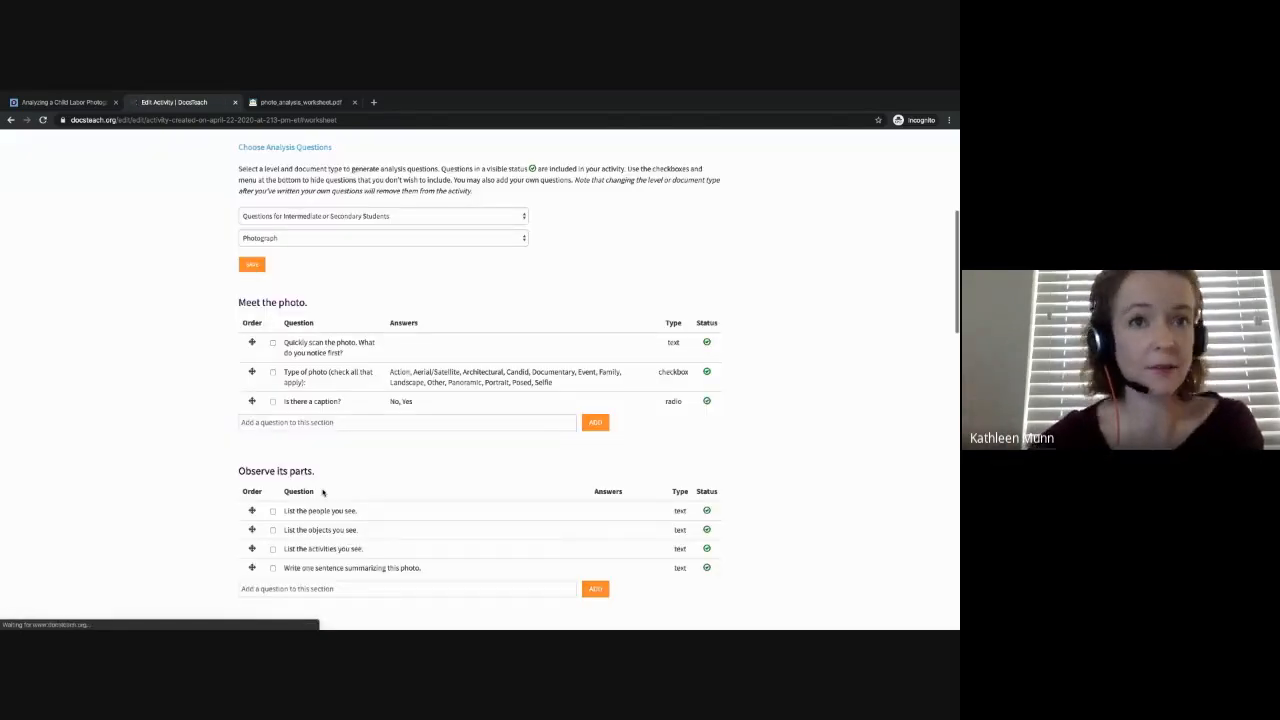
pyautogui.scroll(-3)
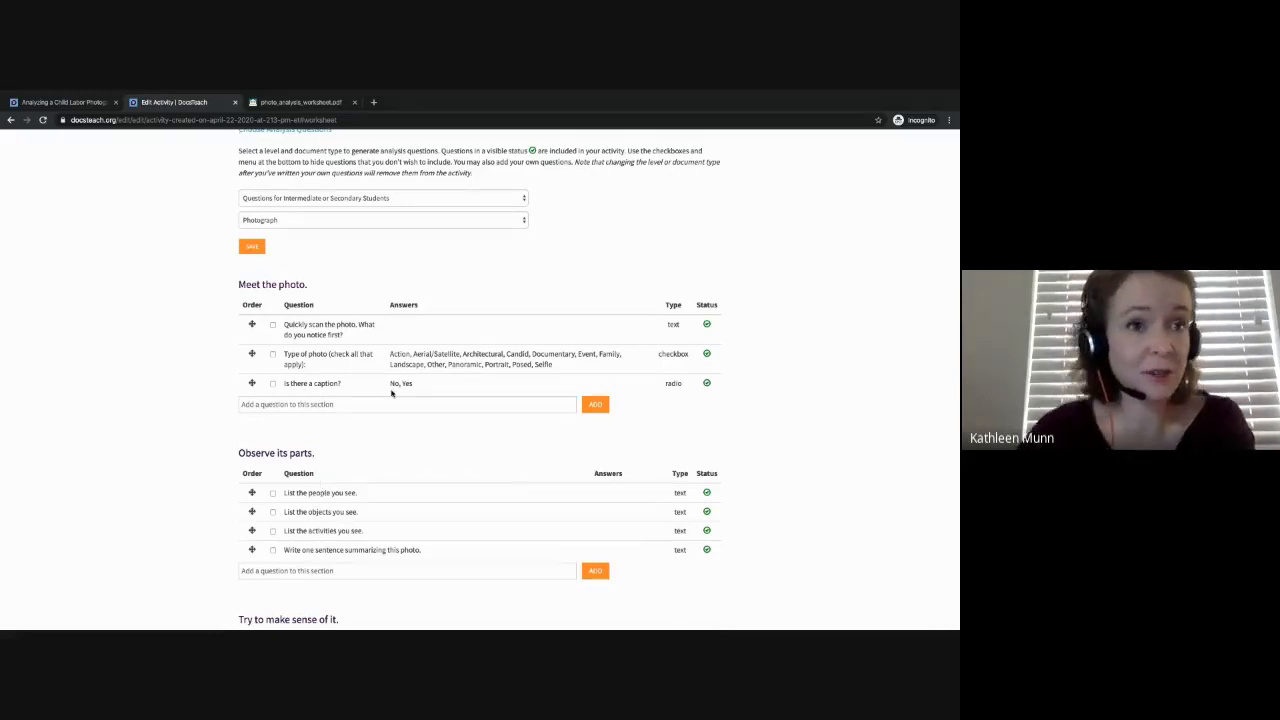
pyautogui.scroll(-3)
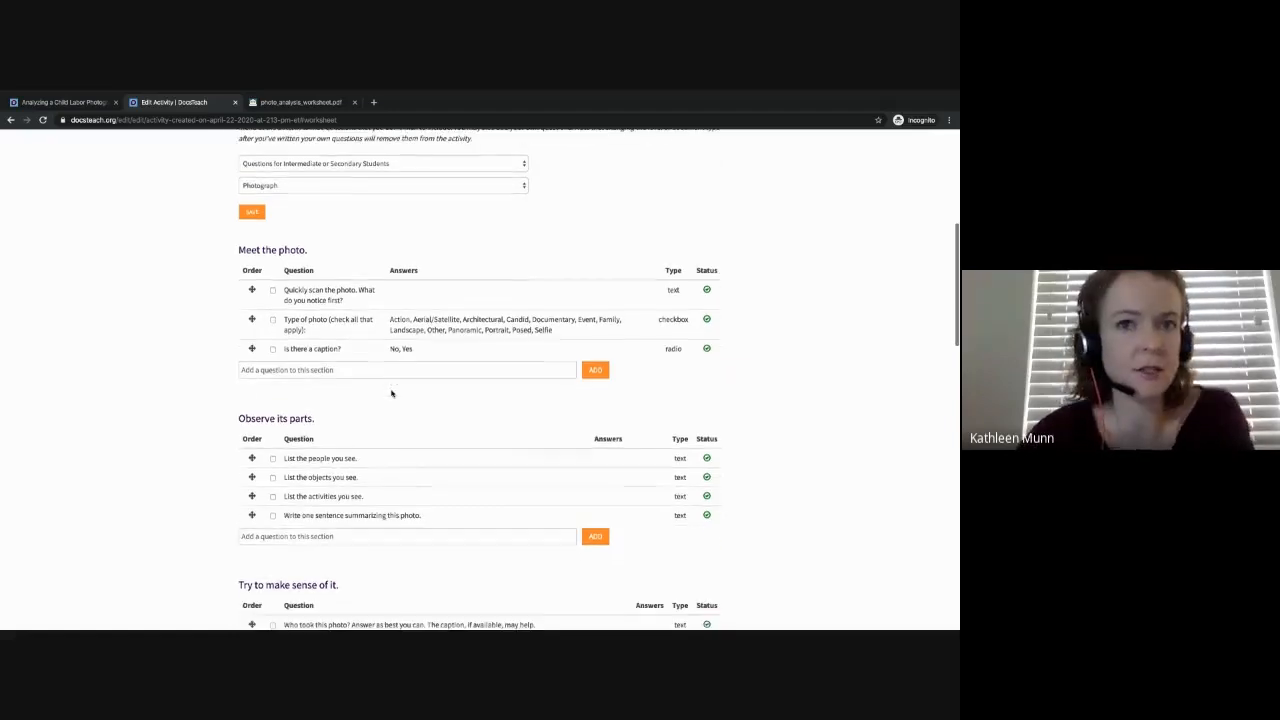
pyautogui.scroll(-3)
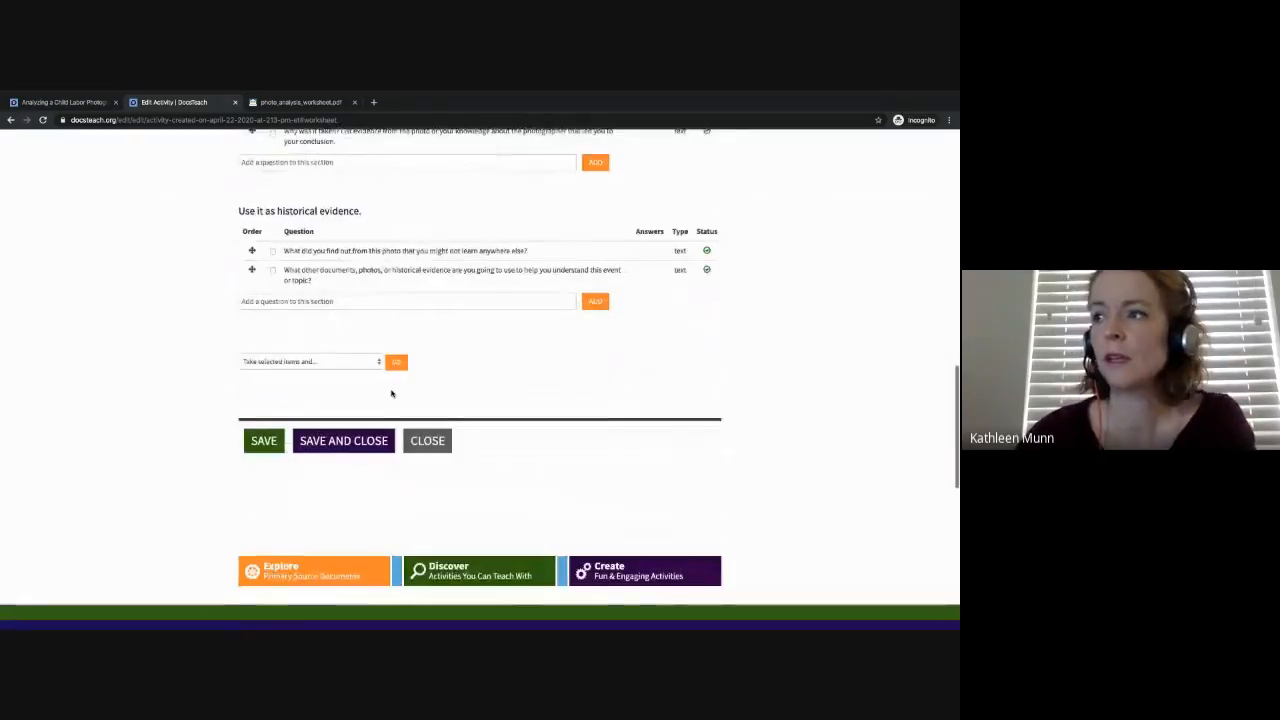
pyautogui.scroll(3)
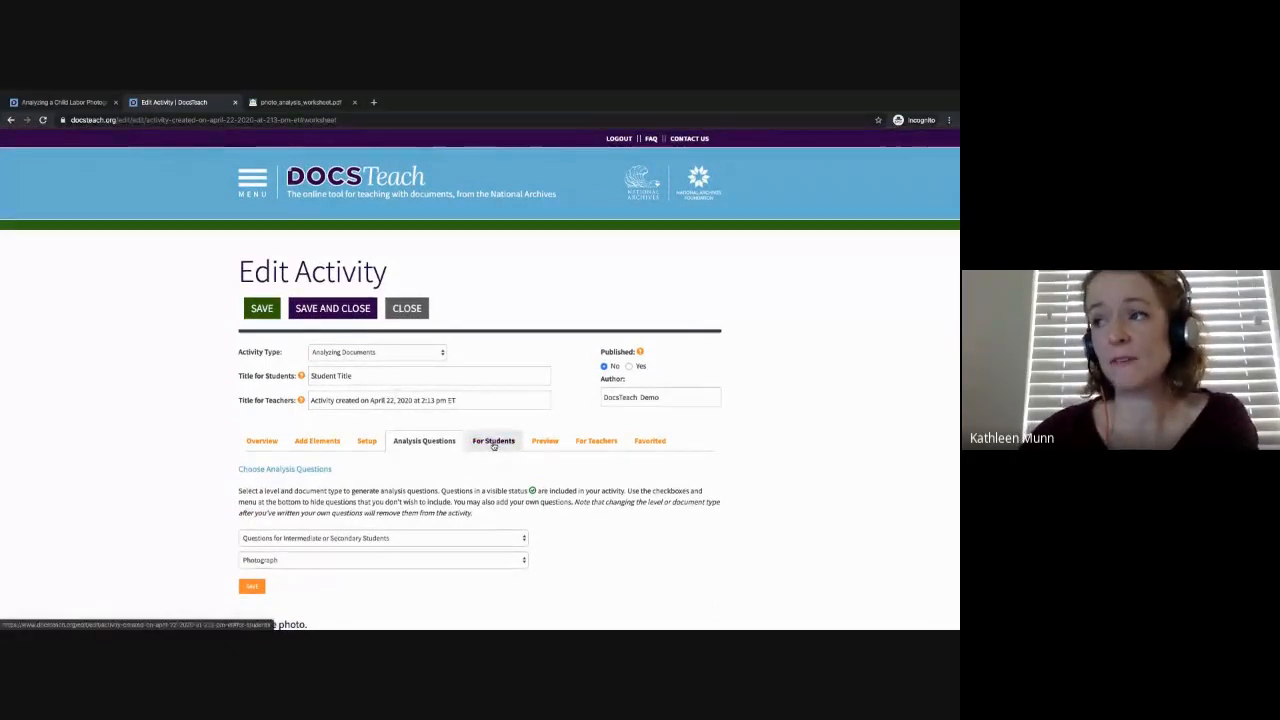
# Review the For Students instructions and For Teachers description fields, then start Save and Close
pyautogui.click(493, 440)
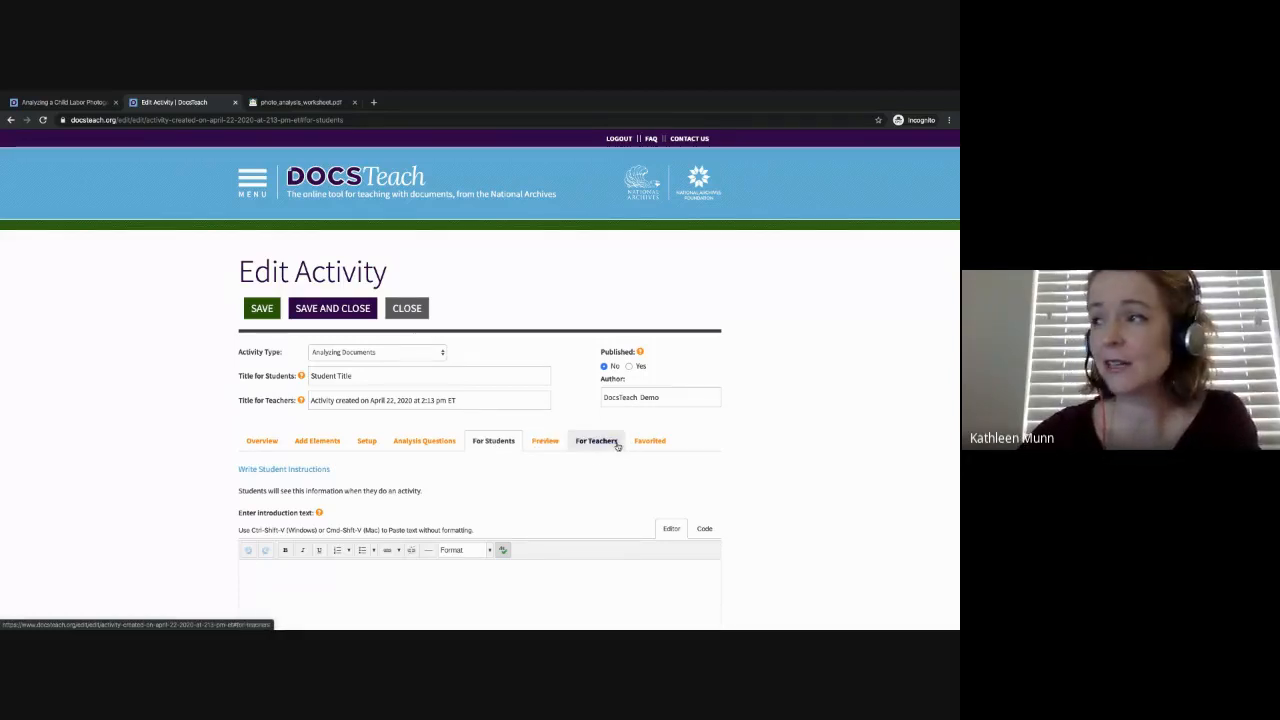
pyautogui.click(596, 441)
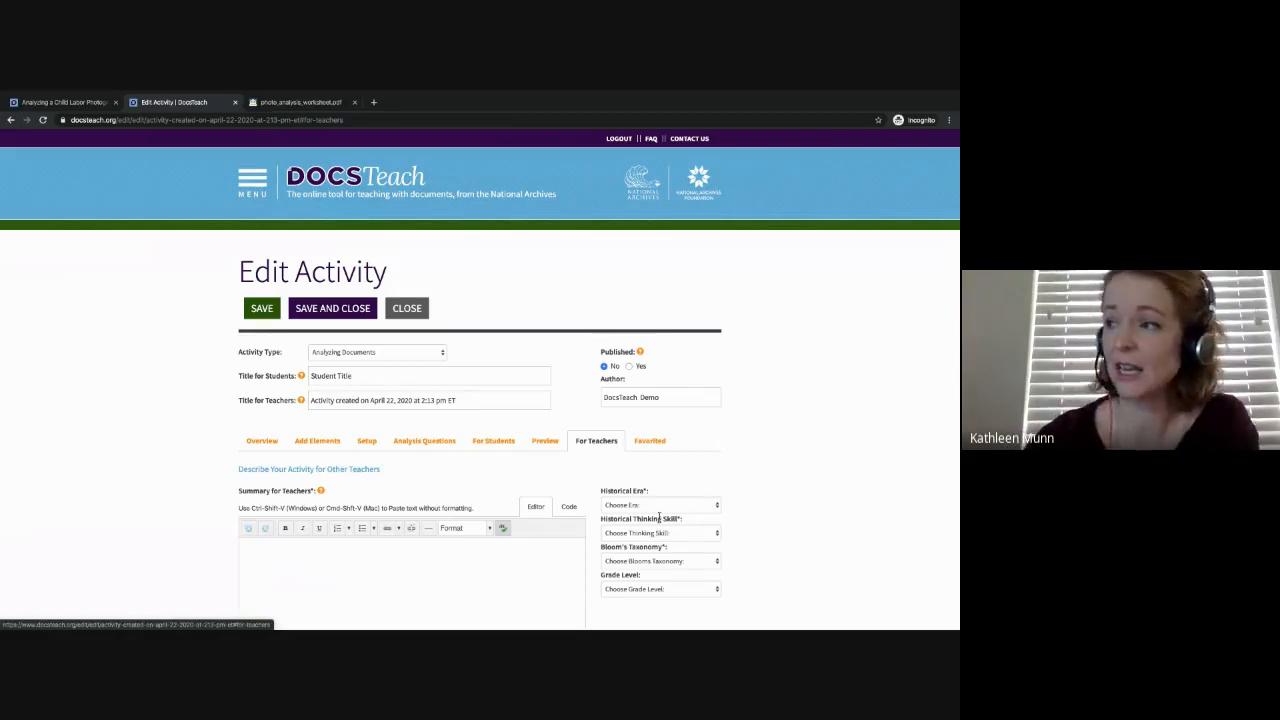
pyautogui.scroll(-3)
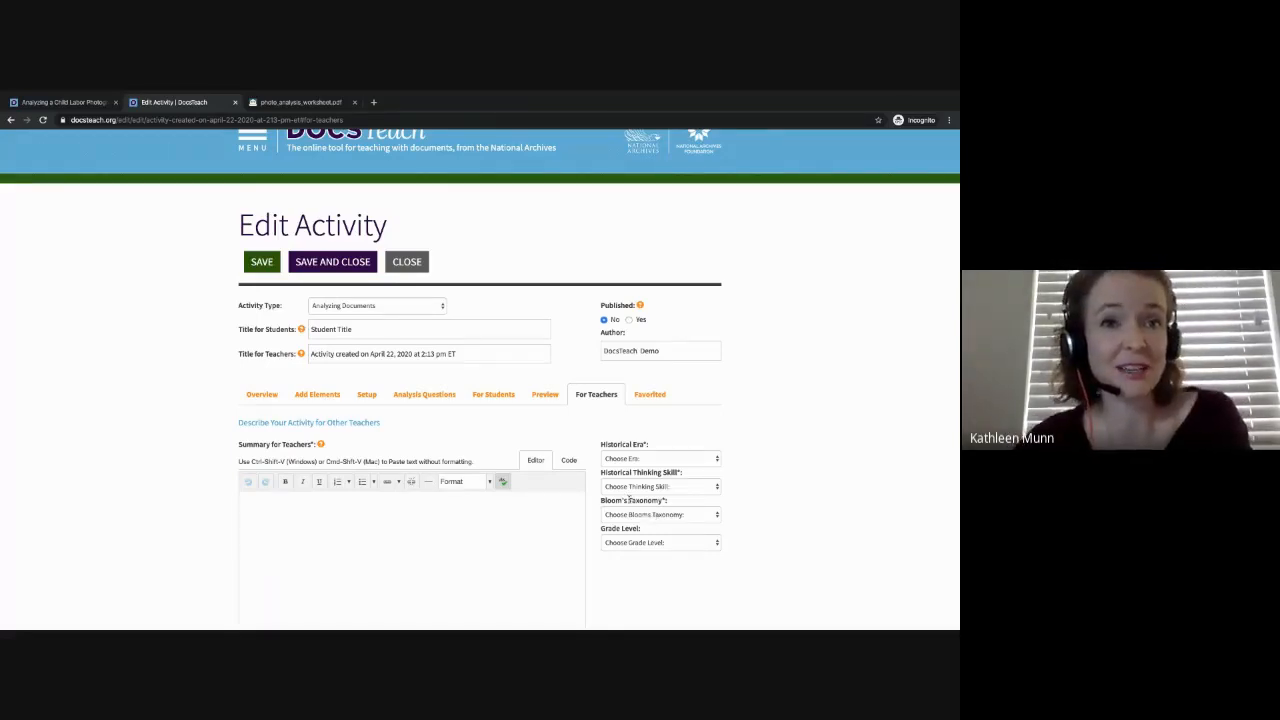
pyautogui.moveTo(545, 394)
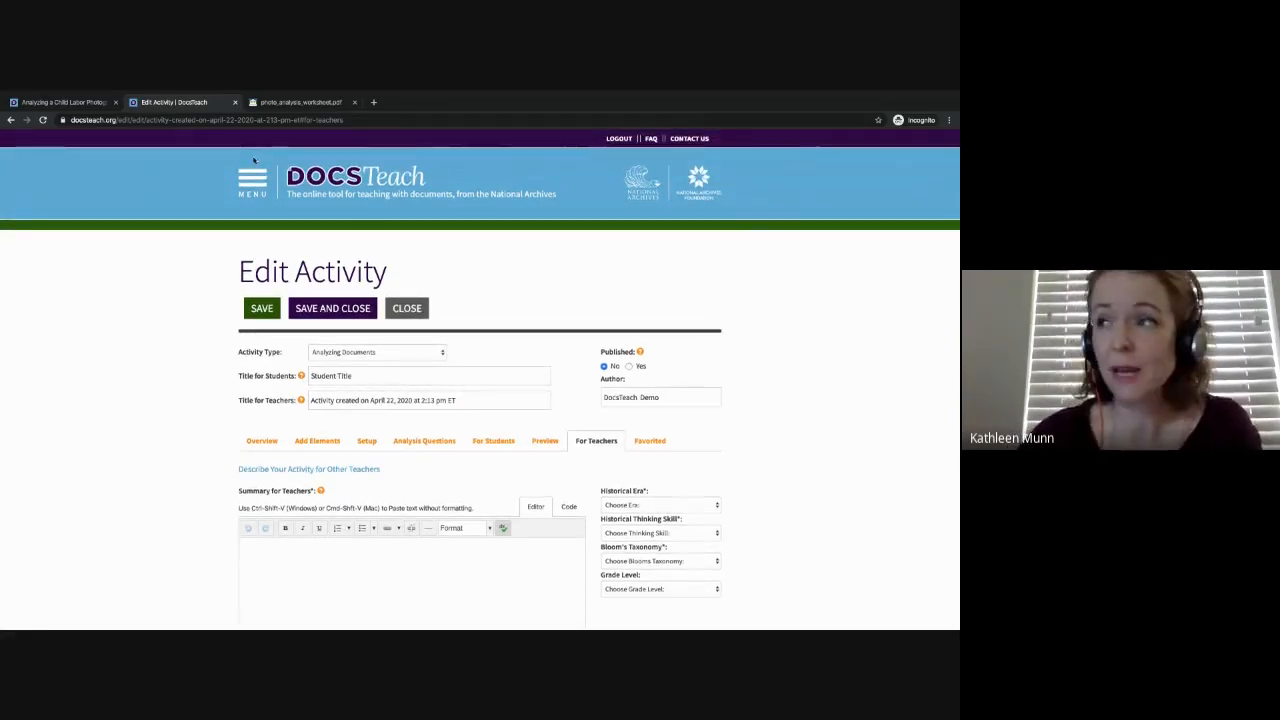
pyautogui.click(332, 308)
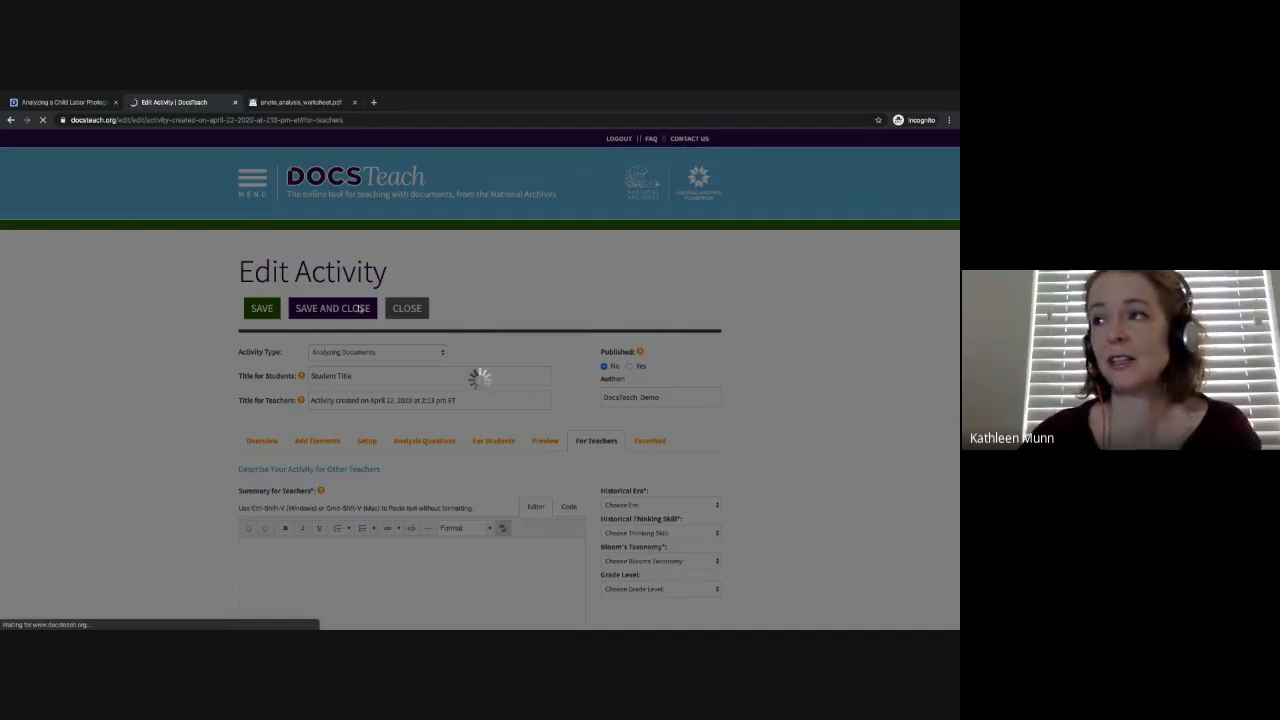
# Finish saving the activity to My Activities, expand My Account in the menu, and return home
pyautogui.click(332, 308)
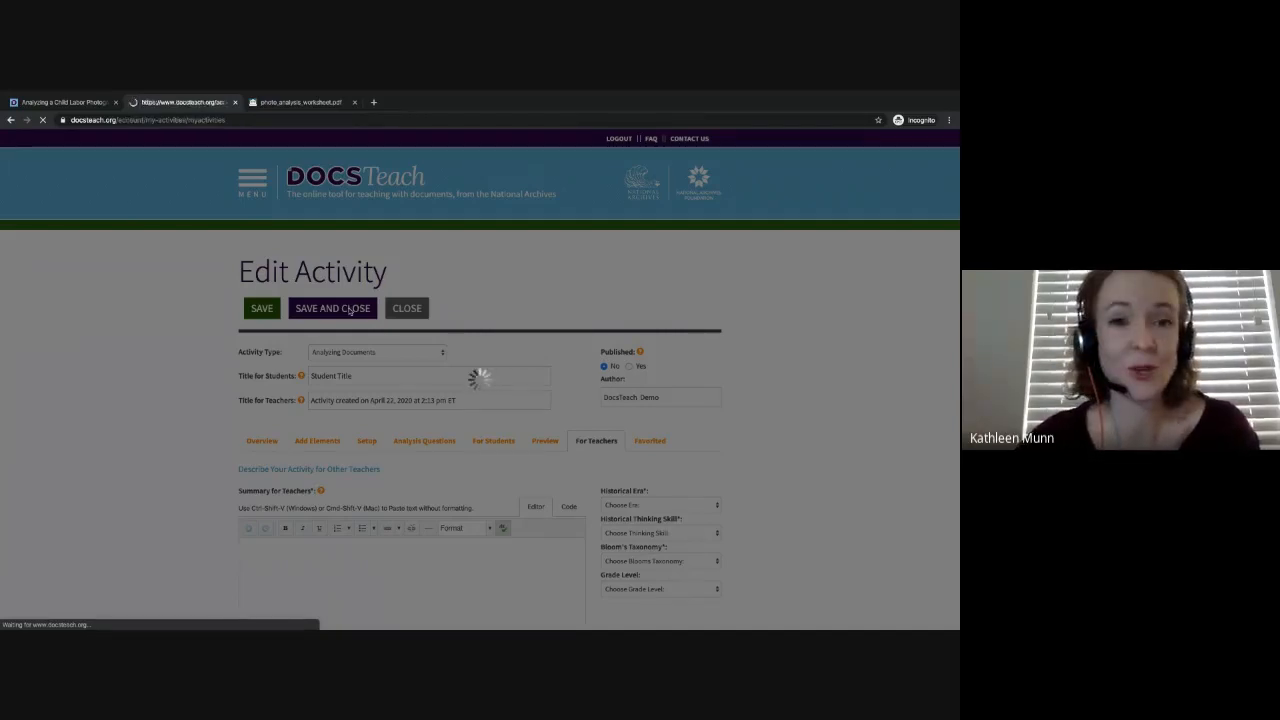
pyautogui.click(332, 308)
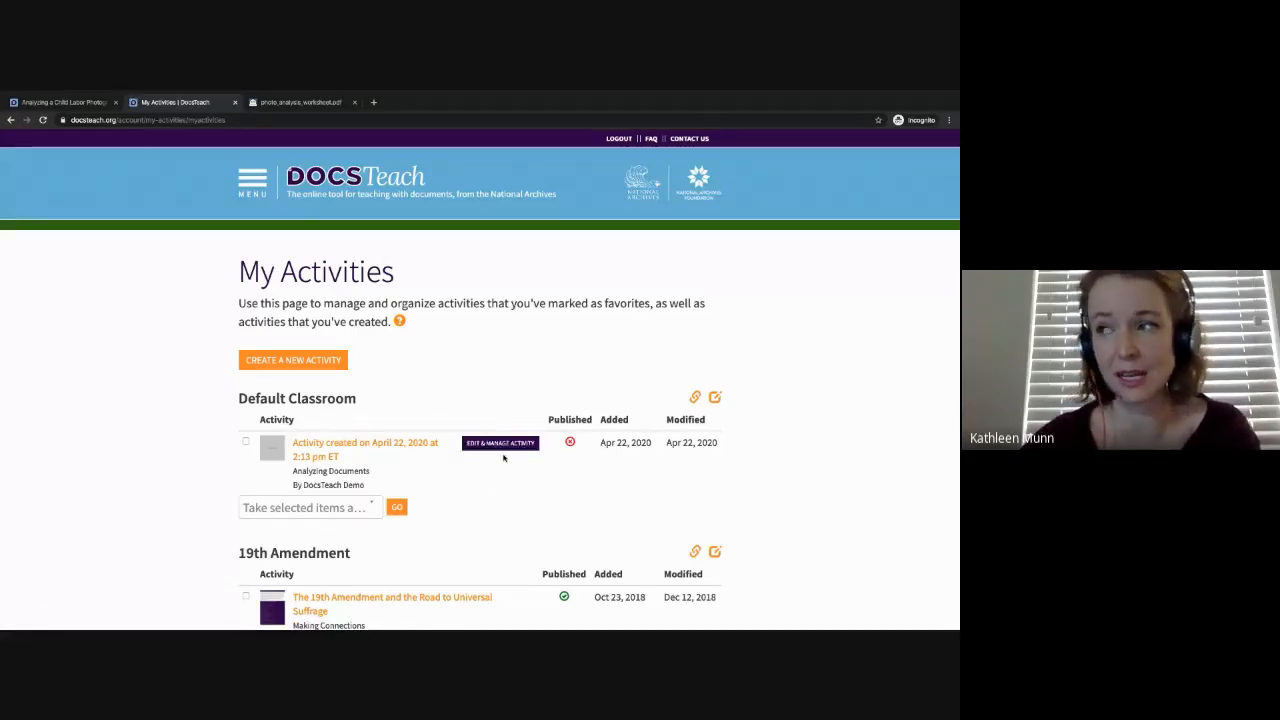
pyautogui.moveTo(320, 442)
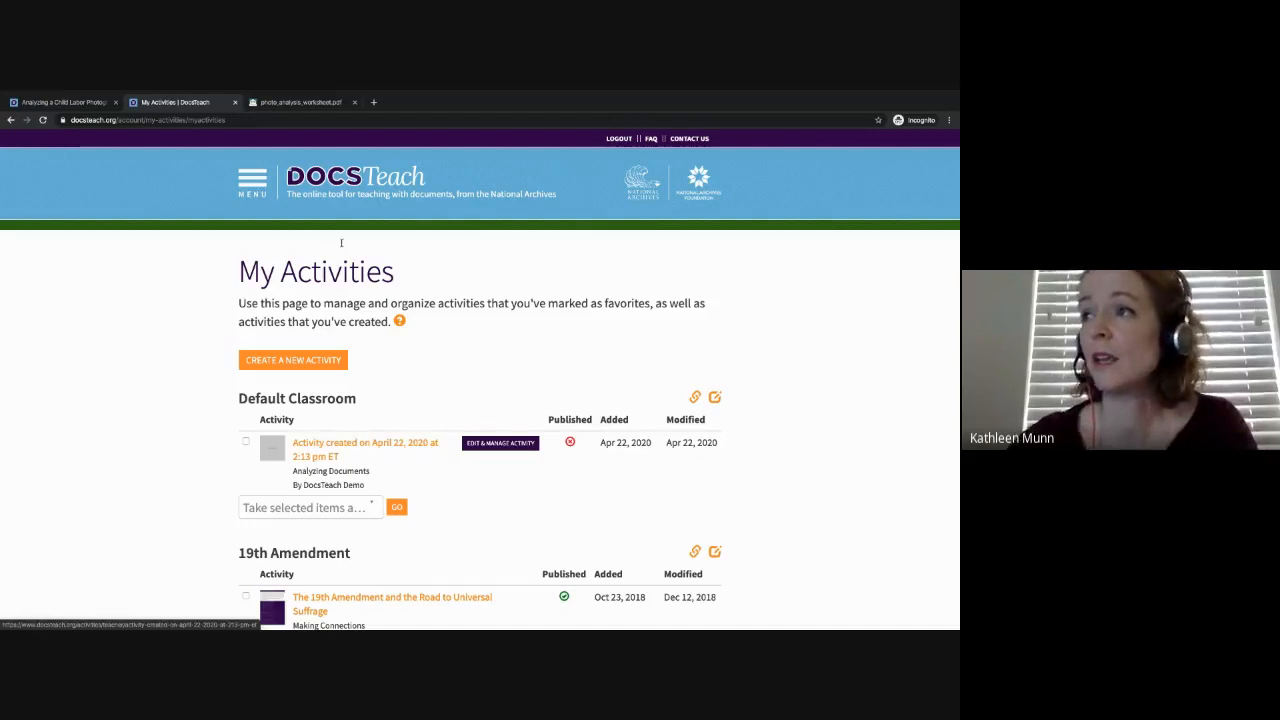
pyautogui.click(252, 182)
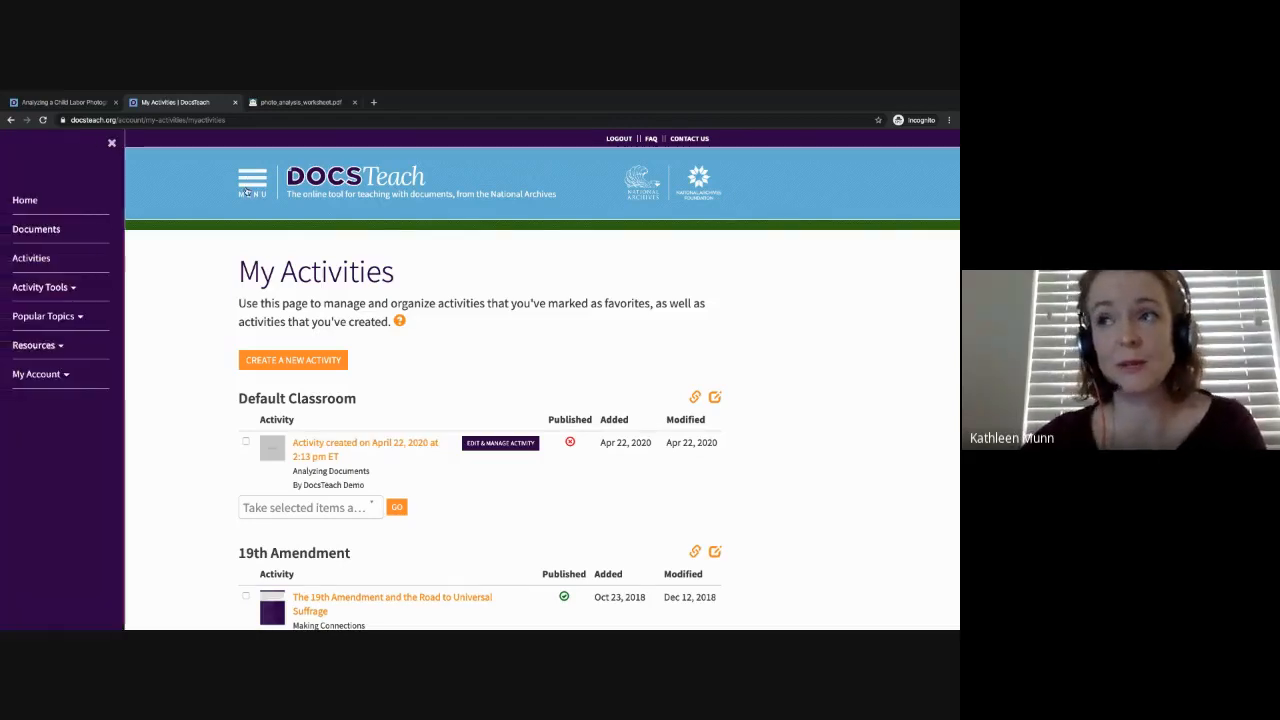
pyautogui.click(36, 373)
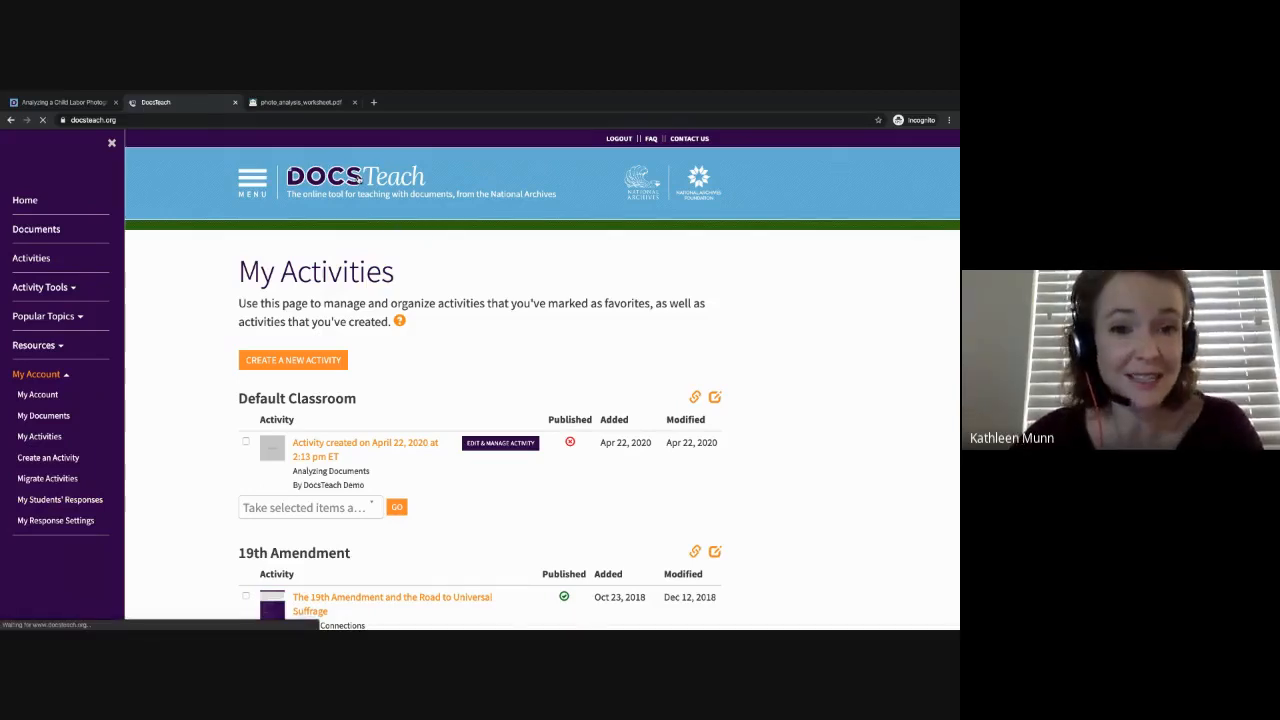
pyautogui.click(25, 200)
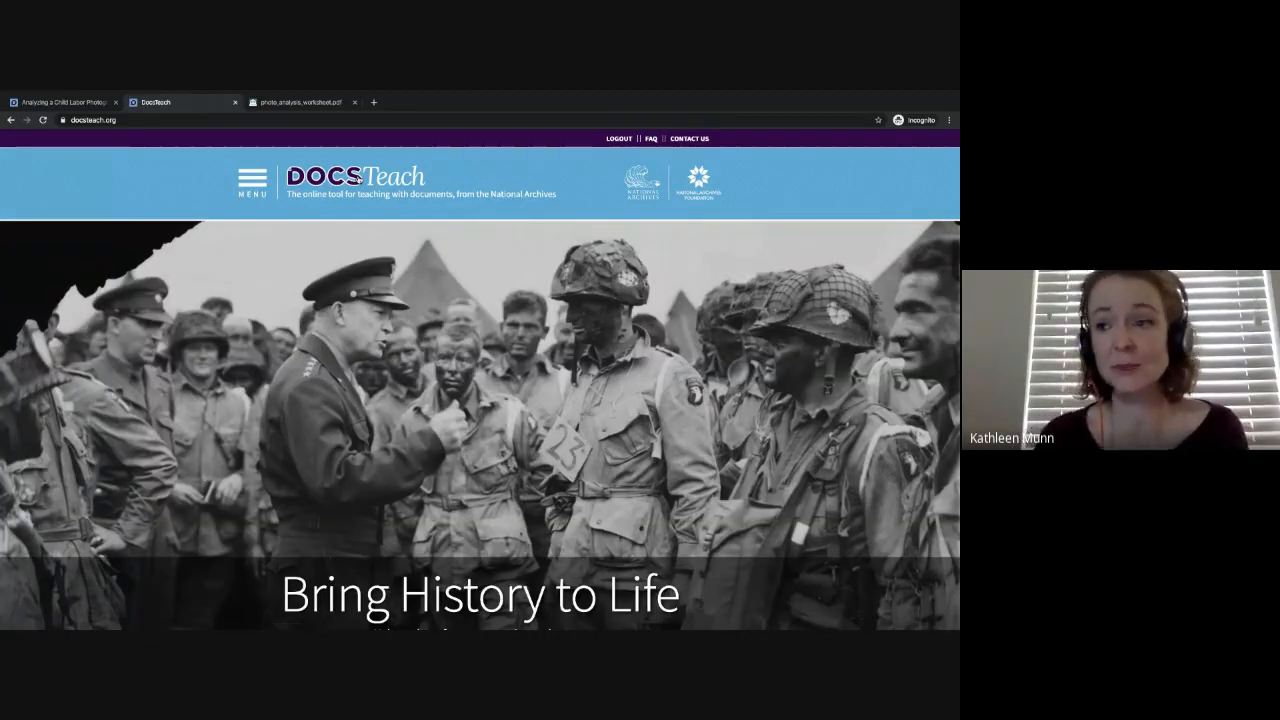